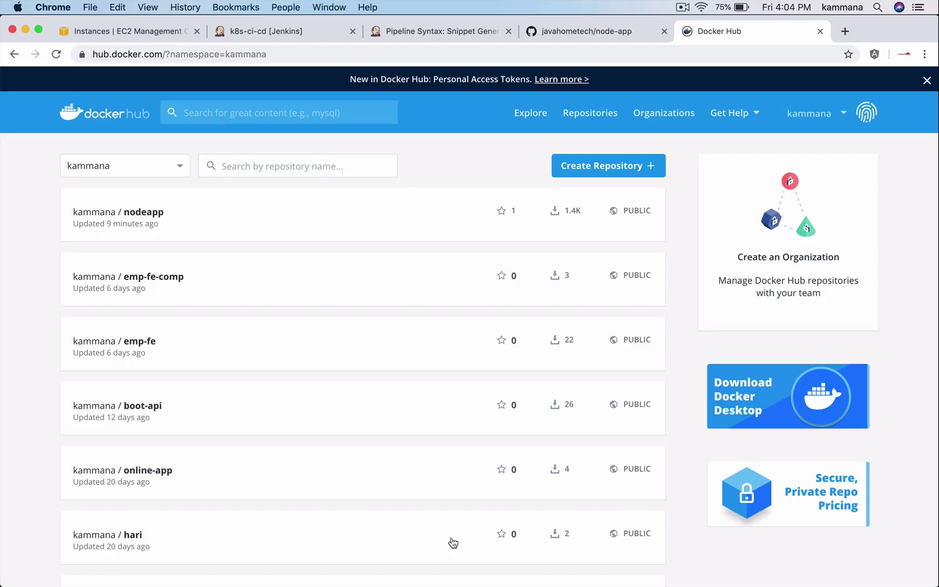
{"action": "mouse_move", "coordinate": [168, 205]}
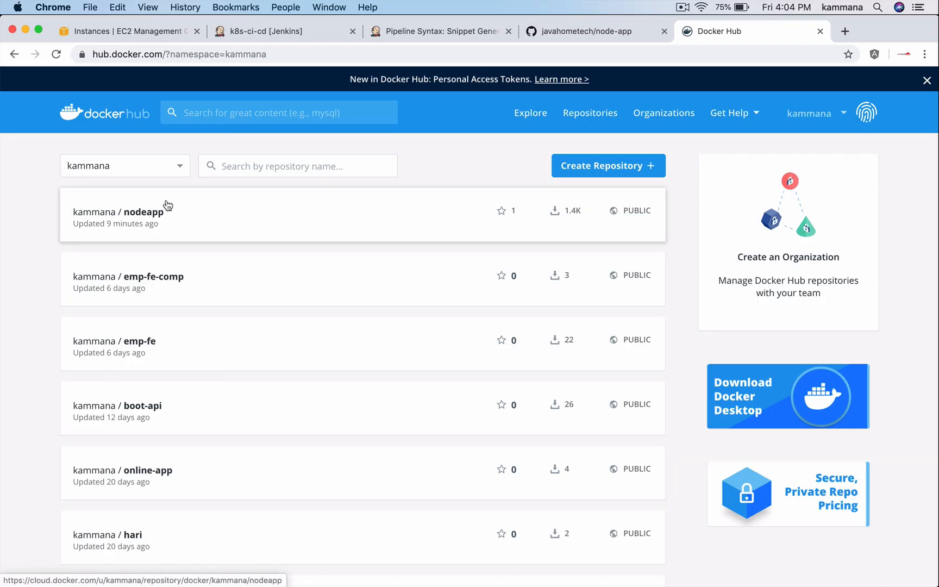
Step: View the kammana/nodeapp repository's 16 image tags in Docker Hub
{"action": "left_click", "coordinate": [144, 212]}
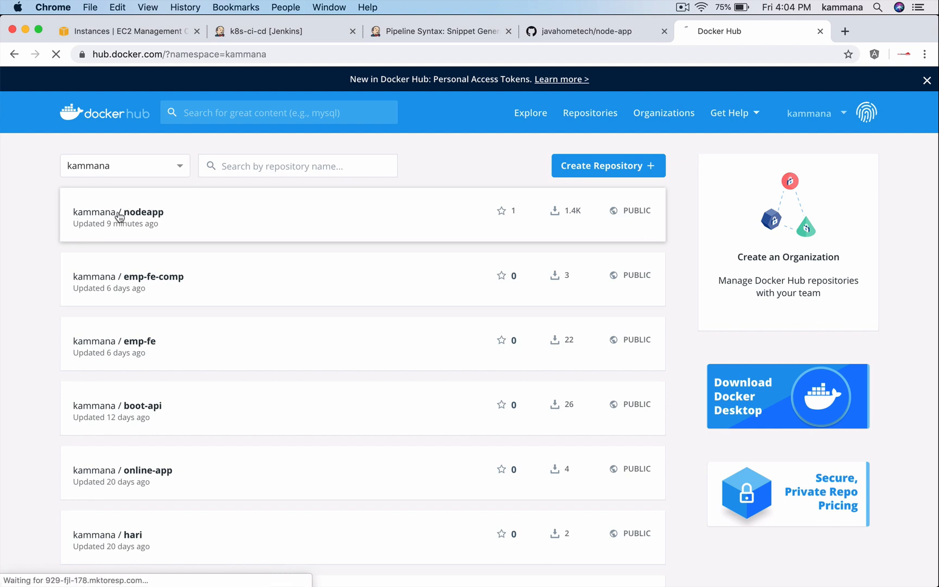
{"action": "left_click", "coordinate": [119, 212]}
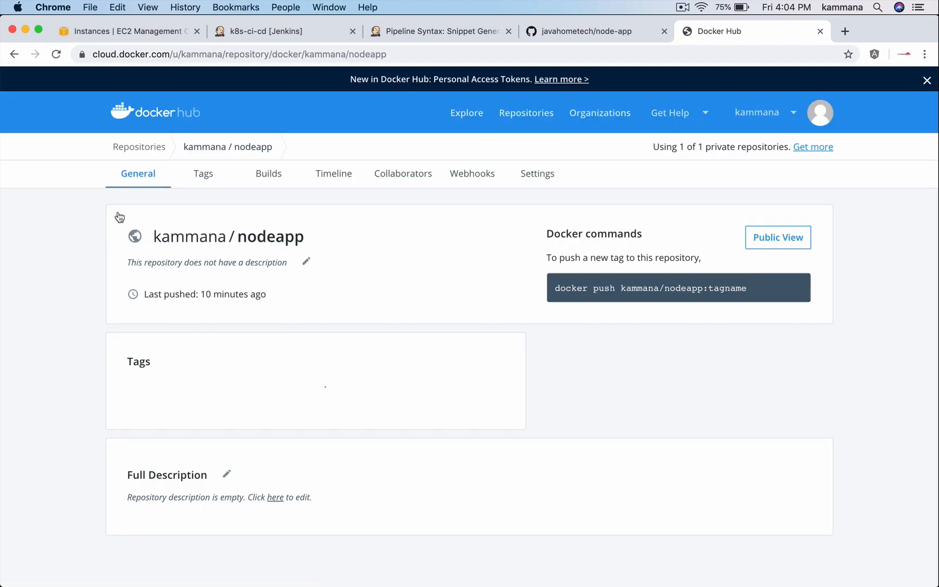
{"action": "scroll", "scroll_direction": "down", "scroll_amount": 3}
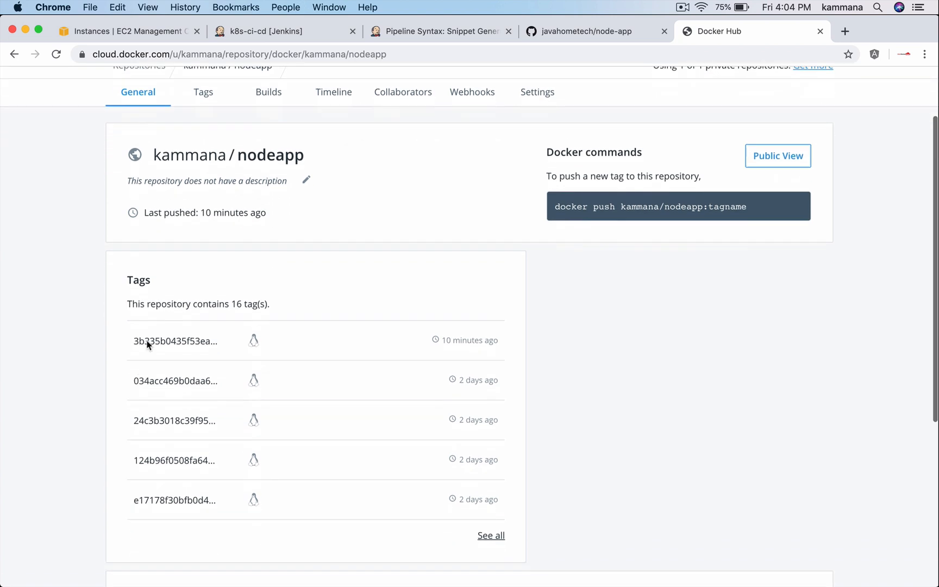
{"action": "mouse_move", "coordinate": [203, 341]}
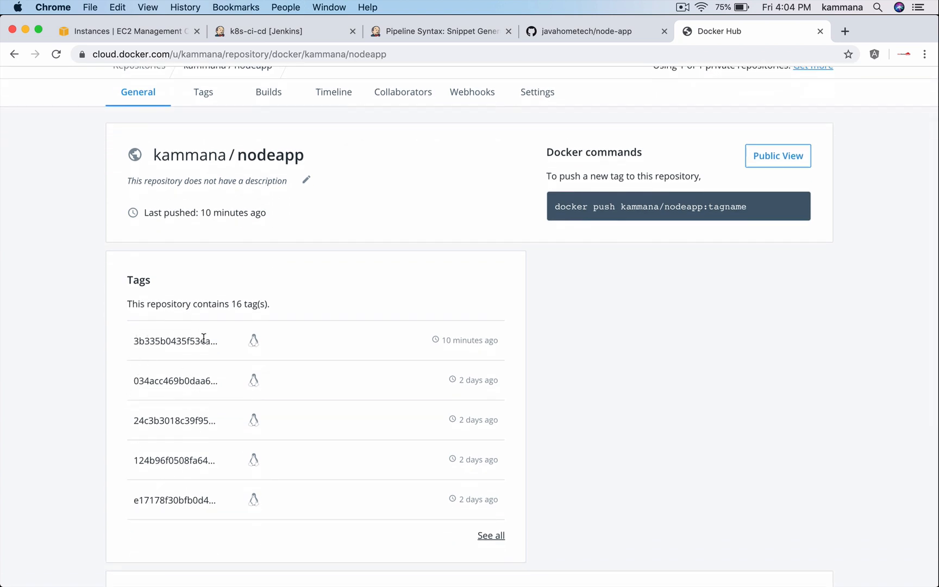
{"action": "mouse_move", "coordinate": [158, 372]}
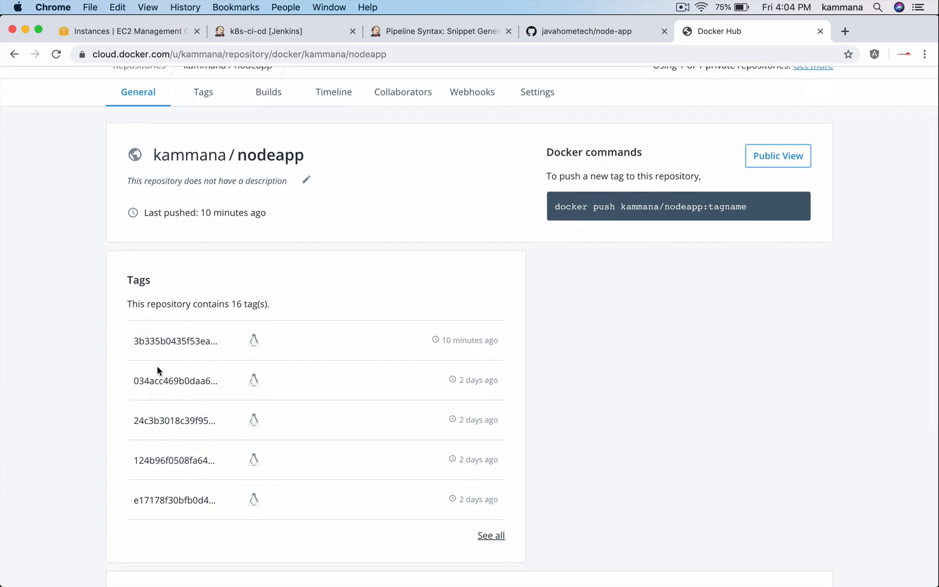
{"action": "mouse_move", "coordinate": [203, 344]}
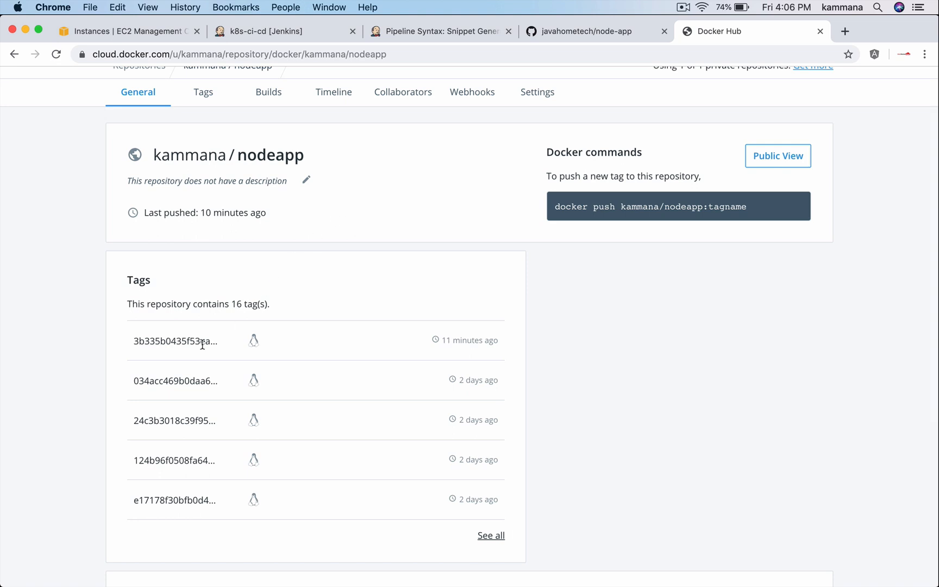
Step: View pods.yml in javahometech/node-app and highlight the kammana/nodeapp:tagVersion placeholder
{"action": "left_click", "coordinate": [587, 32]}
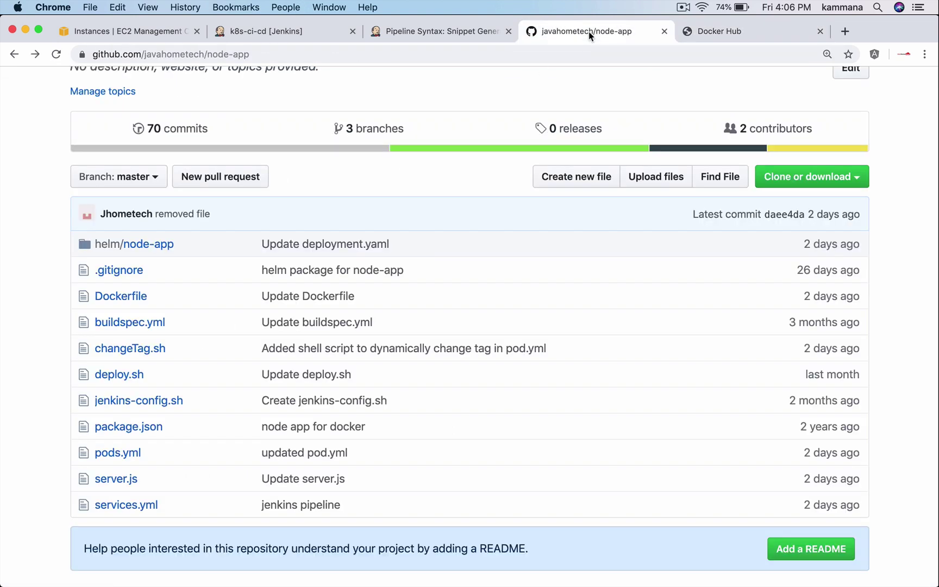
{"action": "mouse_move", "coordinate": [328, 261]}
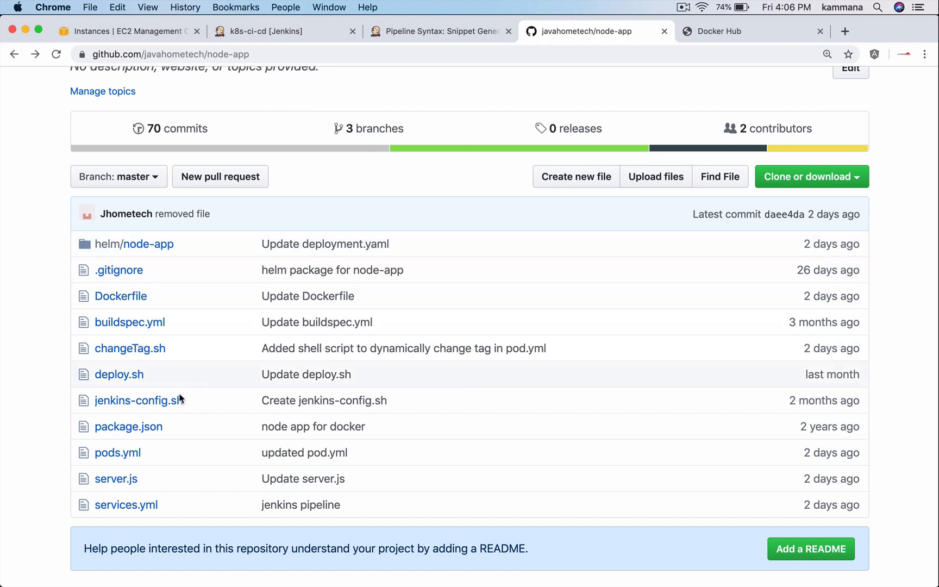
{"action": "mouse_move", "coordinate": [146, 499]}
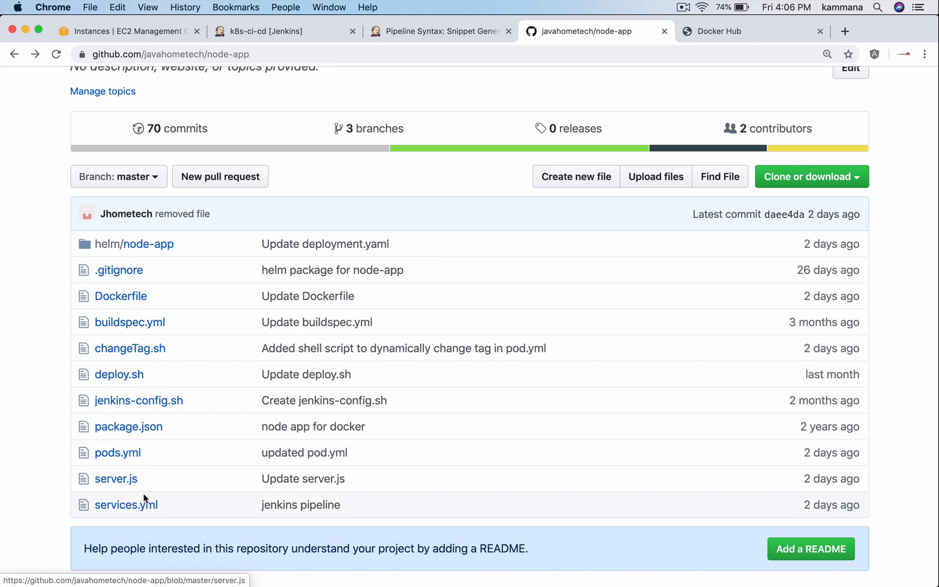
{"action": "left_click", "coordinate": [117, 453]}
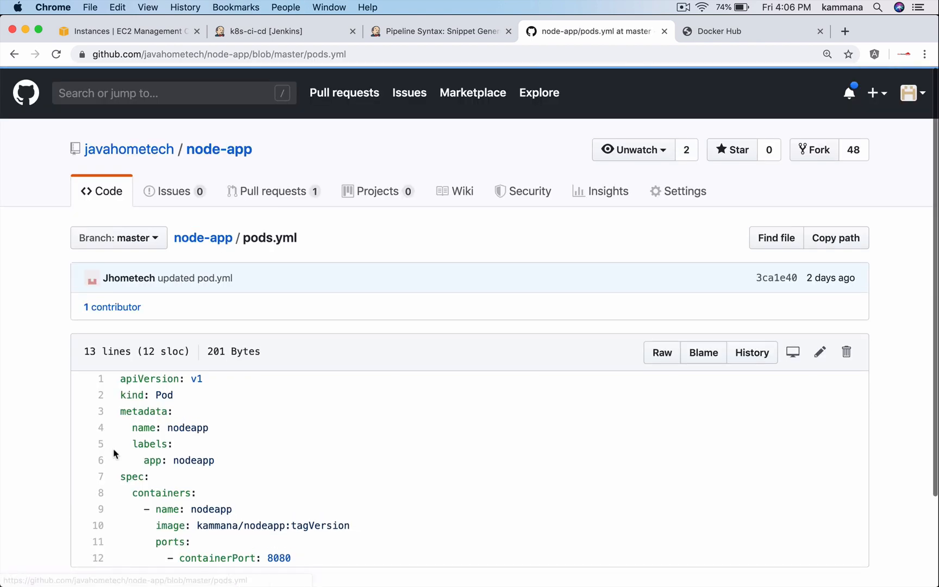
{"action": "scroll", "scroll_direction": "down", "scroll_amount": 3}
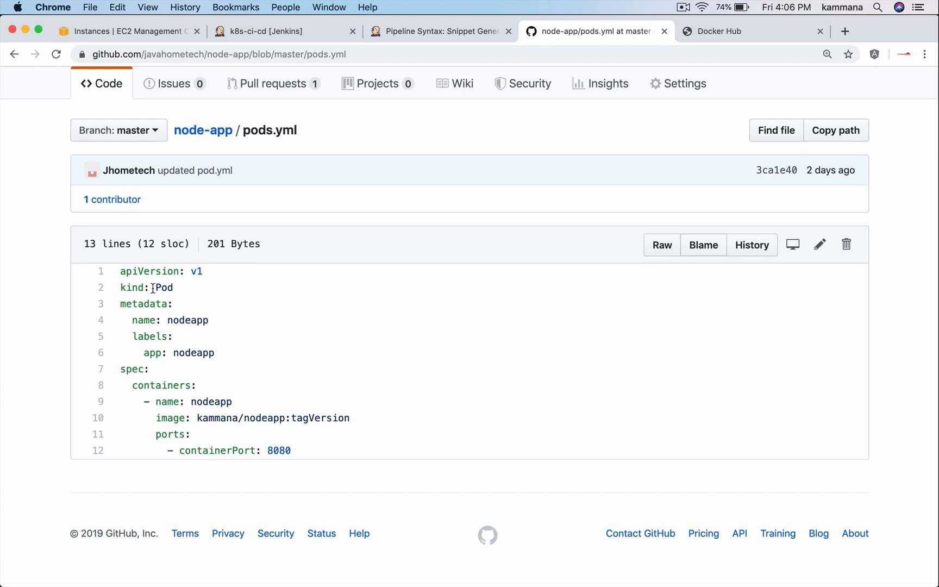
{"action": "mouse_move", "coordinate": [213, 352]}
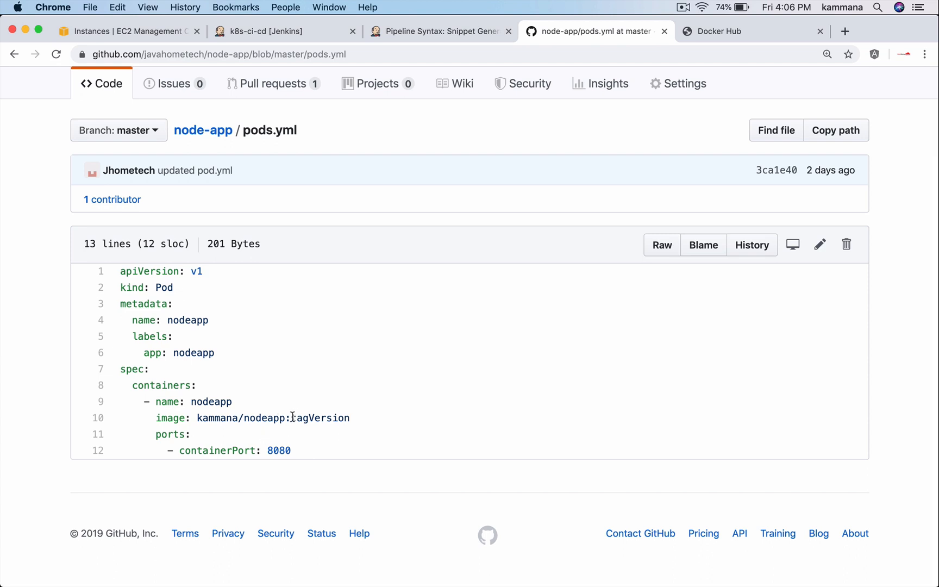
{"action": "double_click", "coordinate": [318, 418]}
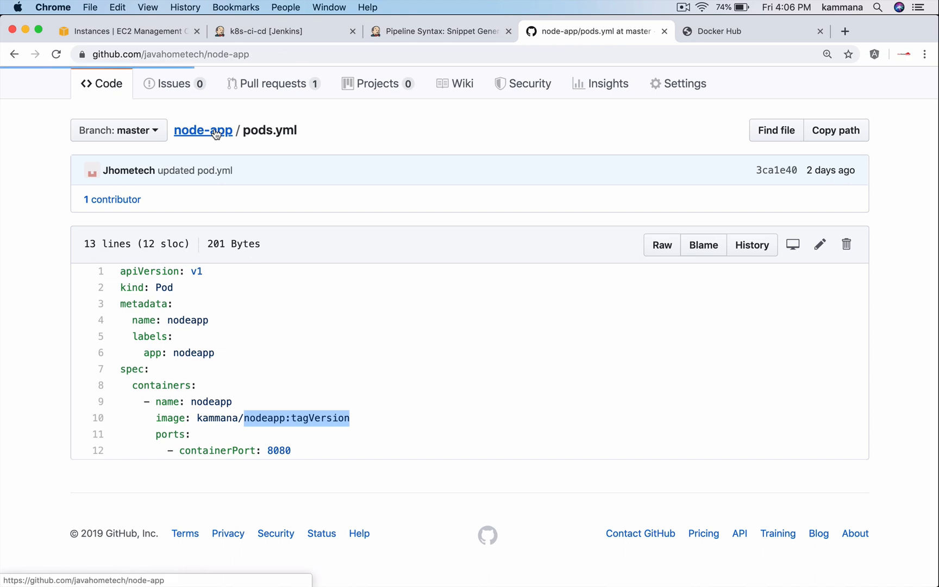
Step: View services.yml and highlight the Service kind and LoadBalancer type mapping 80 to 8080
{"action": "left_click", "coordinate": [203, 130]}
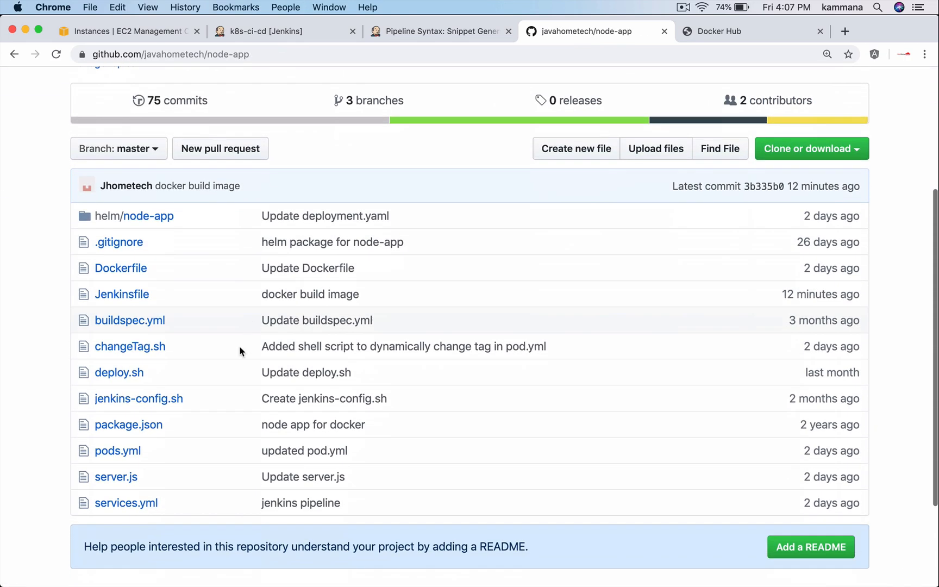
{"action": "left_click", "coordinate": [126, 503]}
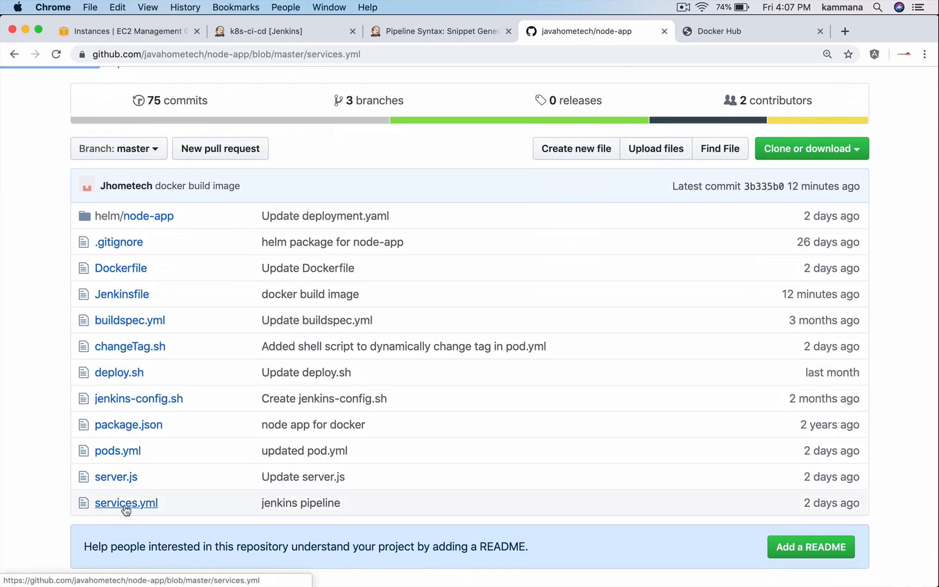
{"action": "left_click", "coordinate": [126, 503]}
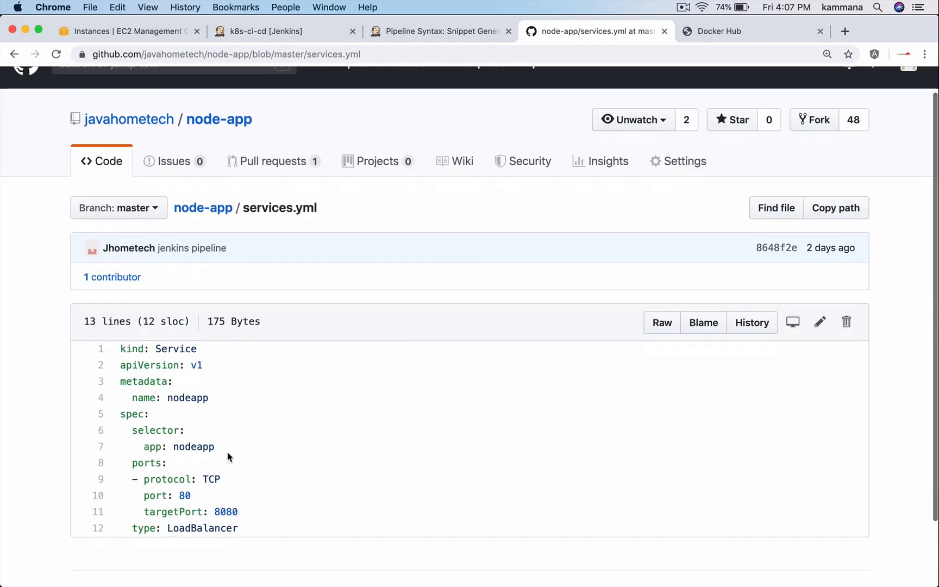
{"action": "scroll", "scroll_direction": "down", "scroll_amount": 3}
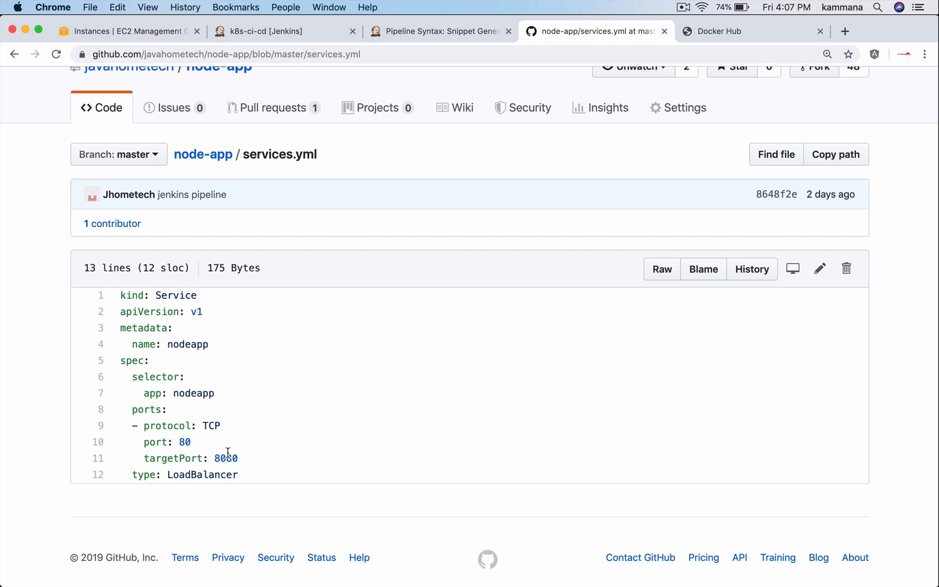
{"action": "mouse_move", "coordinate": [174, 303]}
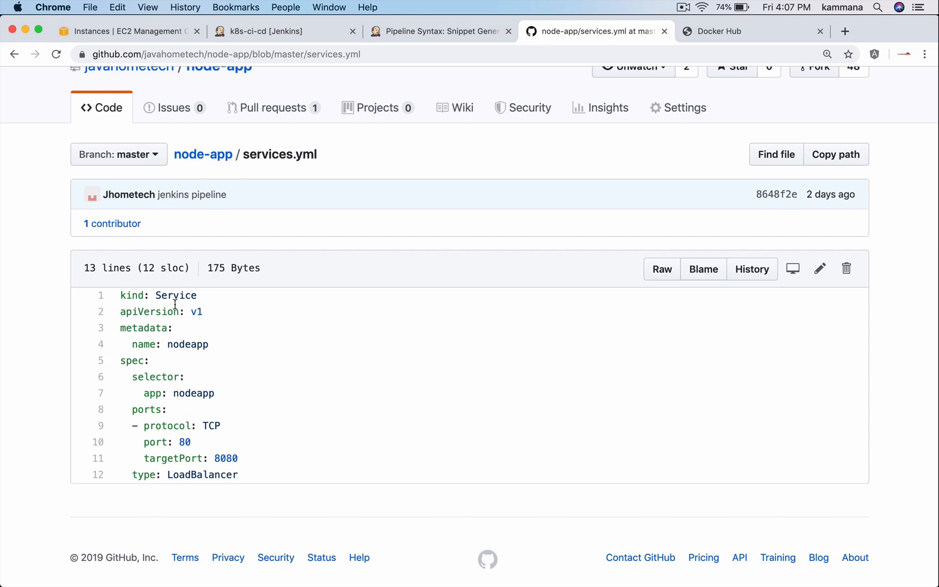
{"action": "double_click", "coordinate": [176, 295]}
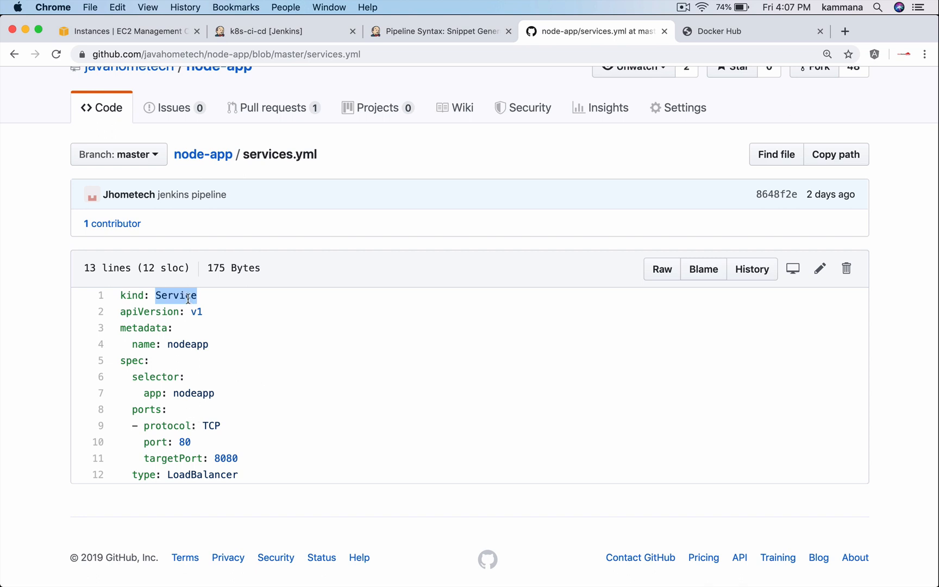
{"action": "double_click", "coordinate": [202, 475]}
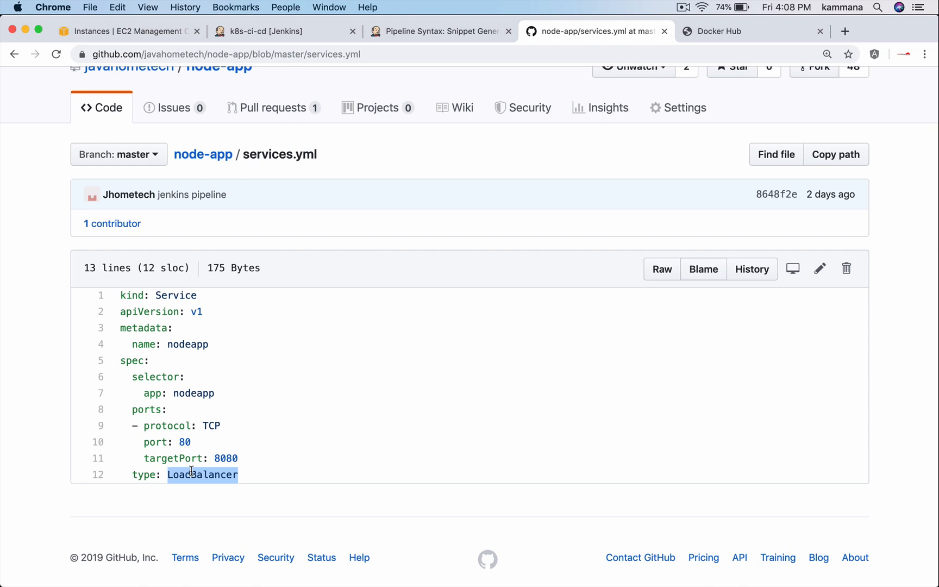
{"action": "mouse_move", "coordinate": [260, 366]}
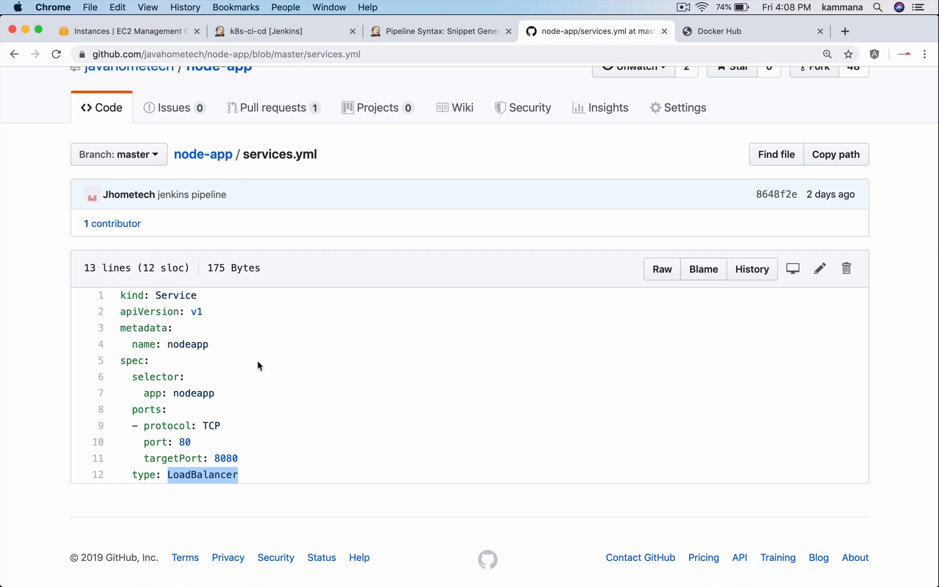
{"action": "mouse_move", "coordinate": [203, 161]}
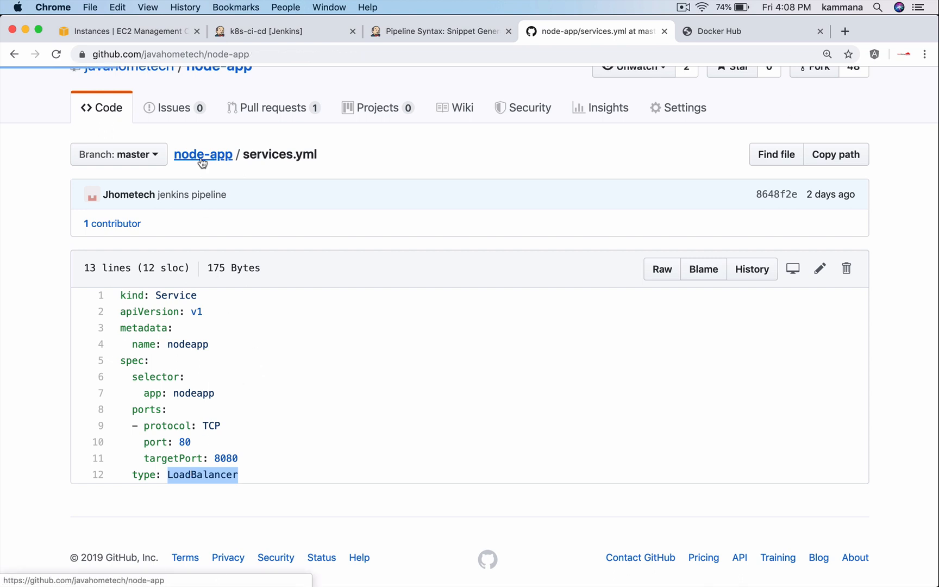
Step: View changeTag.sh and highlight its pods.yml input and tagVersion sed pattern
{"action": "left_click", "coordinate": [203, 154]}
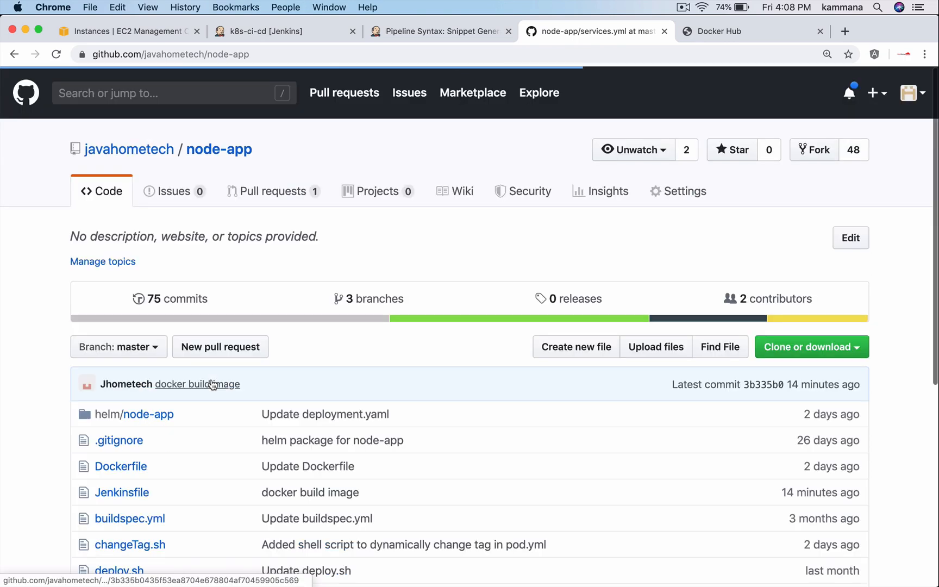
{"action": "scroll", "scroll_direction": "down", "scroll_amount": 3}
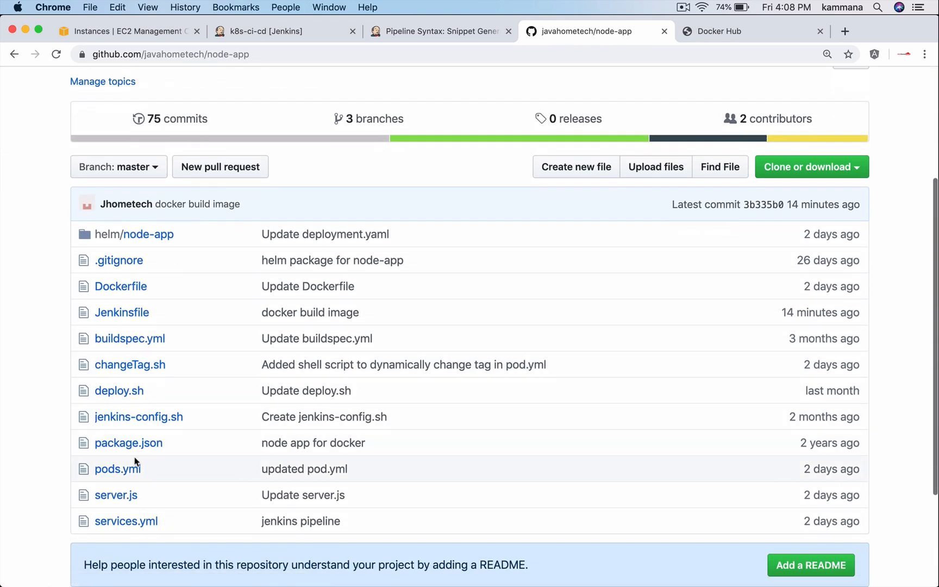
{"action": "left_click", "coordinate": [118, 469]}
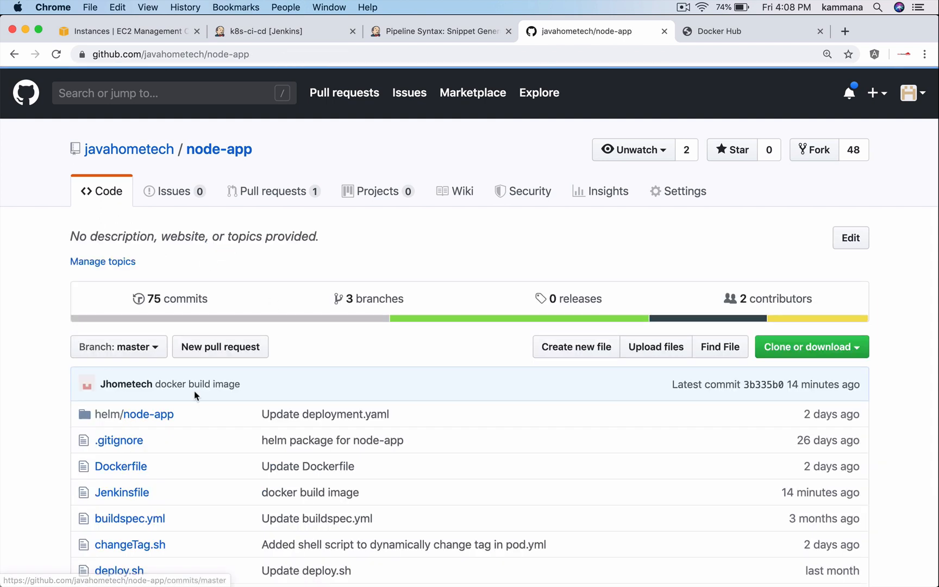
{"action": "scroll", "scroll_direction": "down", "scroll_amount": 3}
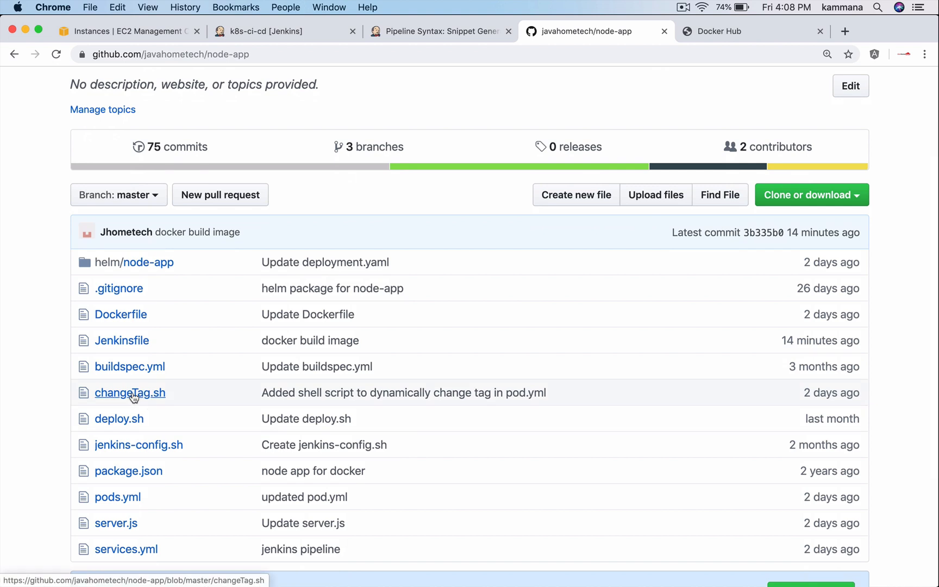
{"action": "left_click", "coordinate": [130, 392]}
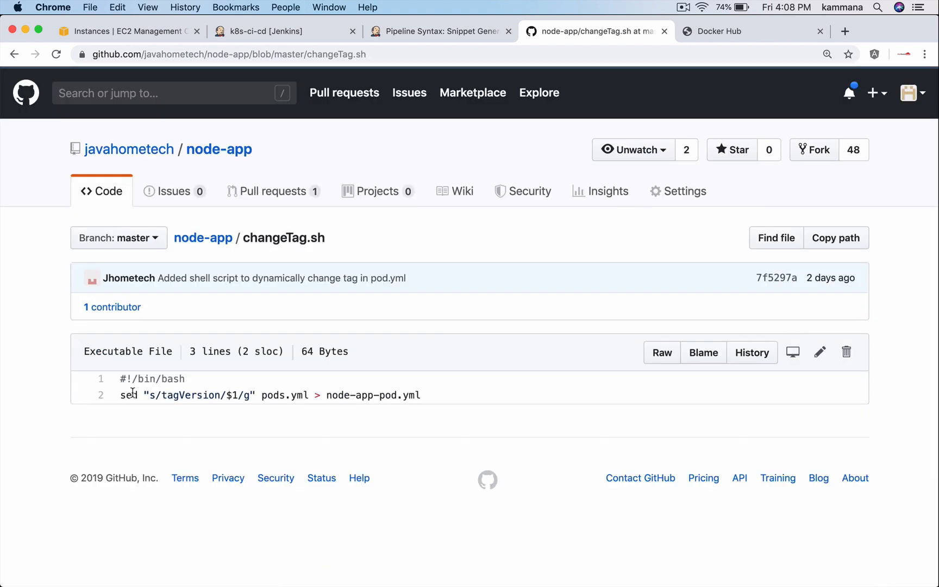
{"action": "double_click", "coordinate": [128, 394]}
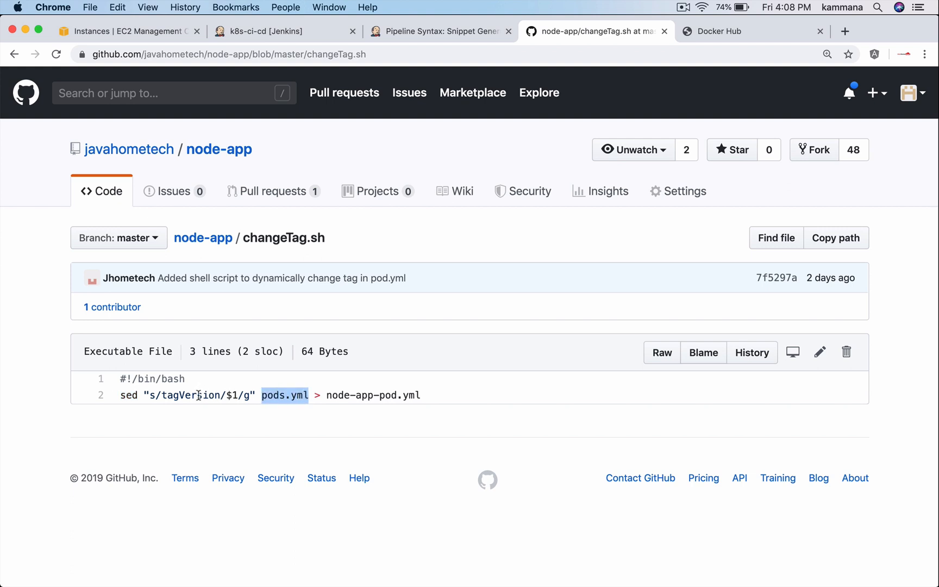
{"action": "double_click", "coordinate": [190, 396]}
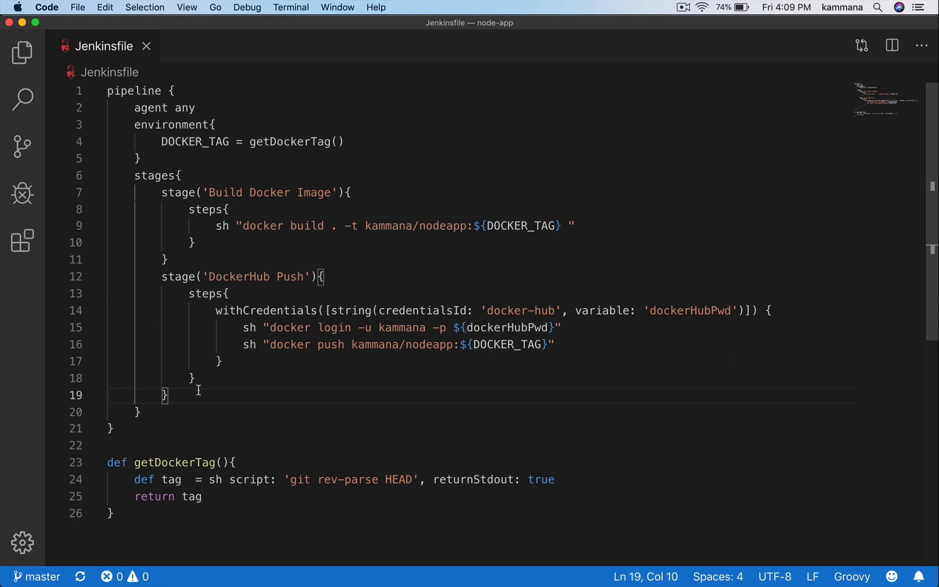
Step: Write stage('Deploy to k8s'){ steps{ } } after the DockerHub Push stage in the Jenkinsfile
{"action": "type", "text": "stage"}
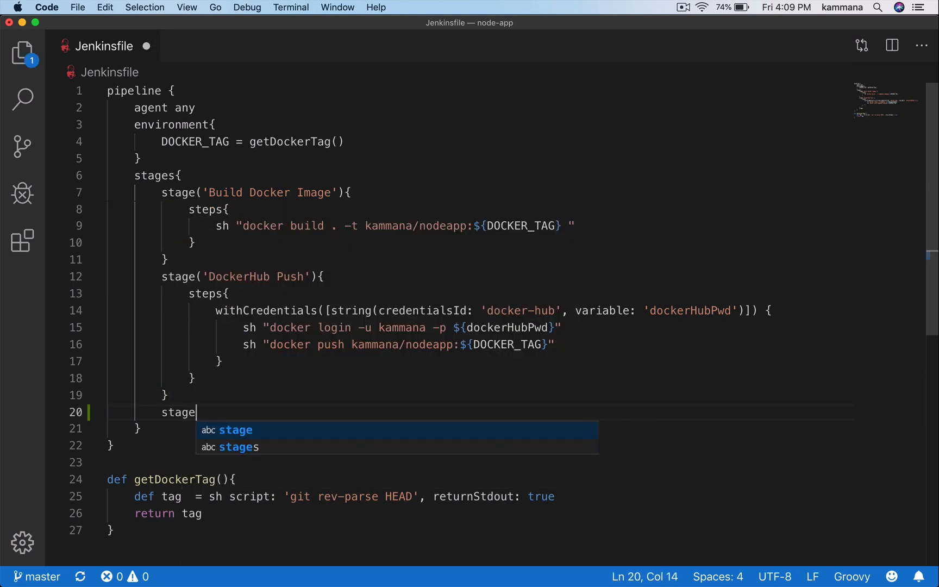
{"action": "type", "text": "{"}
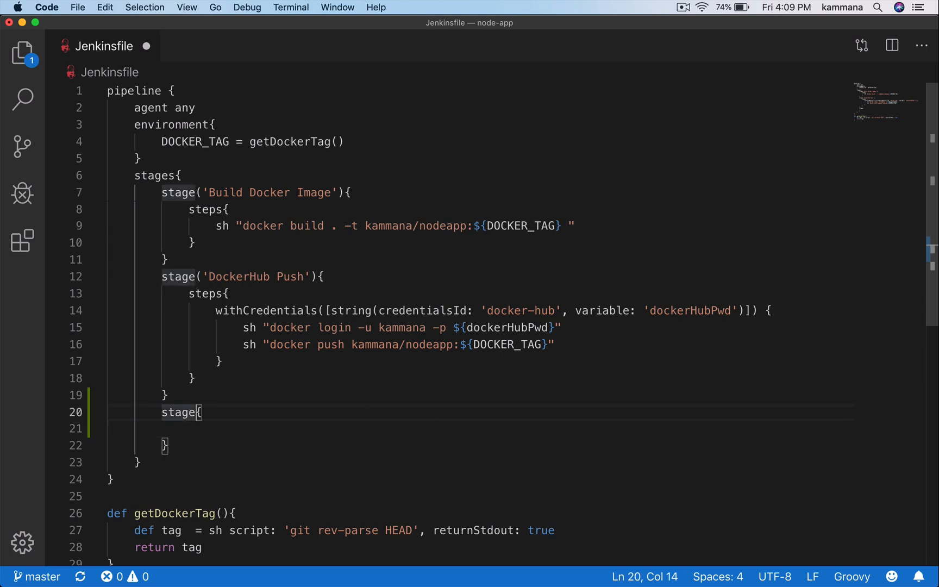
{"action": "type", "text": "()"}
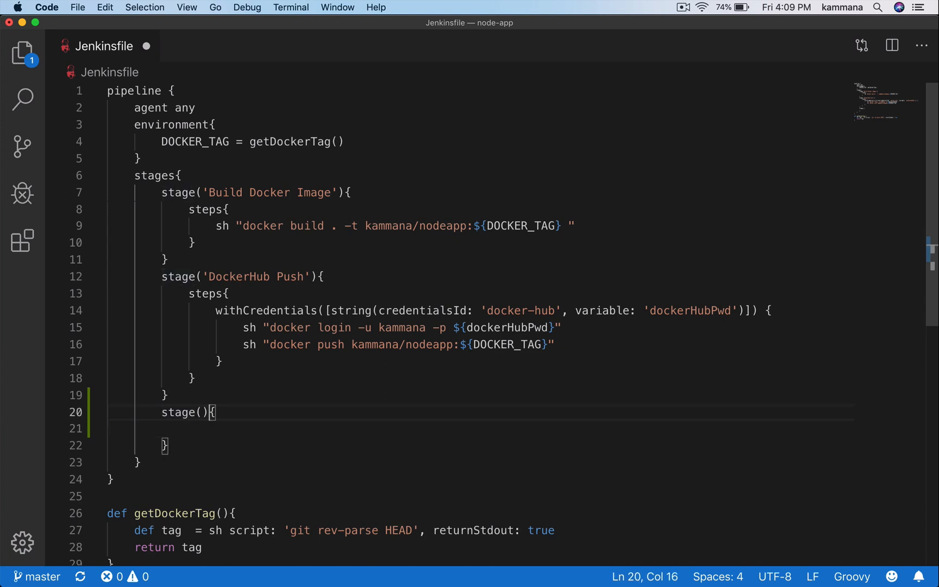
{"action": "key", "text": "Left"}
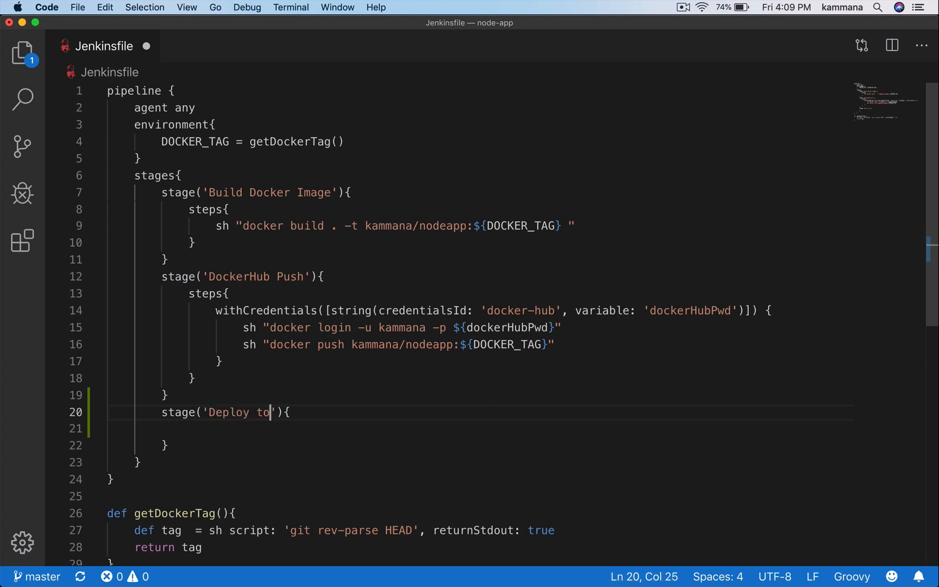
{"action": "type", "text": "k8"}
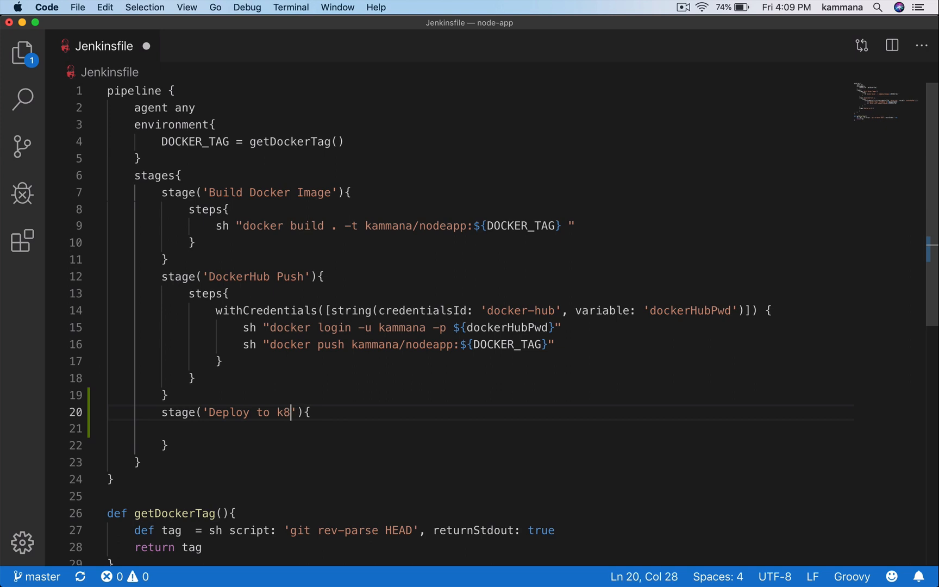
{"action": "type", "text": "s"}
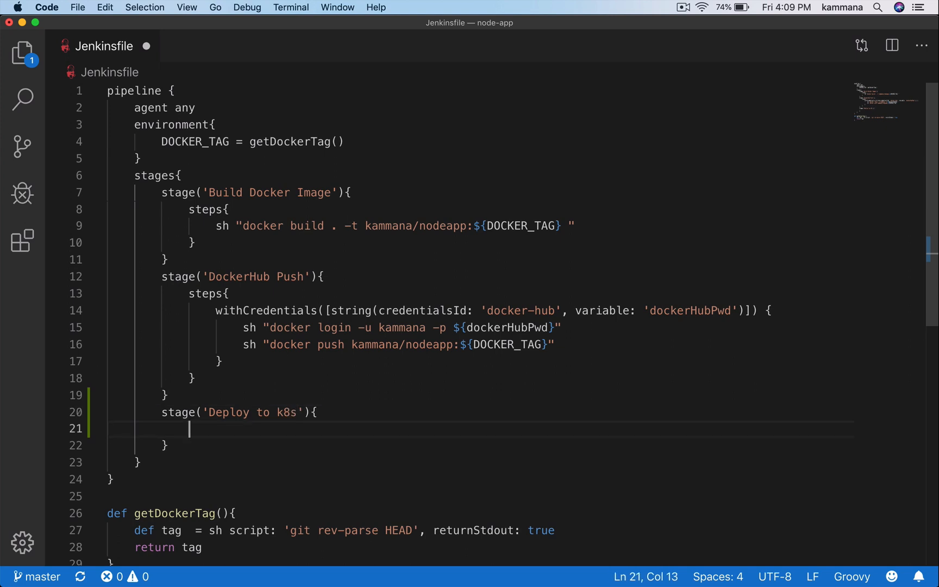
{"action": "type", "text": "ste"}
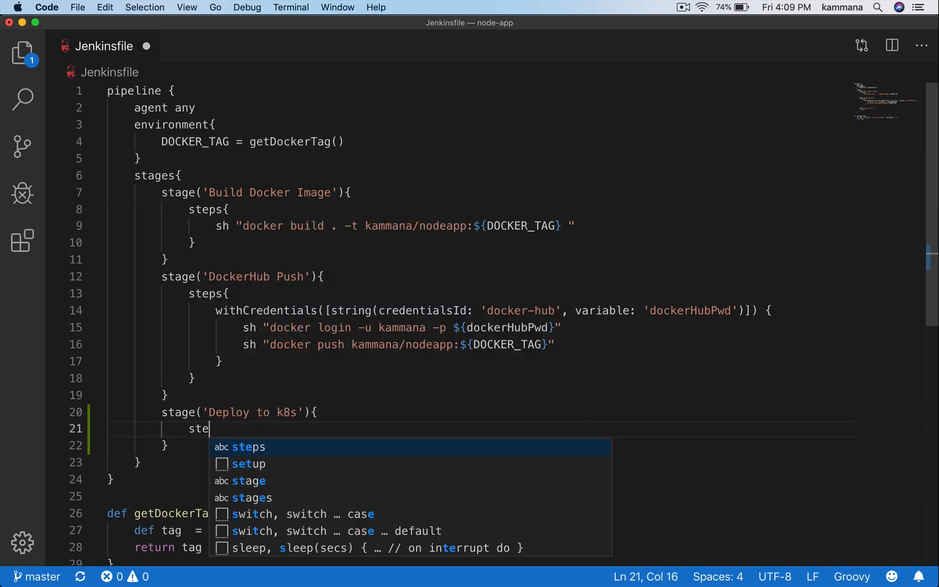
{"action": "left_click", "coordinate": [248, 447]}
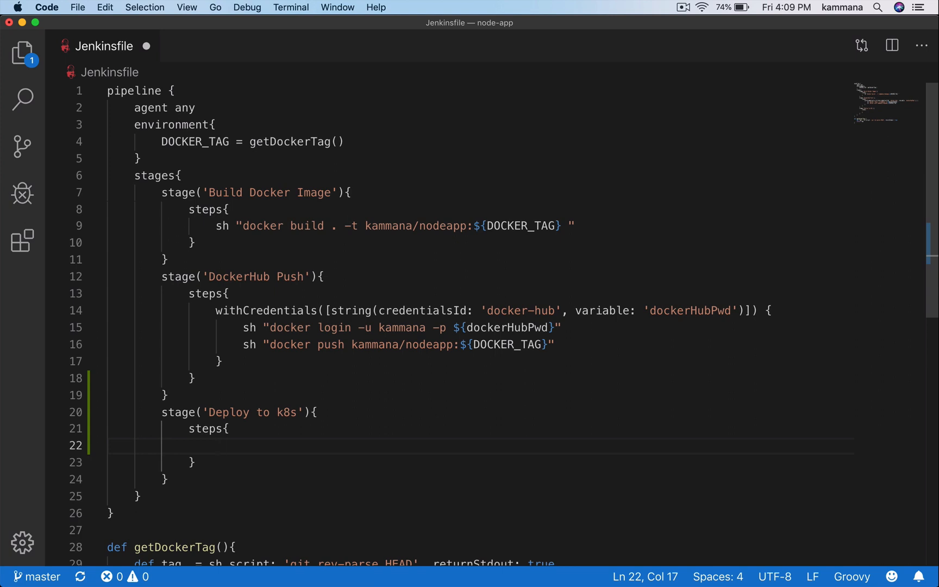
Step: Add sh "chmod +x changeTag.sh" inside the deploy stage's steps block
{"action": "type", "text": "sh"}
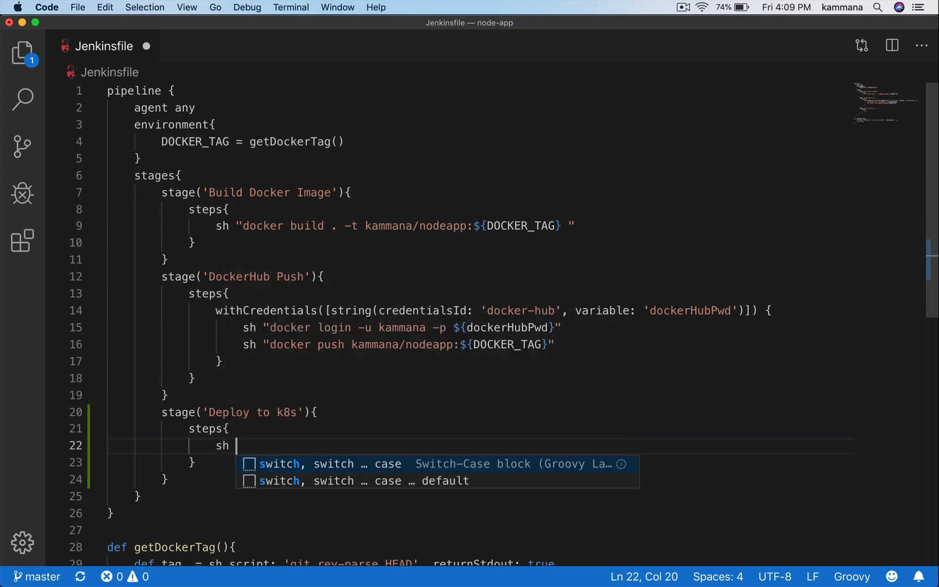
{"action": "type", "text": "\""}
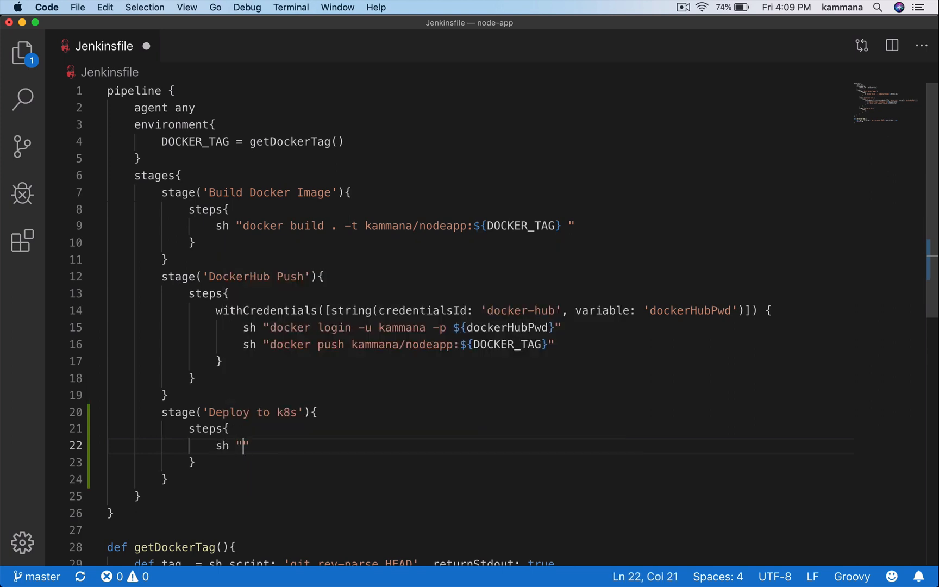
{"action": "type", "text": "chmod -+ changeTa"}
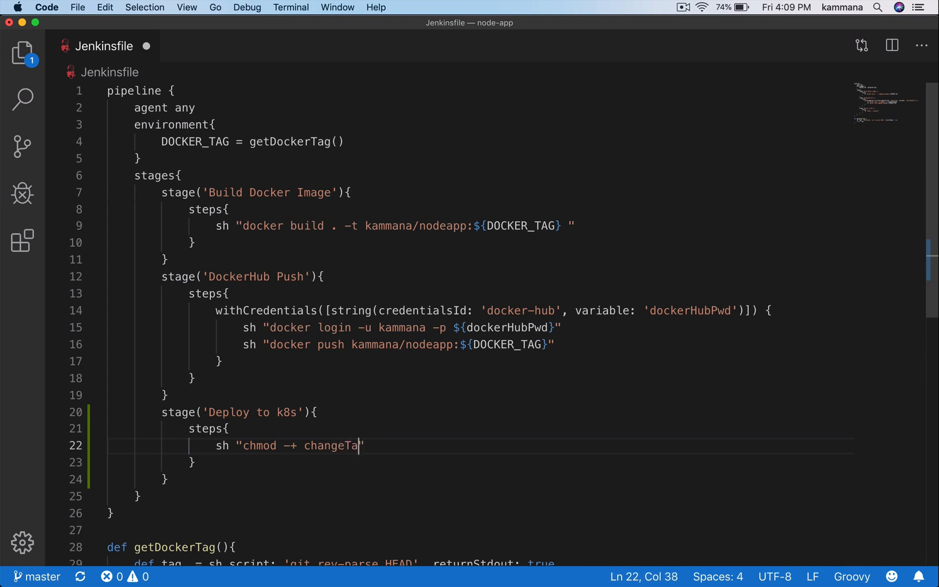
{"action": "type", "text": "g.sh"}
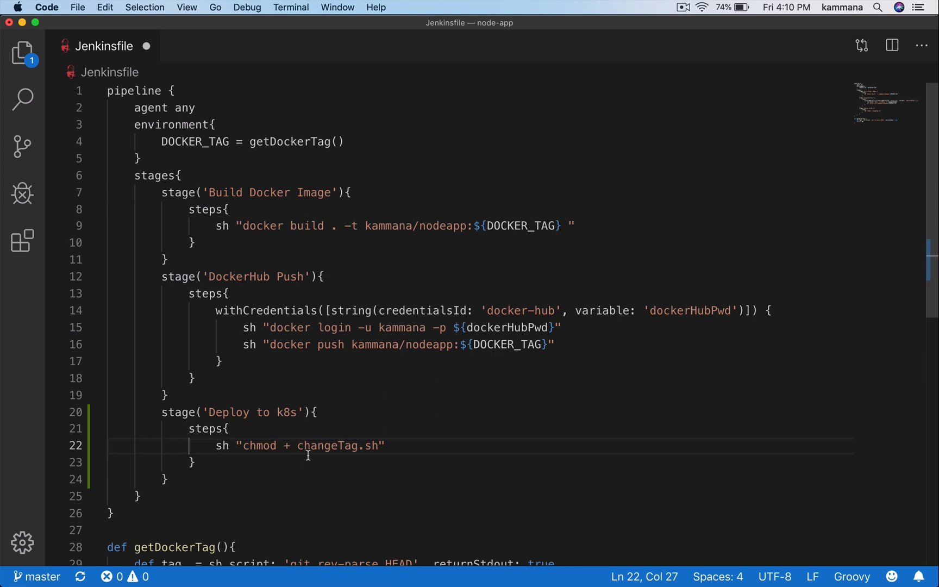
{"action": "type", "text": "x"}
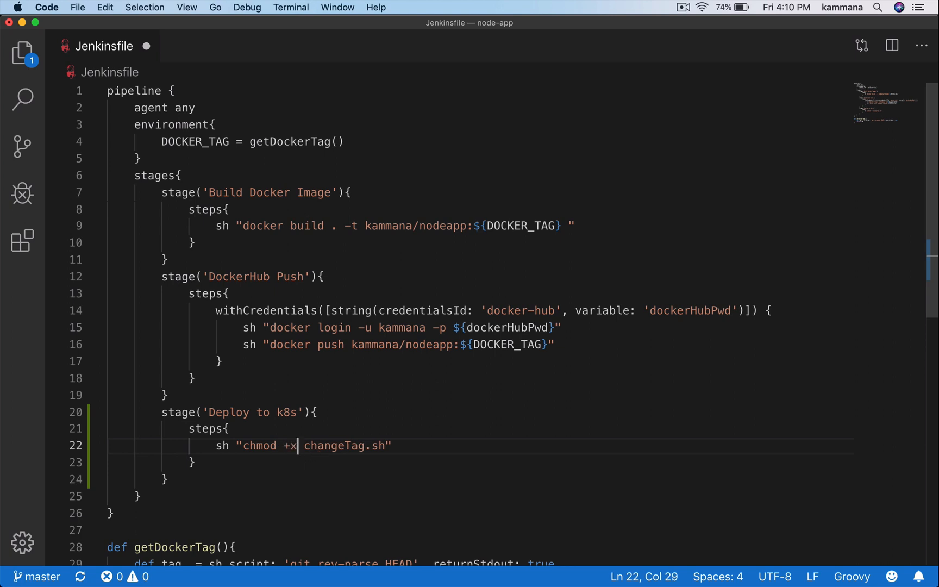
{"action": "mouse_move", "coordinate": [287, 451]}
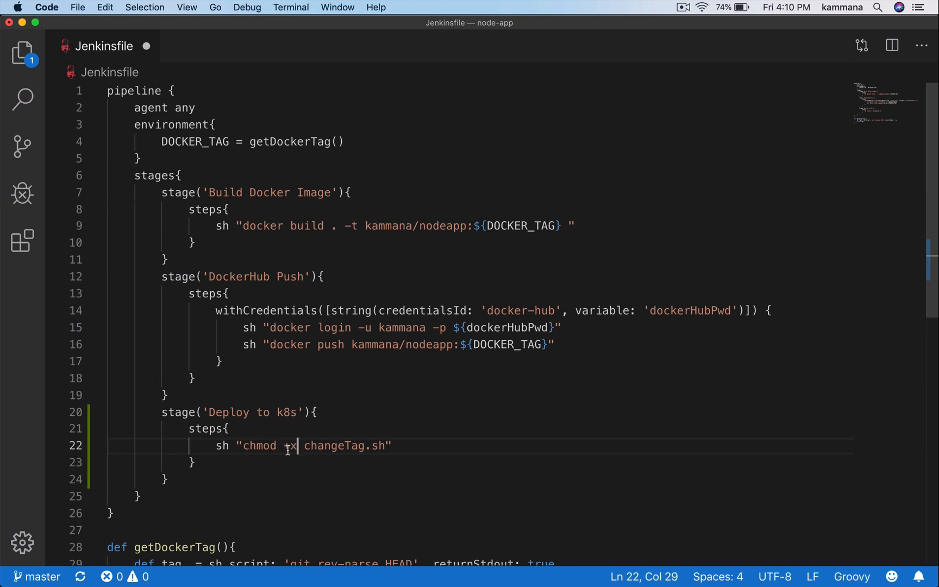
{"action": "double_click", "coordinate": [334, 446]}
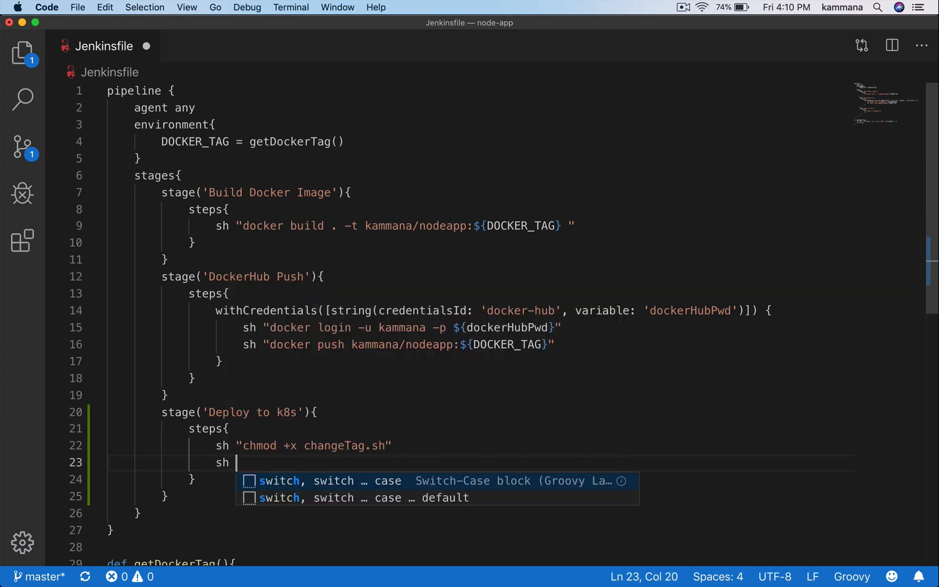
Step: Add sh "./changeTag.sh ${DOCKER_TAG}" reusing the DOCKER_TAG variable, and save the Jenkinsfile
{"action": "type", "text": "\""}
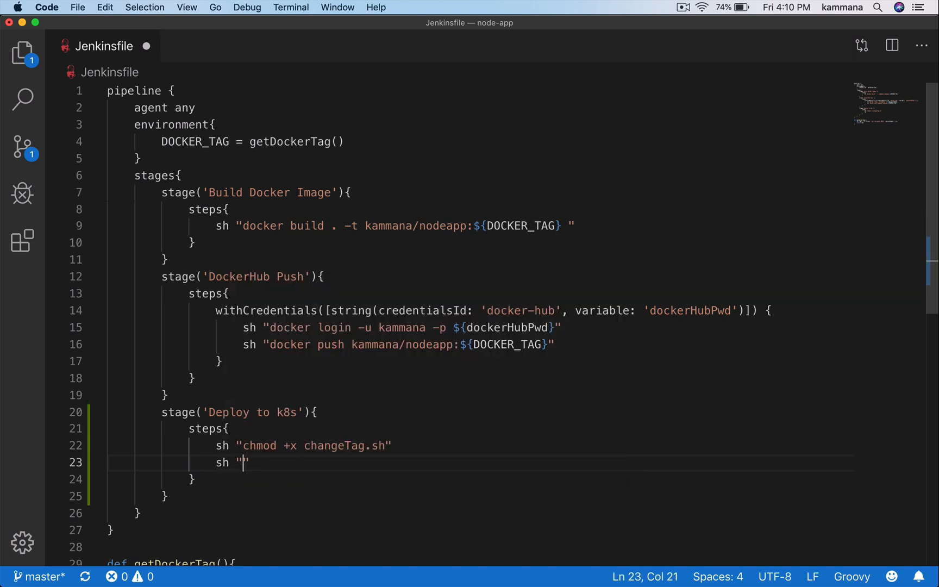
{"action": "type", "text": "./"}
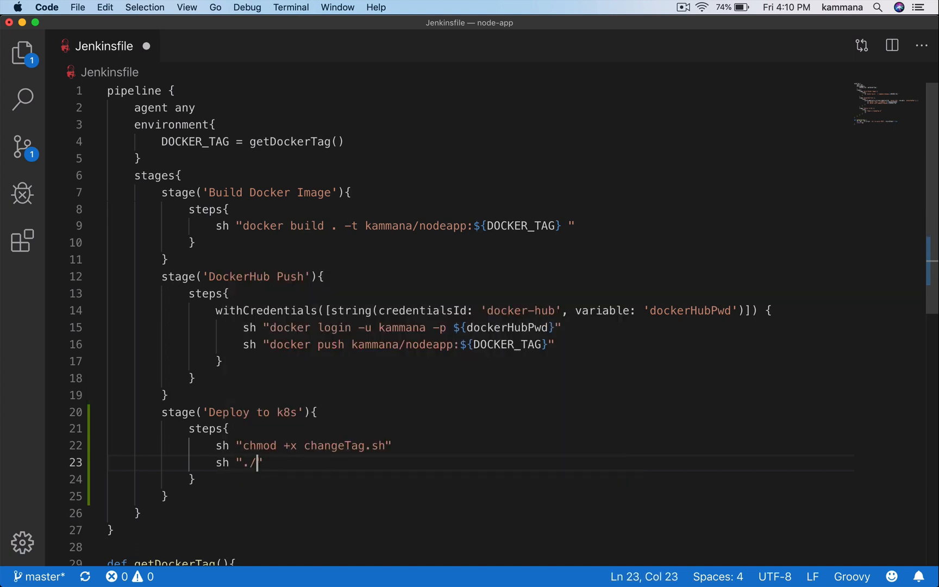
{"action": "type", "text": "change"}
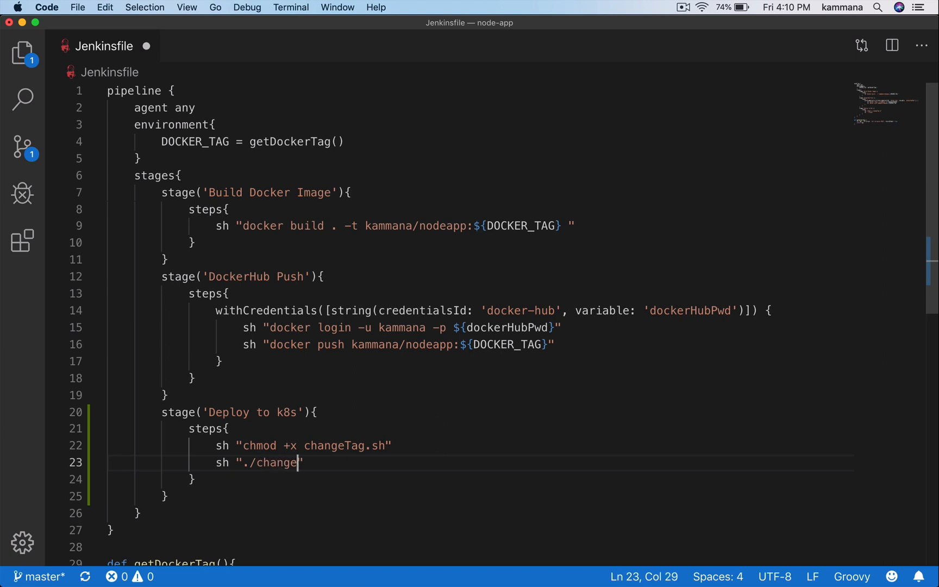
{"action": "type", "text": "Tag"}
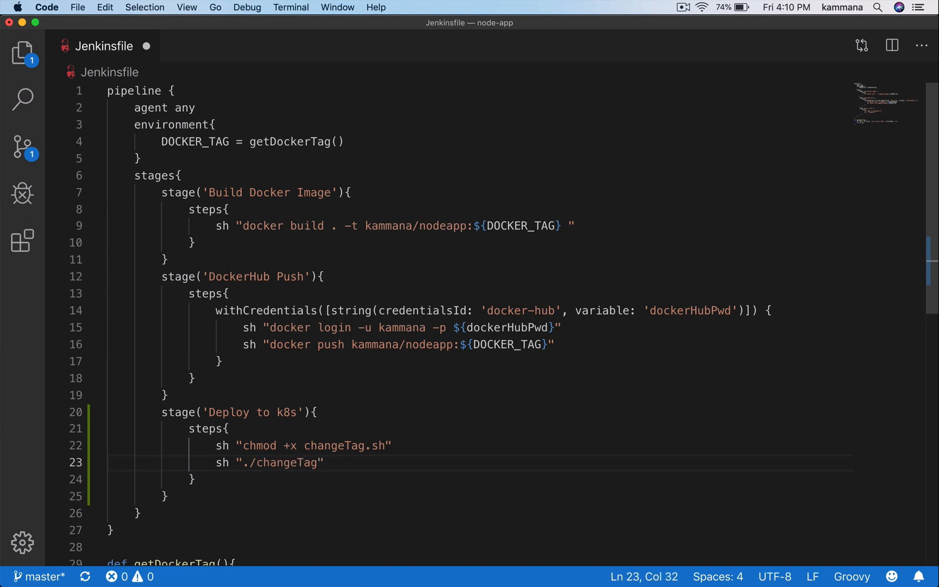
{"action": "type", "text": ".sh"}
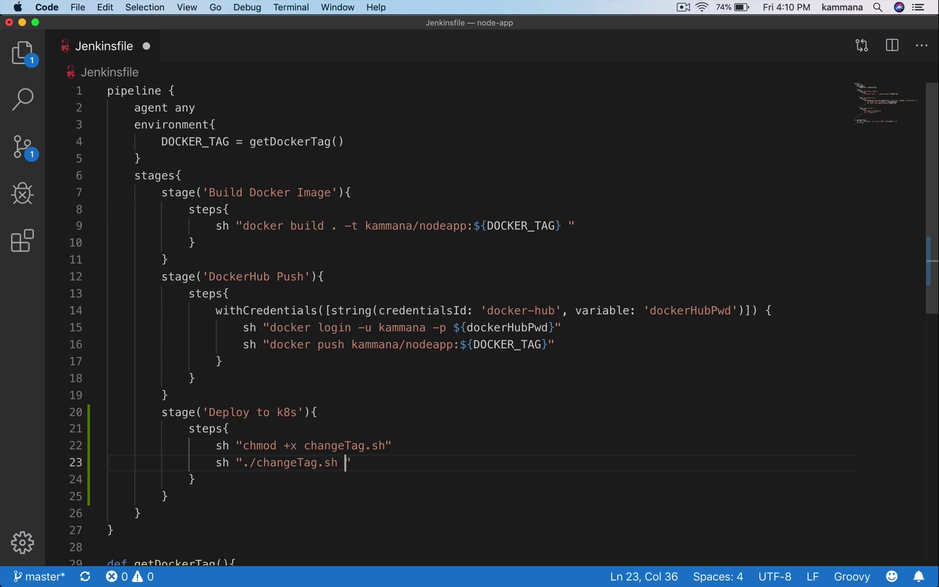
{"action": "mouse_move", "coordinate": [462, 343]}
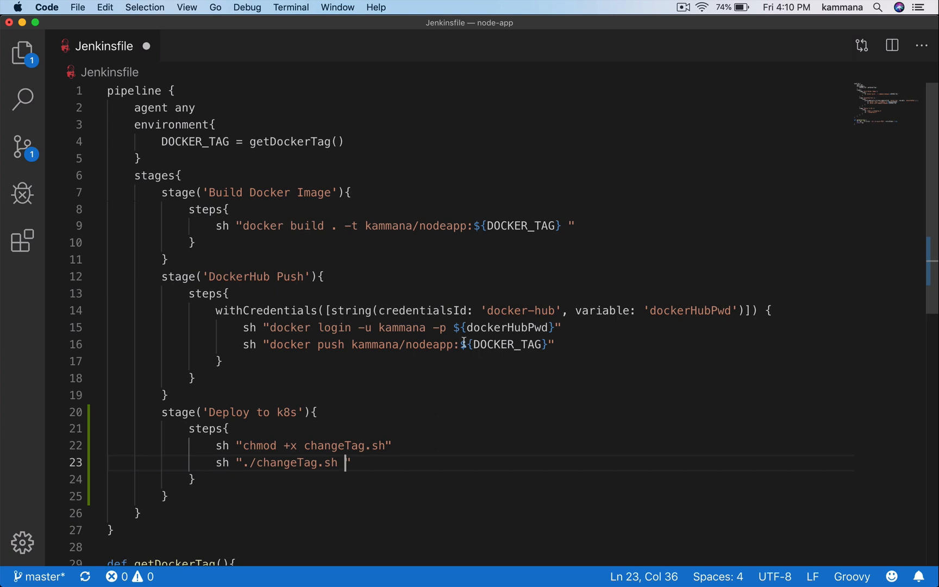
{"action": "double_click", "coordinate": [507, 345]}
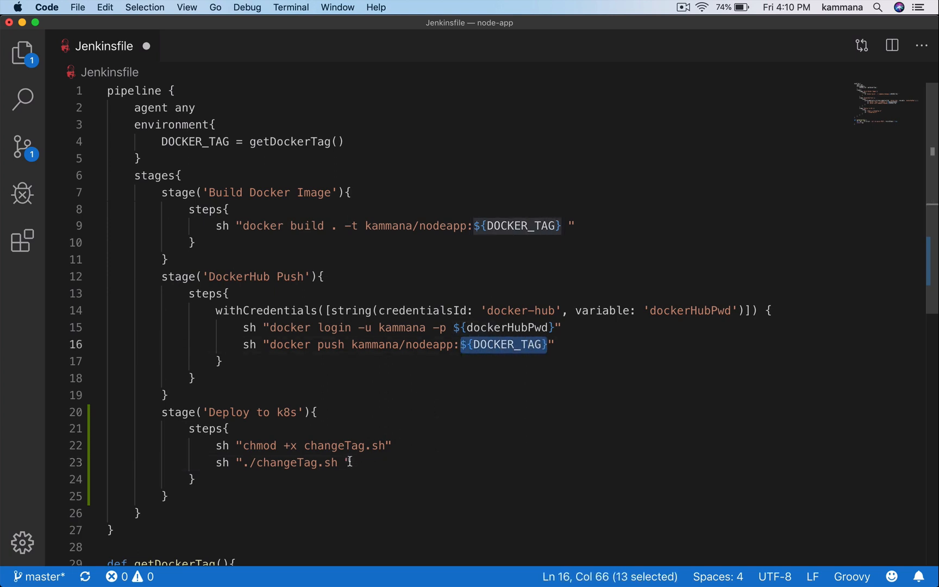
{"action": "type", "text": "${DOCKER_TAG}"}
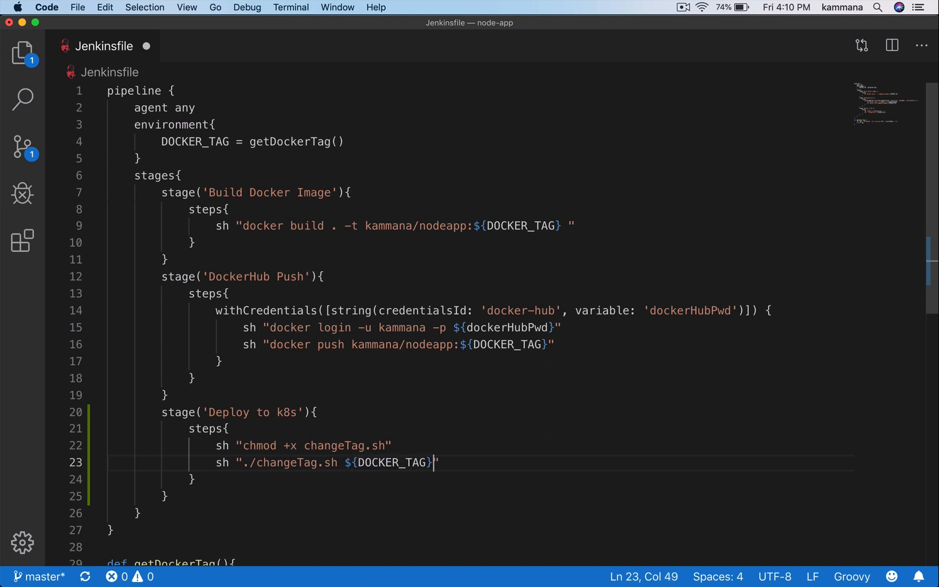
{"action": "key", "text": "Cmd+s"}
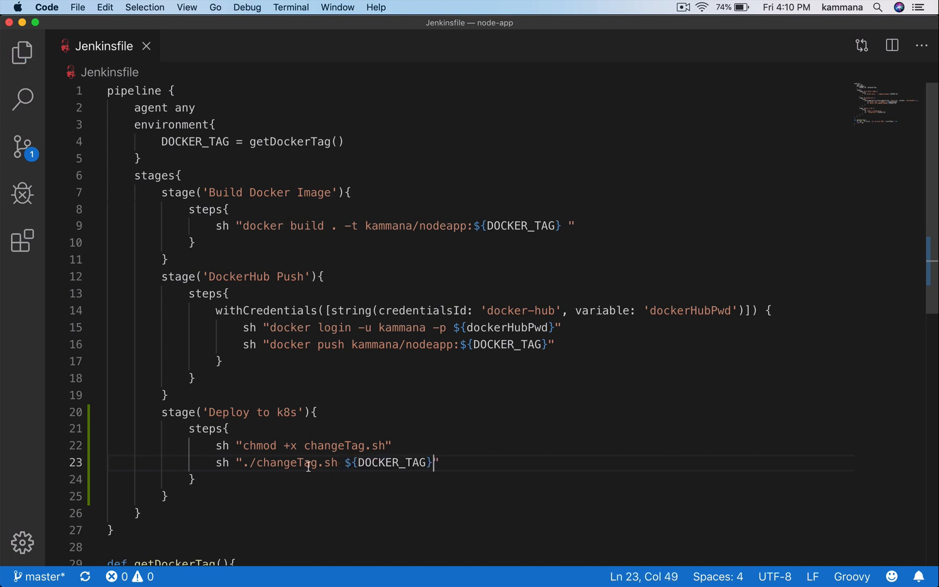
{"action": "double_click", "coordinate": [285, 463]}
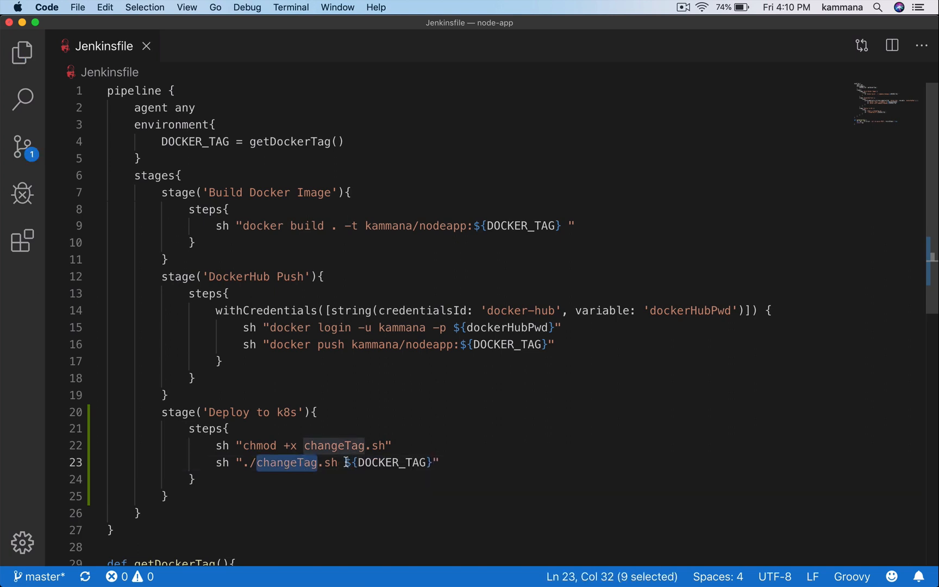
{"action": "double_click", "coordinate": [389, 463]}
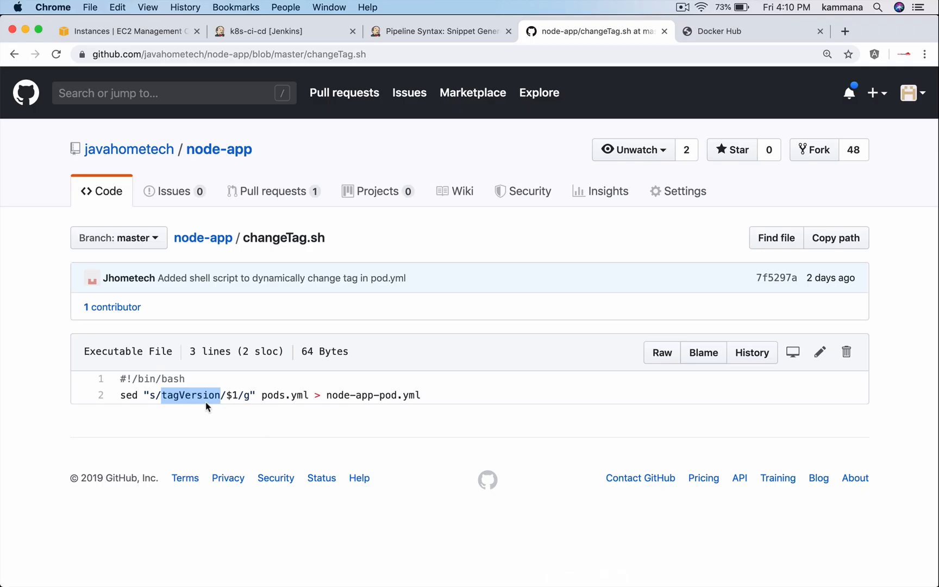
{"action": "mouse_move", "coordinate": [183, 396]}
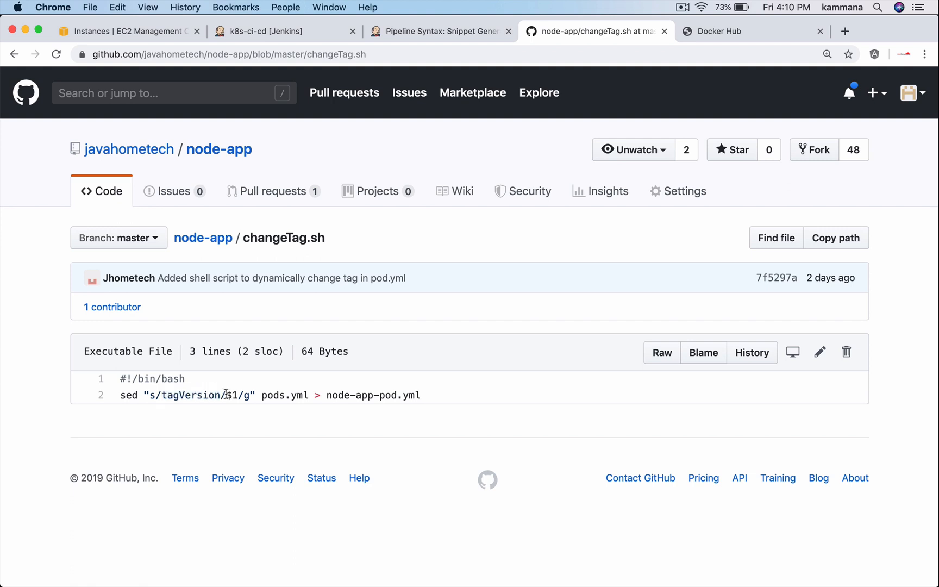
Step: Highlight $1 and tagVersion in changeTag.sh, then the tagVersion word in pods.yml, and move to the EC2 console
{"action": "double_click", "coordinate": [234, 396]}
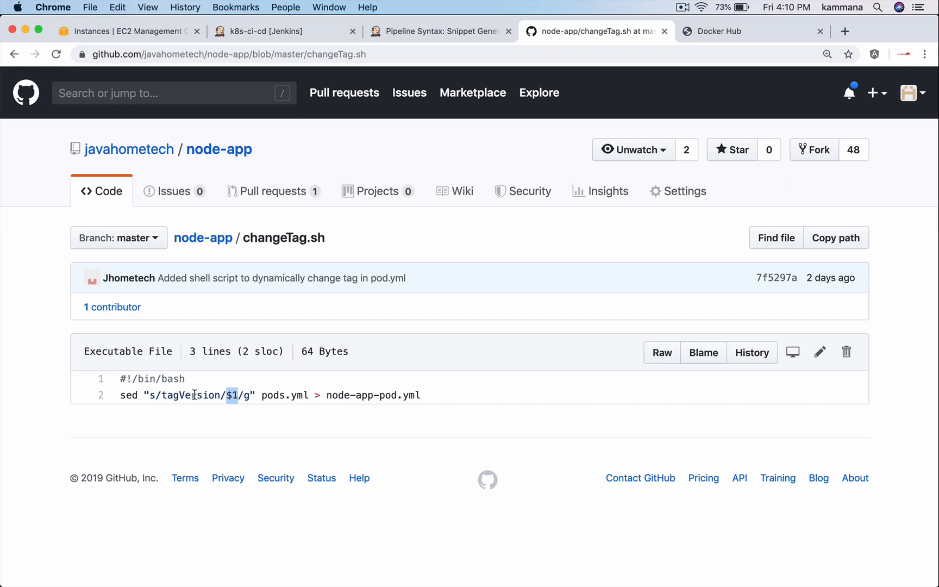
{"action": "double_click", "coordinate": [190, 396]}
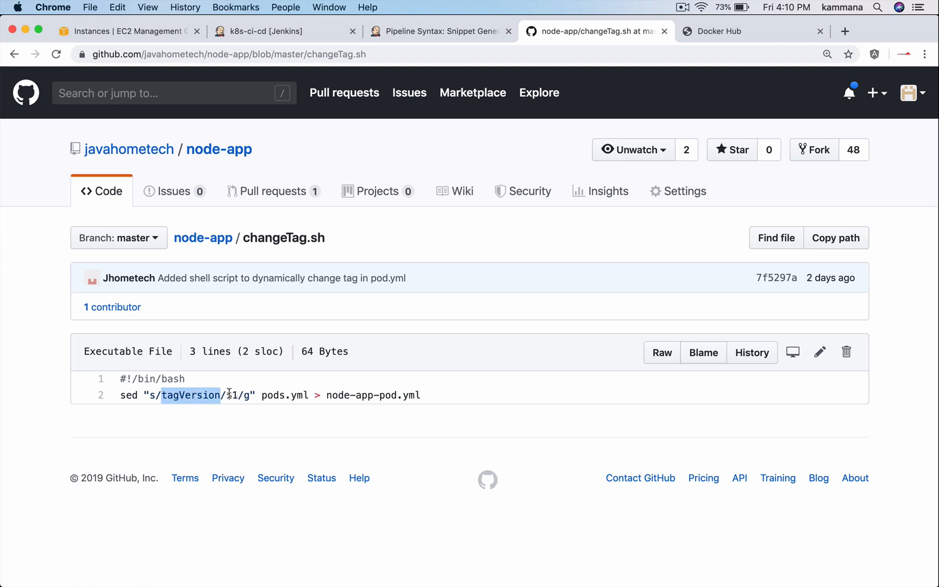
{"action": "mouse_move", "coordinate": [224, 245]}
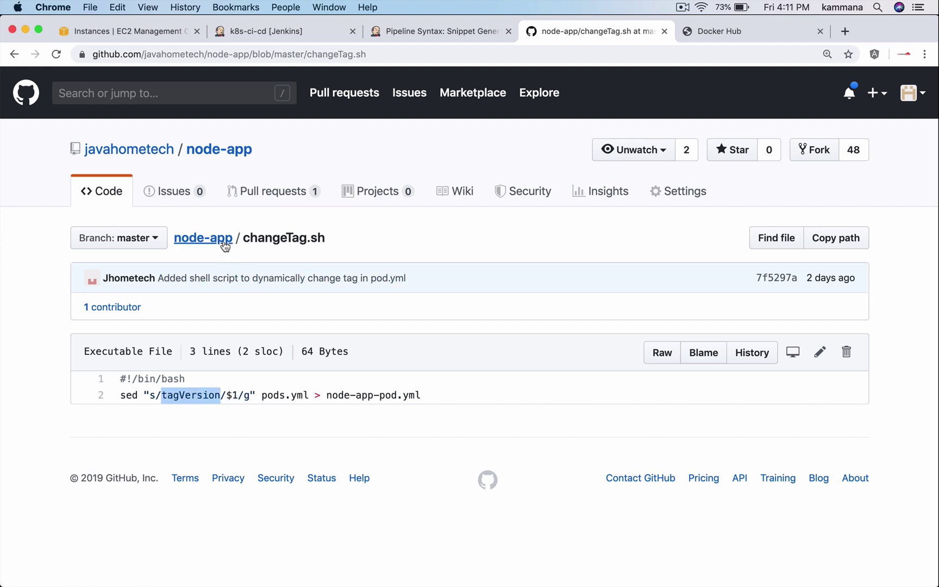
{"action": "left_click", "coordinate": [204, 238]}
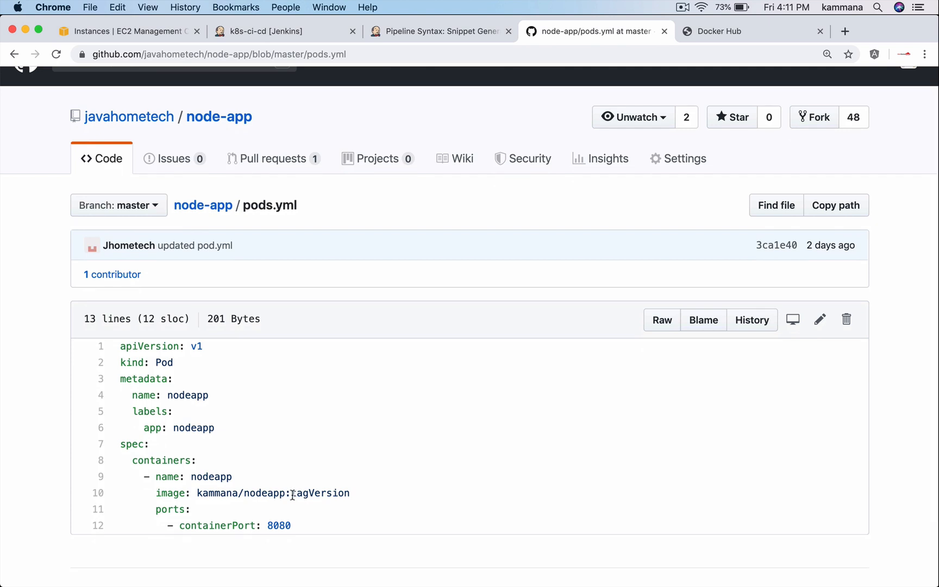
{"action": "double_click", "coordinate": [320, 493]}
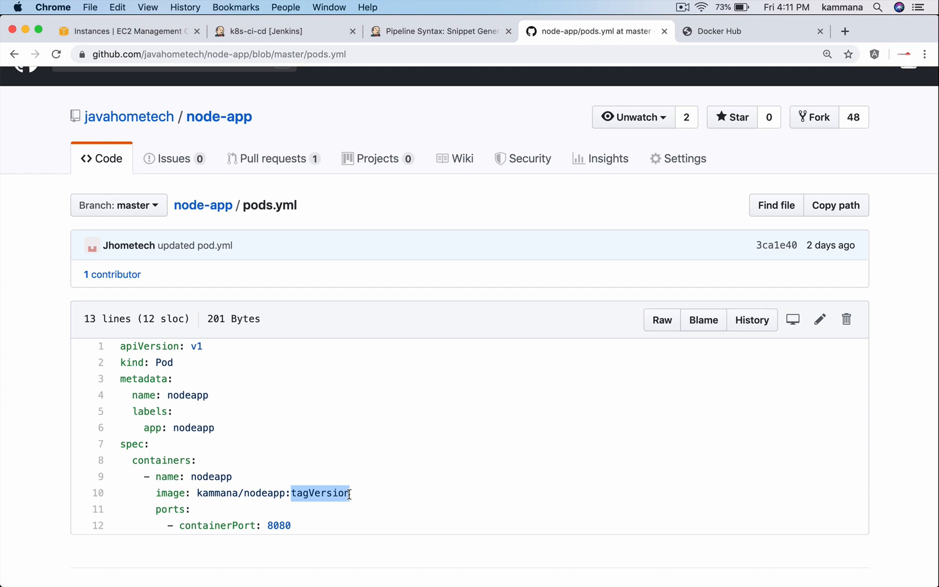
{"action": "left_click", "coordinate": [125, 32]}
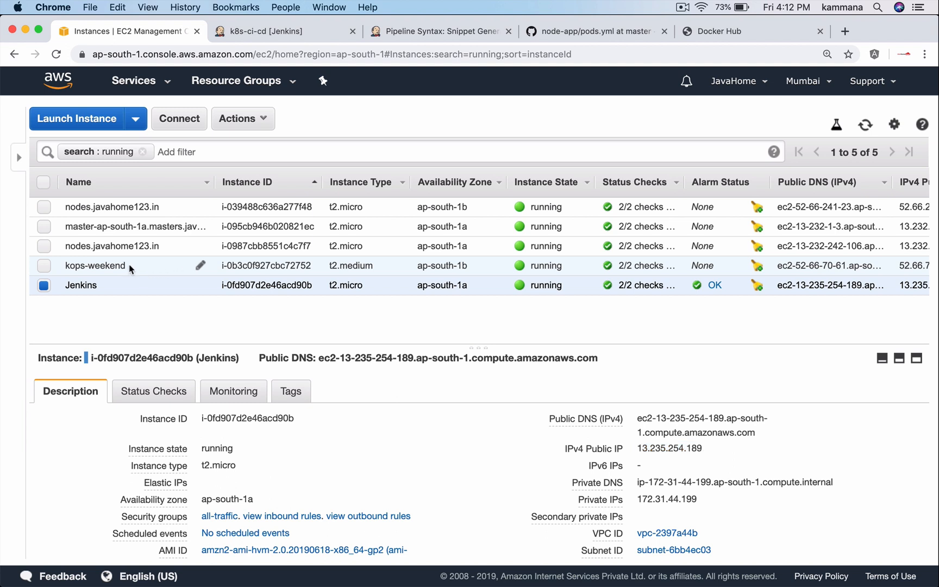
Step: Select the kops-weekend instance's details and name in EC2, then move to the Jenkins pipeline page
{"action": "left_click", "coordinate": [96, 266]}
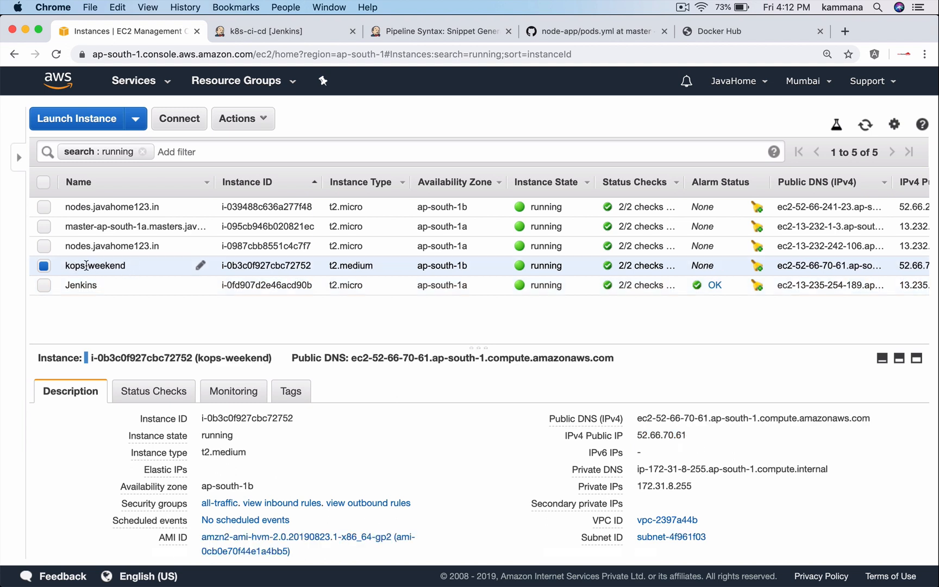
{"action": "double_click", "coordinate": [95, 266]}
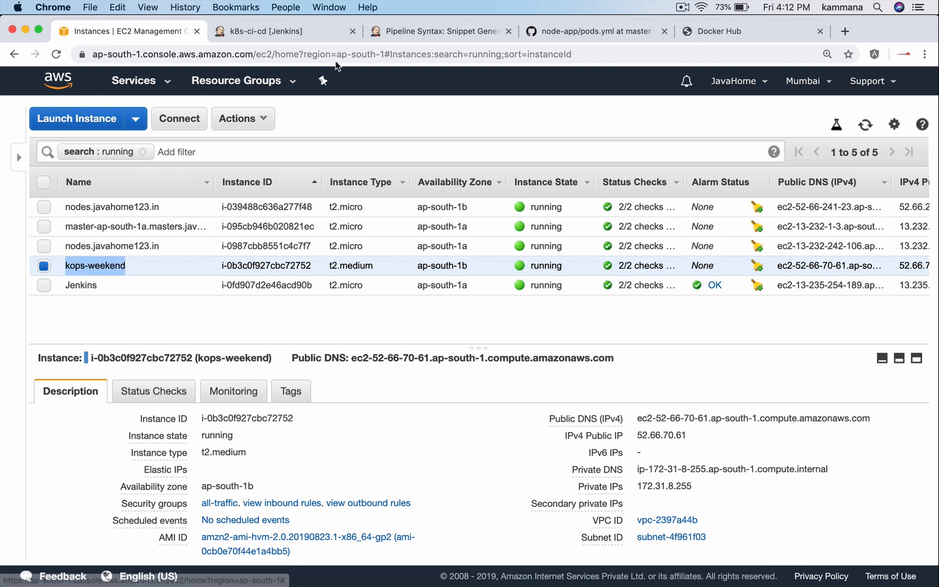
{"action": "left_click", "coordinate": [278, 32]}
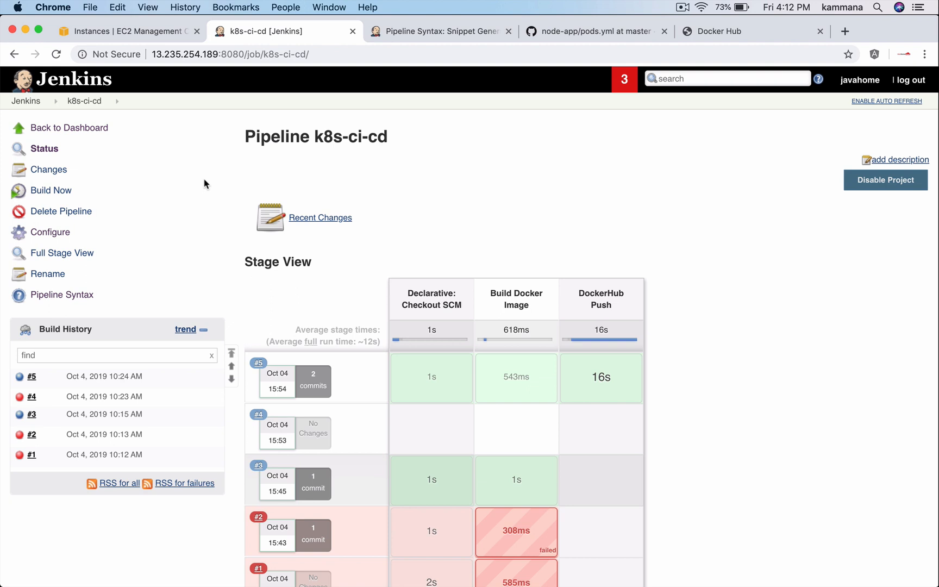
{"action": "mouse_move", "coordinate": [115, 234]}
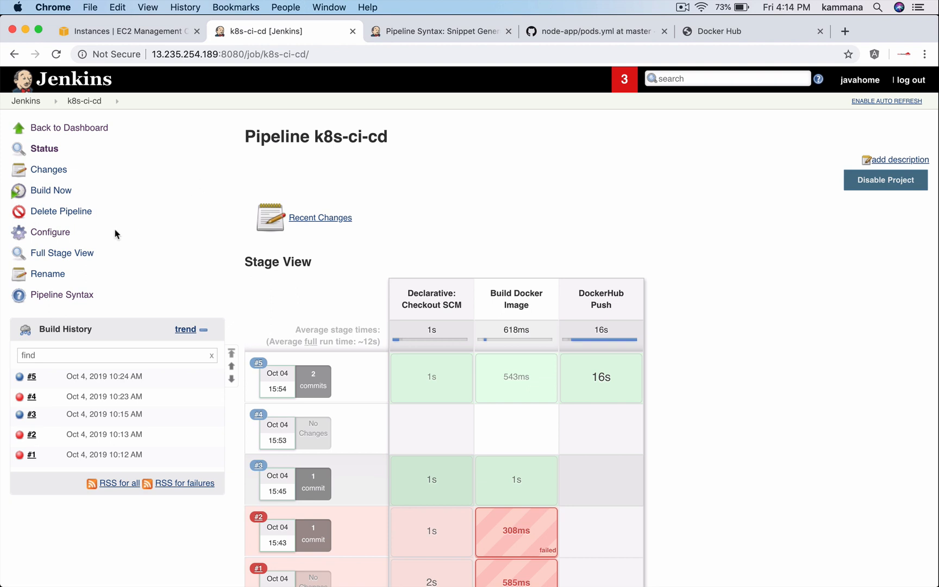
Step: In Manage Jenkins > Manage Plugins, filter the Available plugins for ssh
{"action": "left_click", "coordinate": [25, 100]}
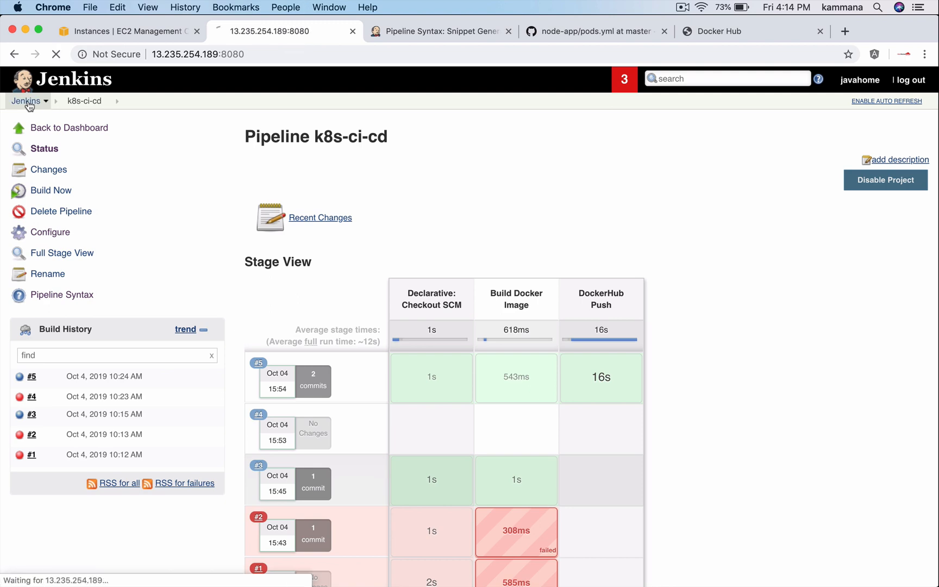
{"action": "left_click", "coordinate": [25, 100]}
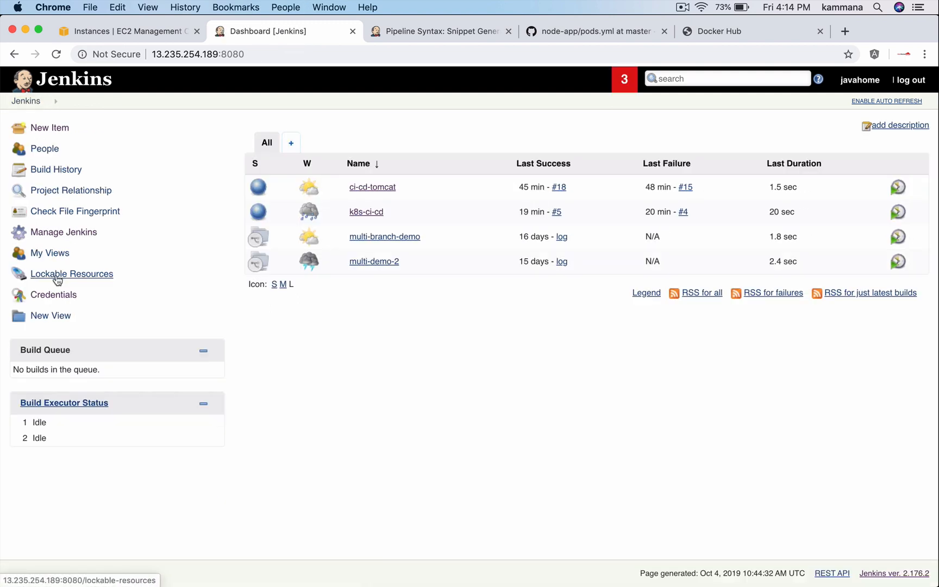
{"action": "left_click", "coordinate": [64, 233]}
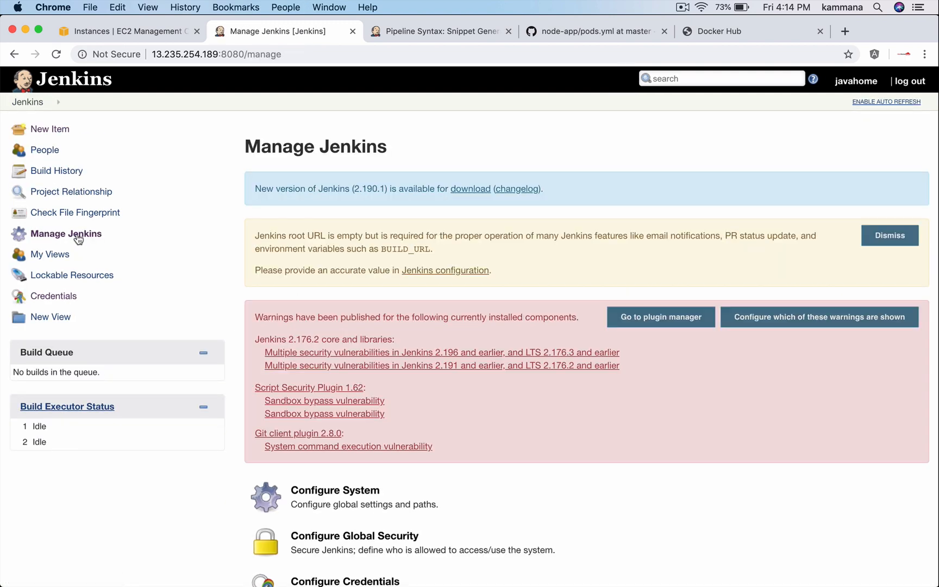
{"action": "scroll", "scroll_direction": "down", "scroll_amount": 3}
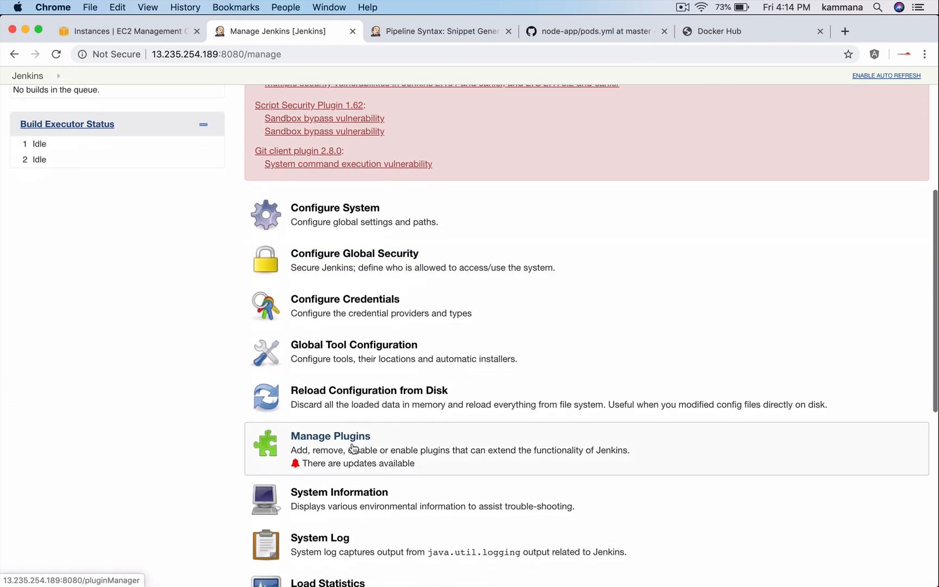
{"action": "left_click", "coordinate": [331, 436]}
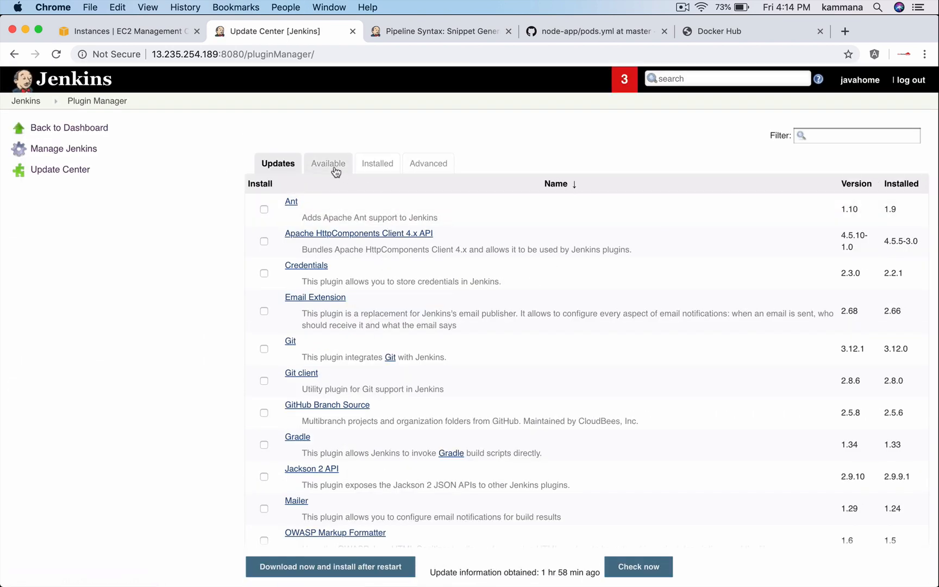
{"action": "left_click", "coordinate": [328, 163]}
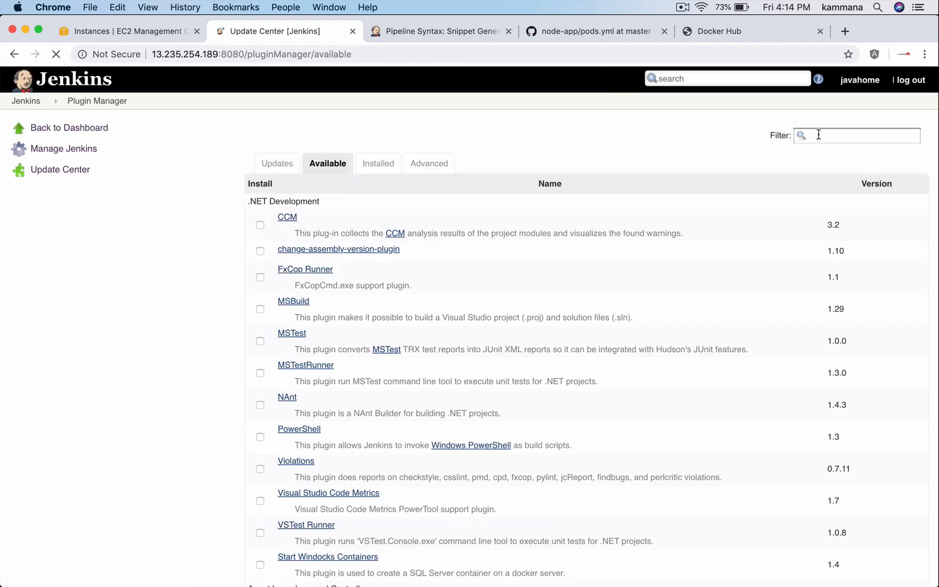
{"action": "type", "text": "ssh"}
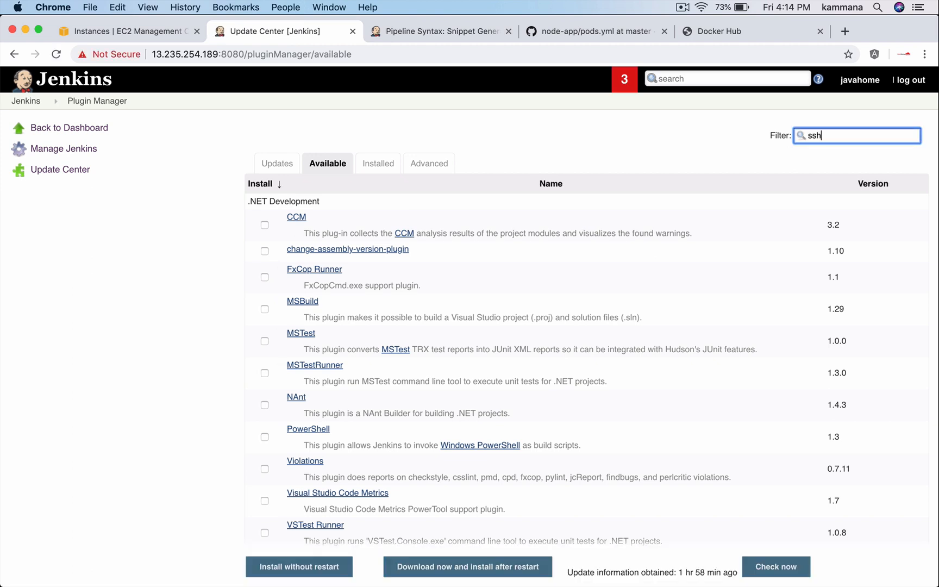
{"action": "type", "text": "ssh"}
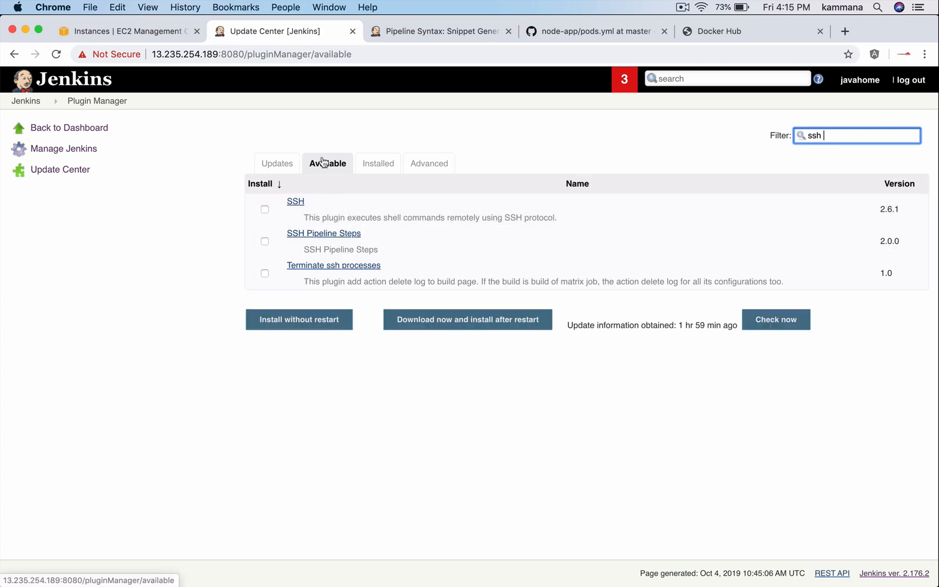
Step: Filter the Installed plugins for 'ssh agen' confirming SSH Agent Plugin 1.17, then return to the dashboard and EC2
{"action": "left_click", "coordinate": [378, 163]}
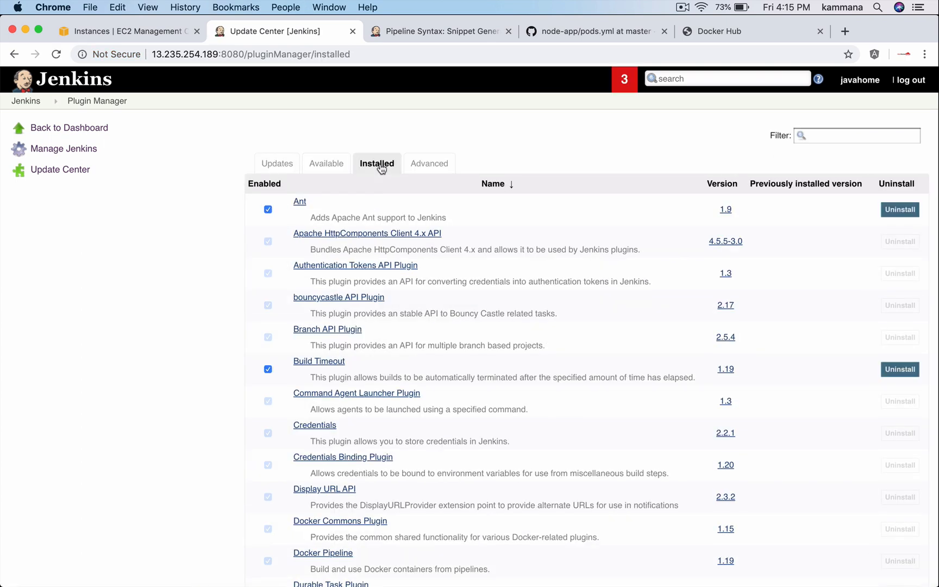
{"action": "left_click", "coordinate": [858, 136]}
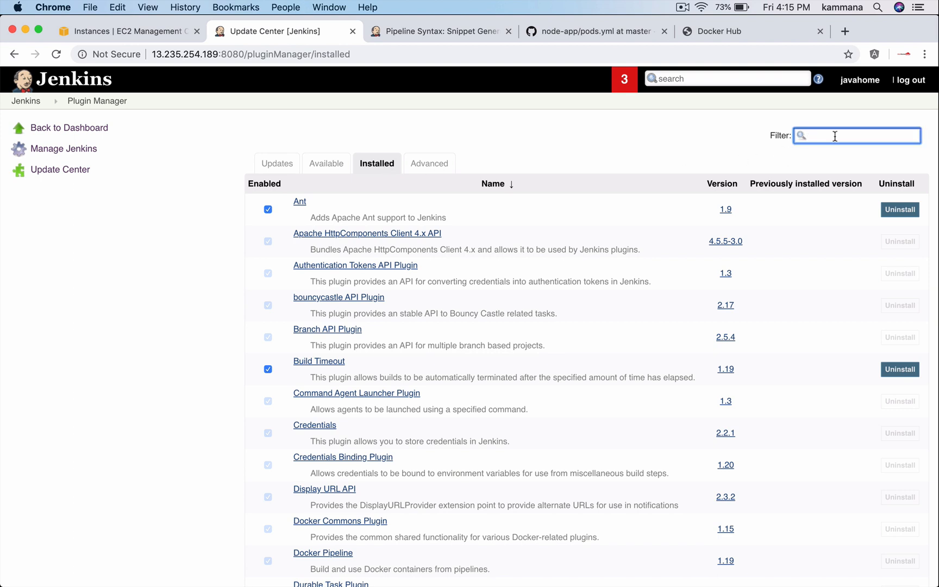
{"action": "type", "text": "ssh agen"}
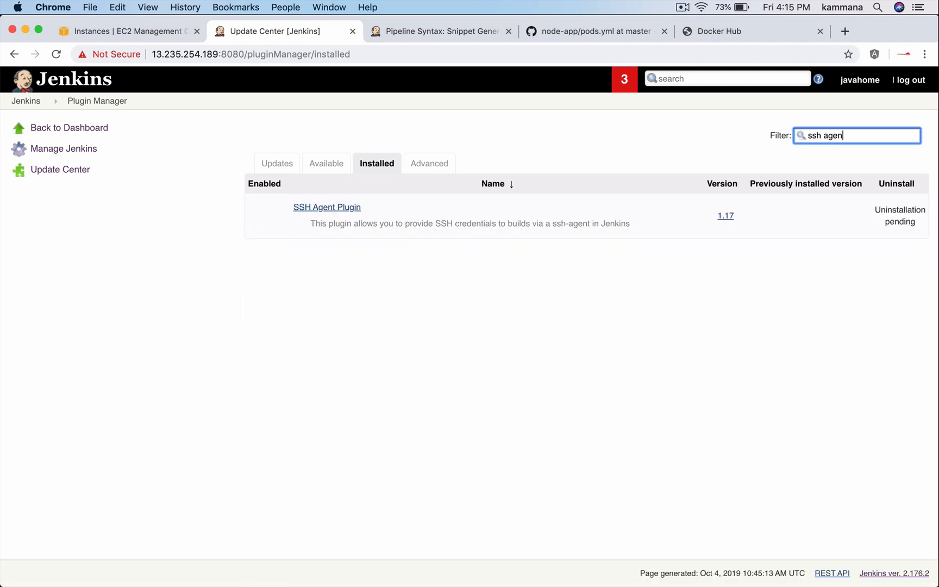
{"action": "mouse_move", "coordinate": [294, 239]}
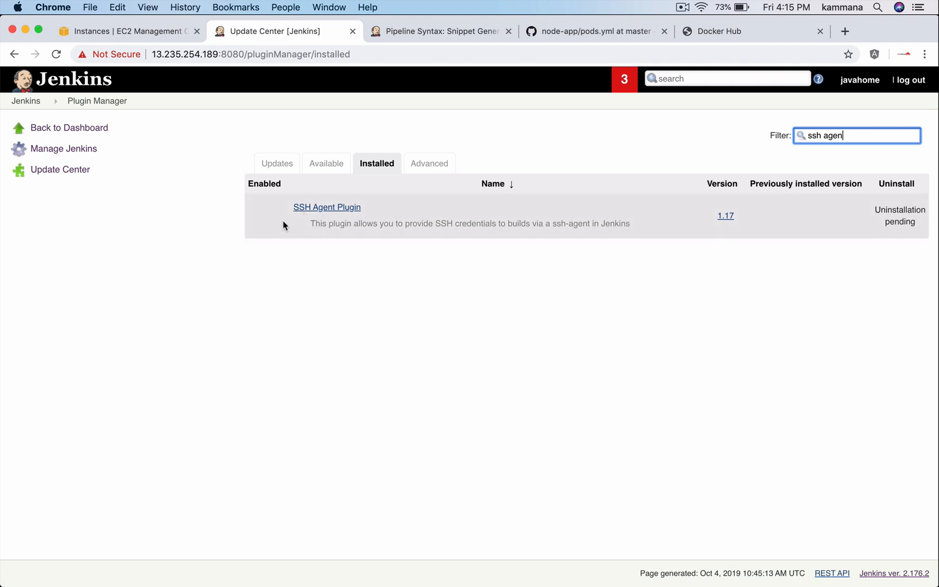
{"action": "left_click", "coordinate": [24, 101]}
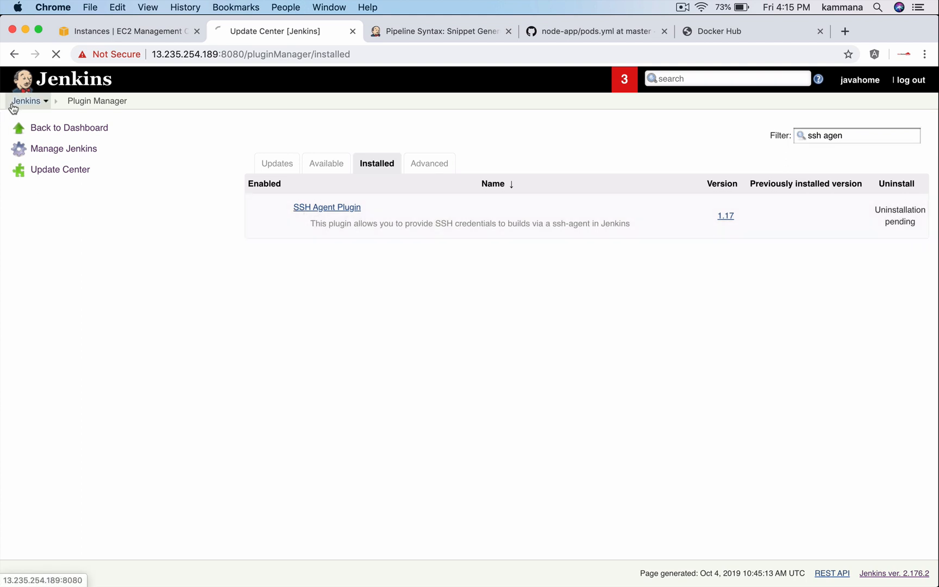
{"action": "left_click", "coordinate": [24, 100]}
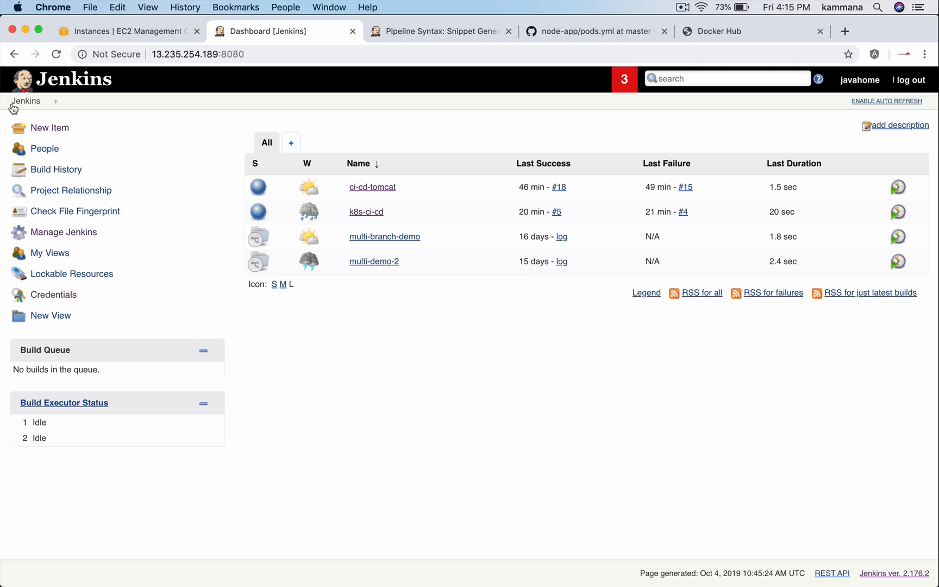
{"action": "left_click", "coordinate": [130, 32]}
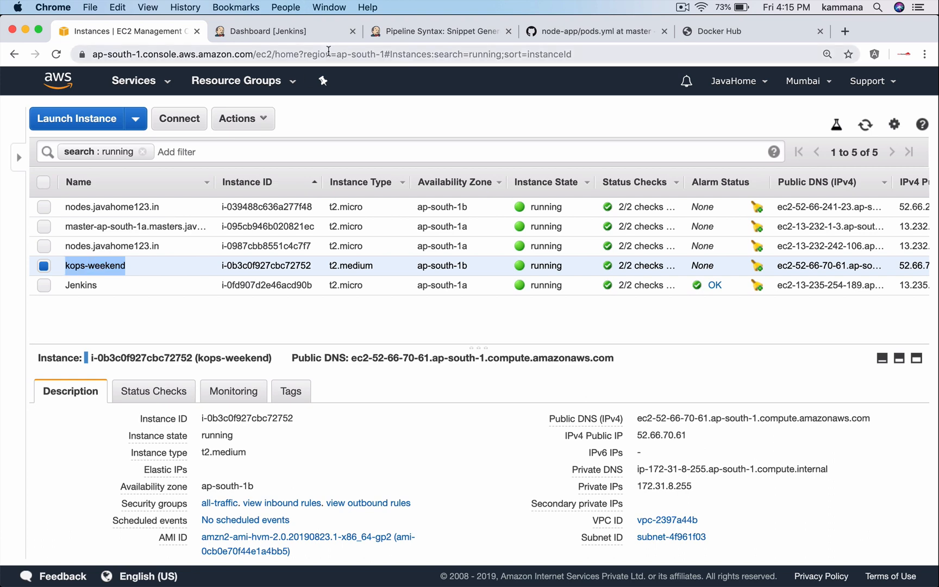
Step: Start a new SSH Username with private key credential in Jenkins' global credentials domain
{"action": "left_click", "coordinate": [291, 32]}
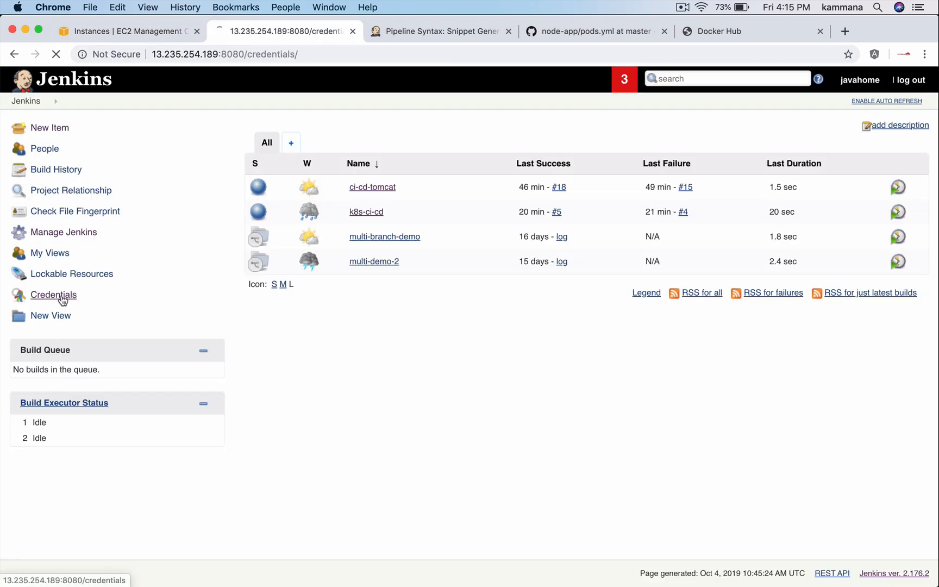
{"action": "left_click", "coordinate": [53, 295]}
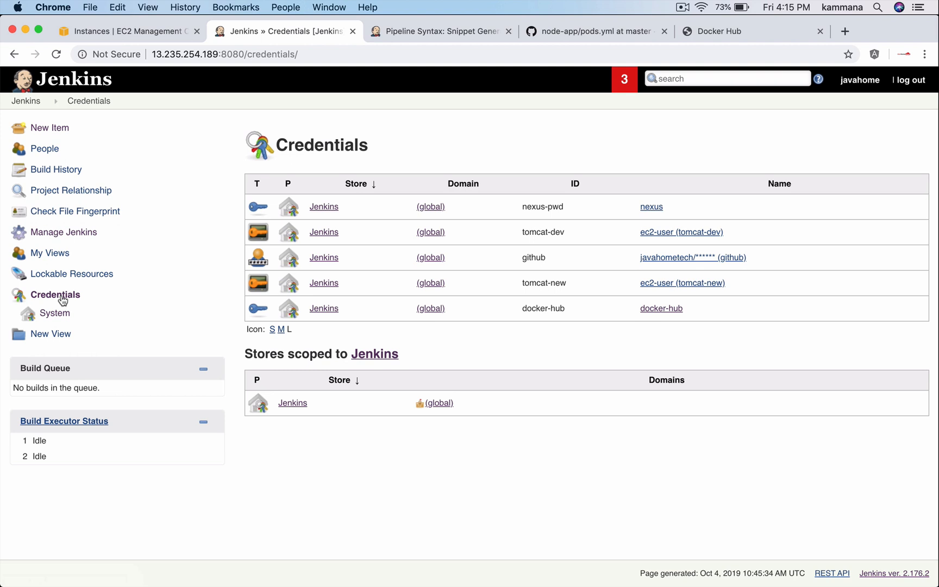
{"action": "mouse_move", "coordinate": [259, 402]}
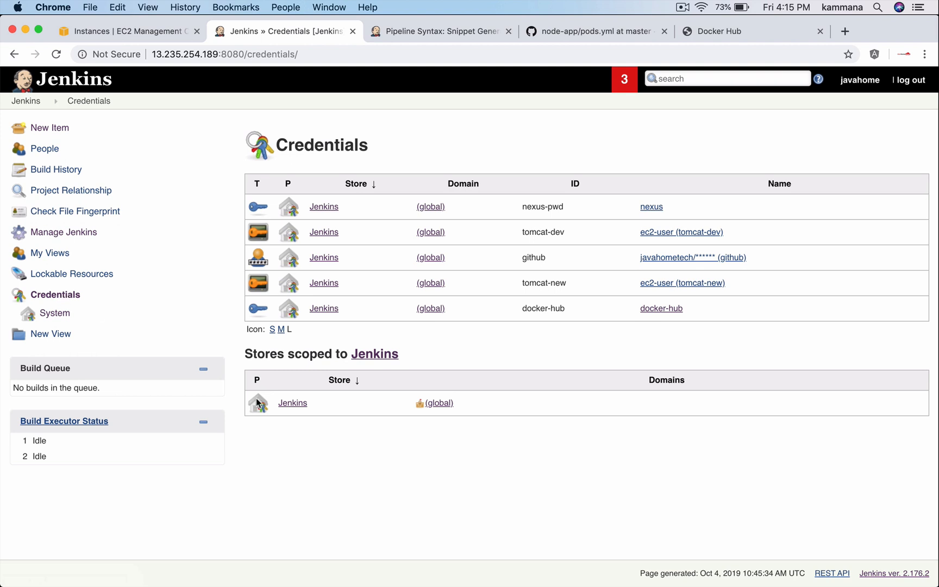
{"action": "left_click", "coordinate": [293, 403]}
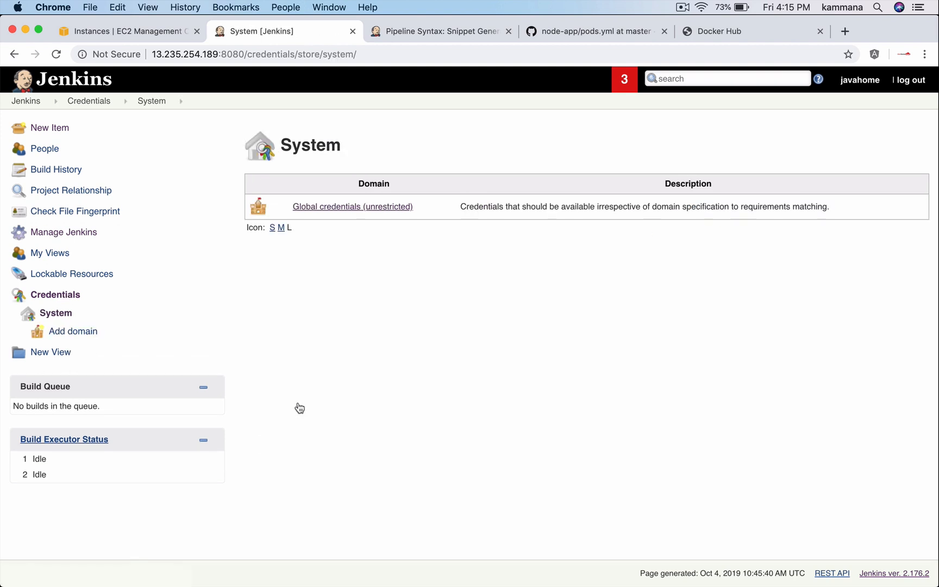
{"action": "left_click", "coordinate": [352, 206]}
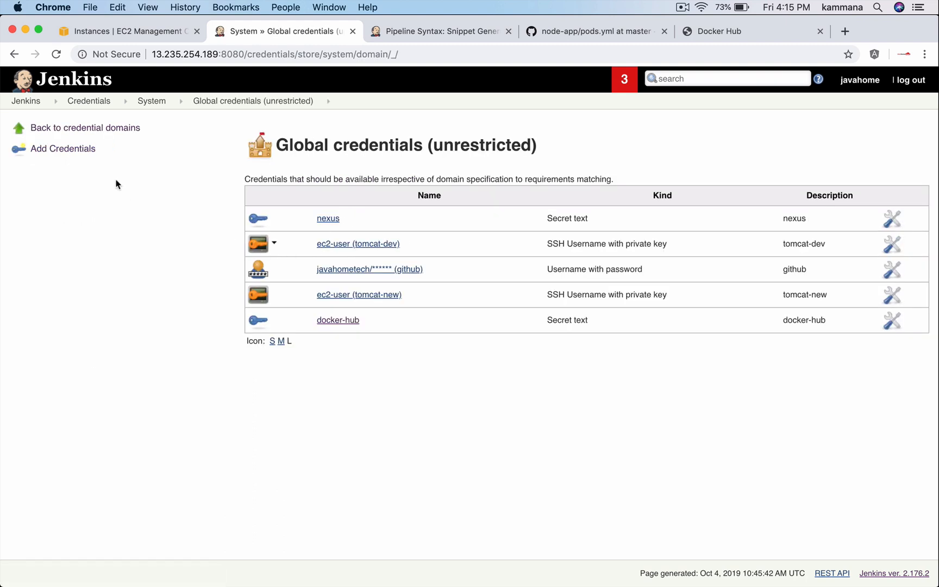
{"action": "left_click", "coordinate": [63, 149]}
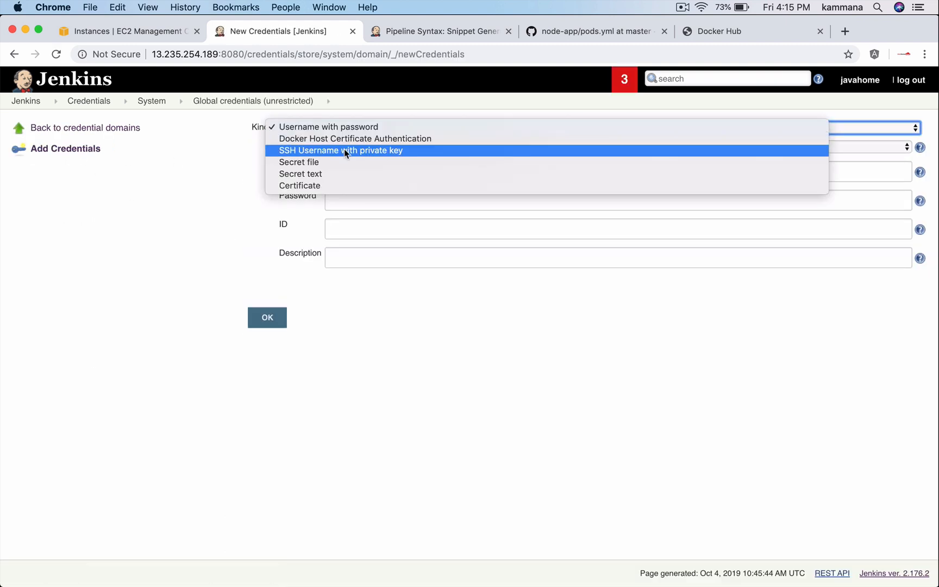
{"action": "left_click", "coordinate": [342, 151]}
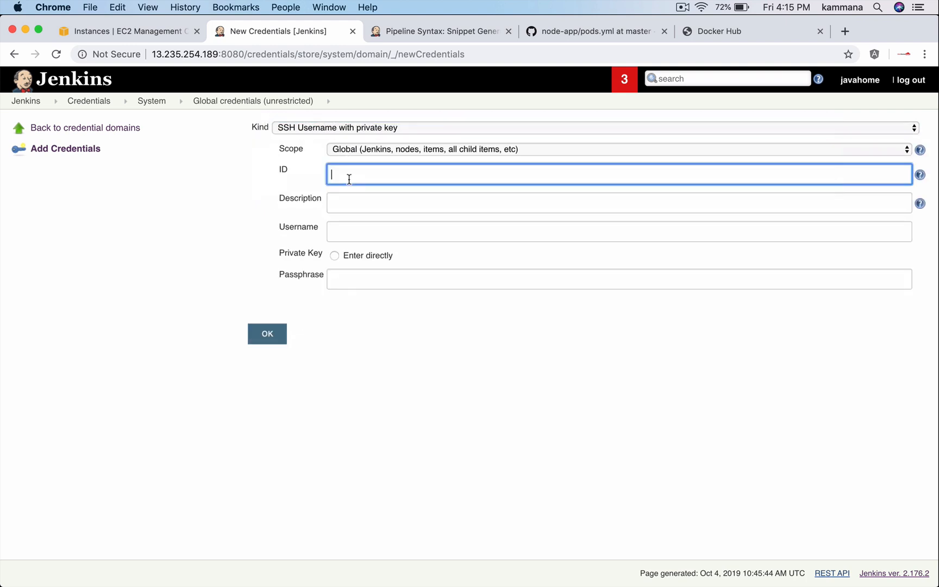
Step: Set ID kops-machine, description kops, username ec2-user, with the private key entered directly
{"action": "type", "text": "kop"}
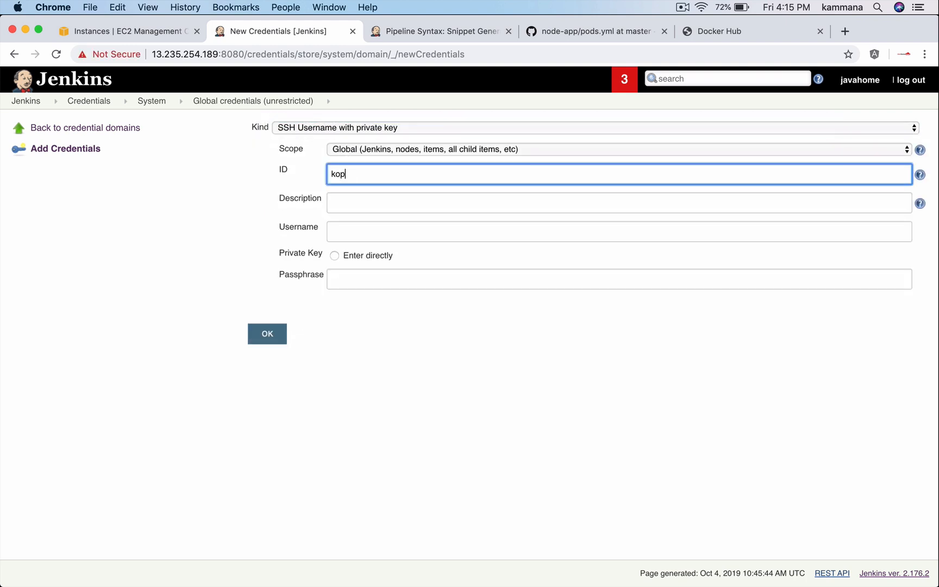
{"action": "type", "text": "s-"}
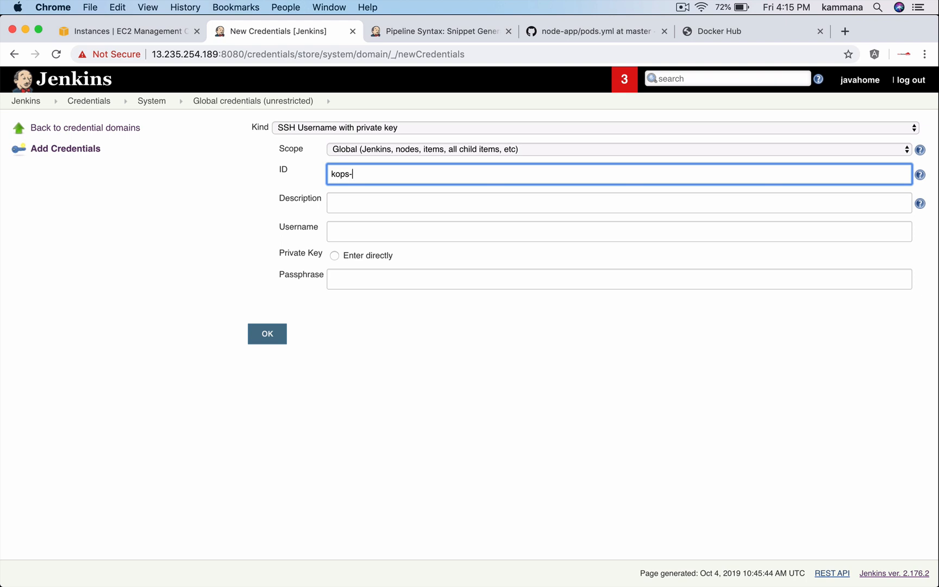
{"action": "type", "text": "machine"}
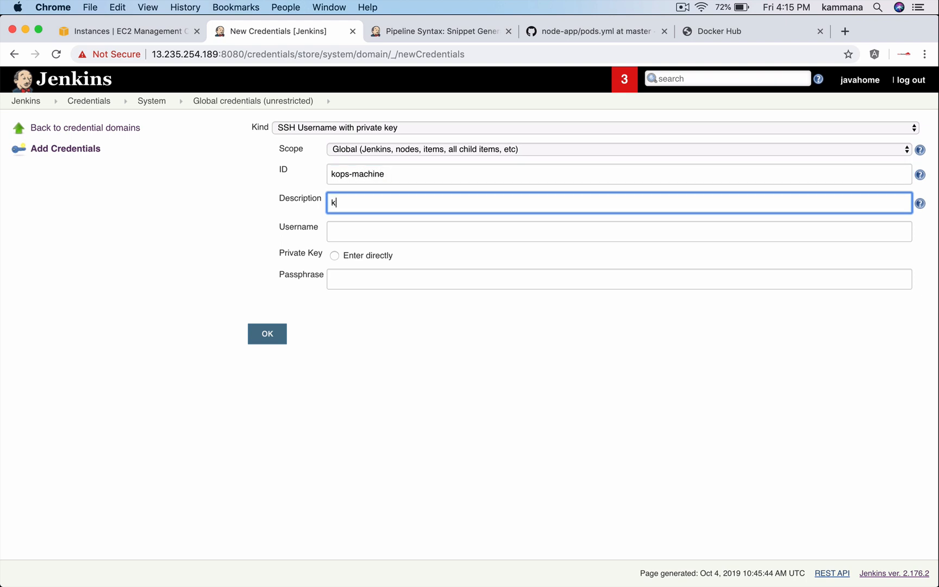
{"action": "type", "text": "ops"}
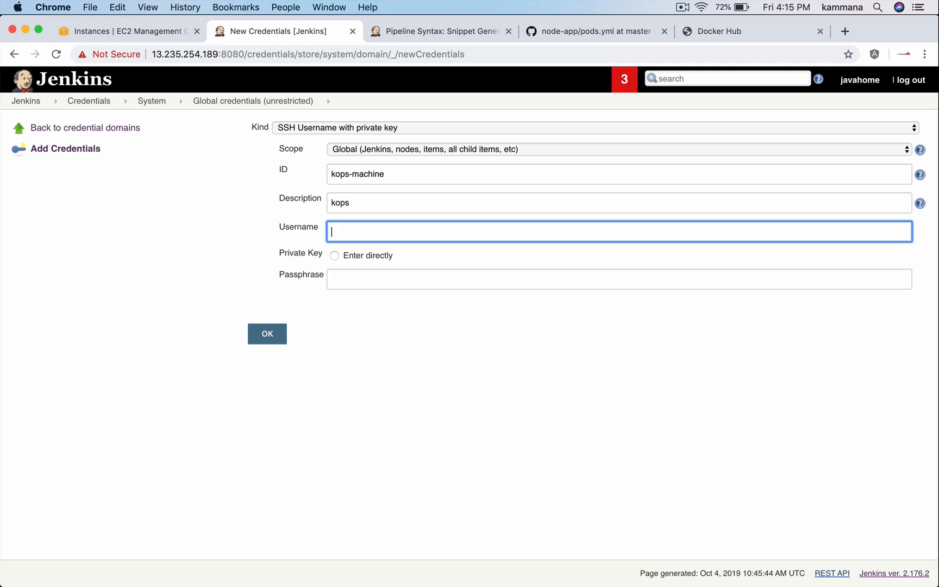
{"action": "type", "text": "ec2-user"}
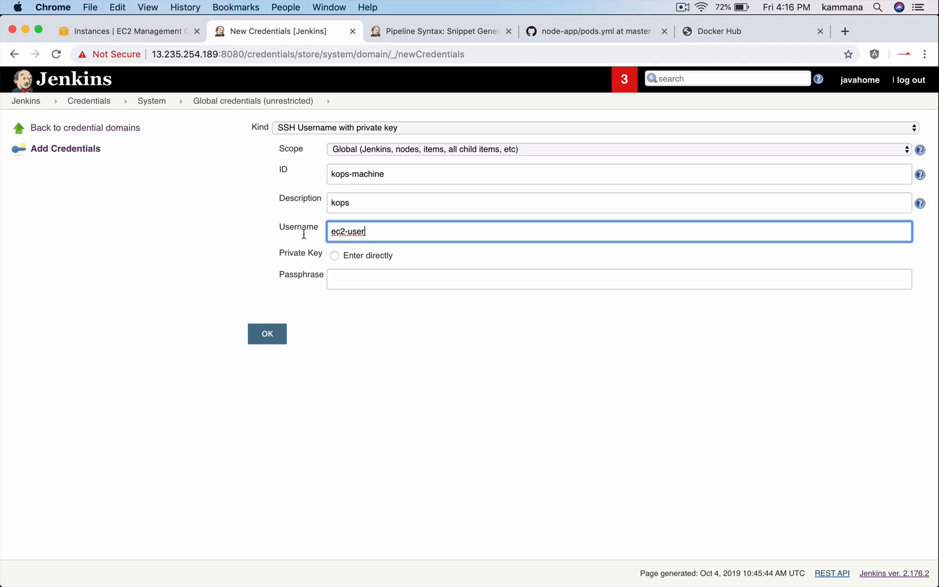
{"action": "left_click", "coordinate": [335, 256]}
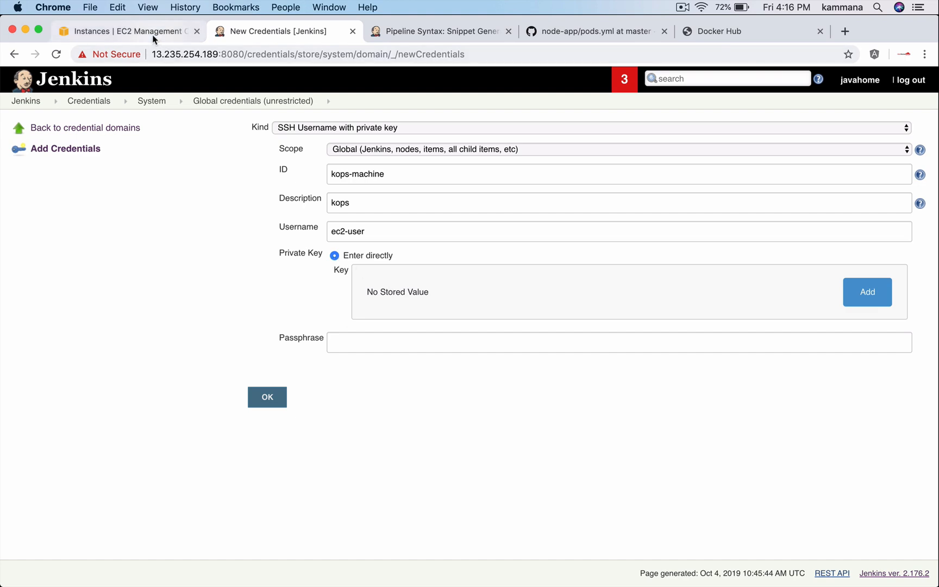
Step: Check the kops machine's EC2 details, paste its private key and save the kops-machine credential
{"action": "left_click", "coordinate": [125, 31]}
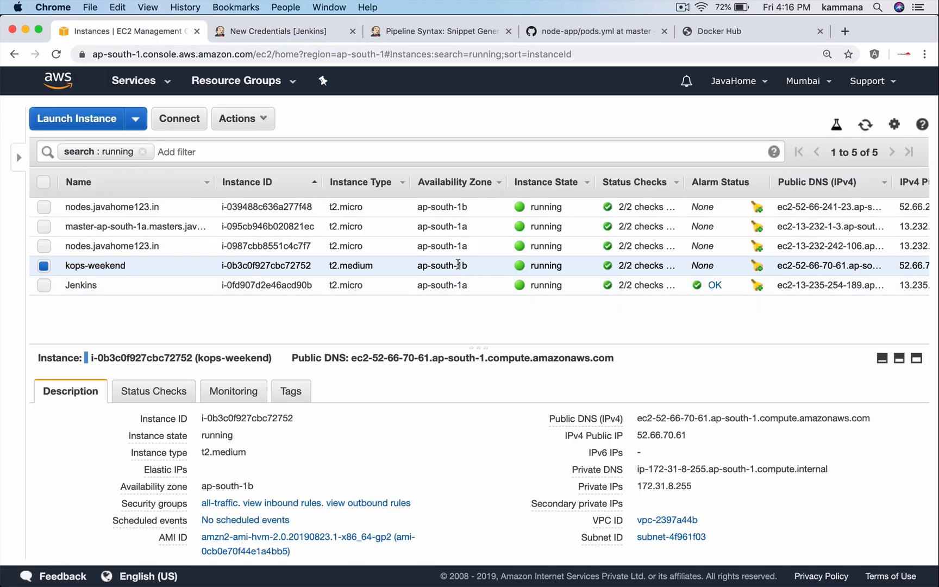
{"action": "scroll", "scroll_direction": "right", "scroll_amount": 3}
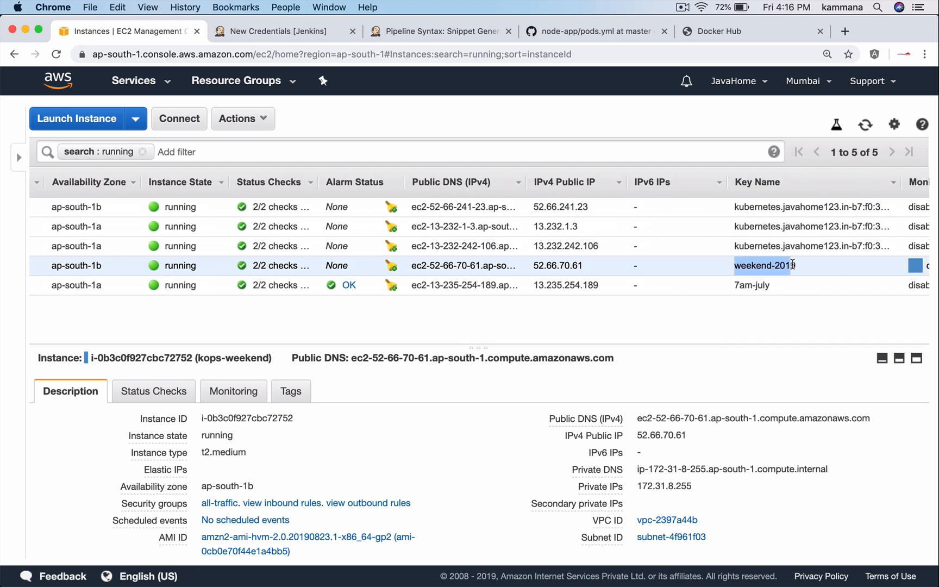
{"action": "left_click", "coordinate": [279, 32]}
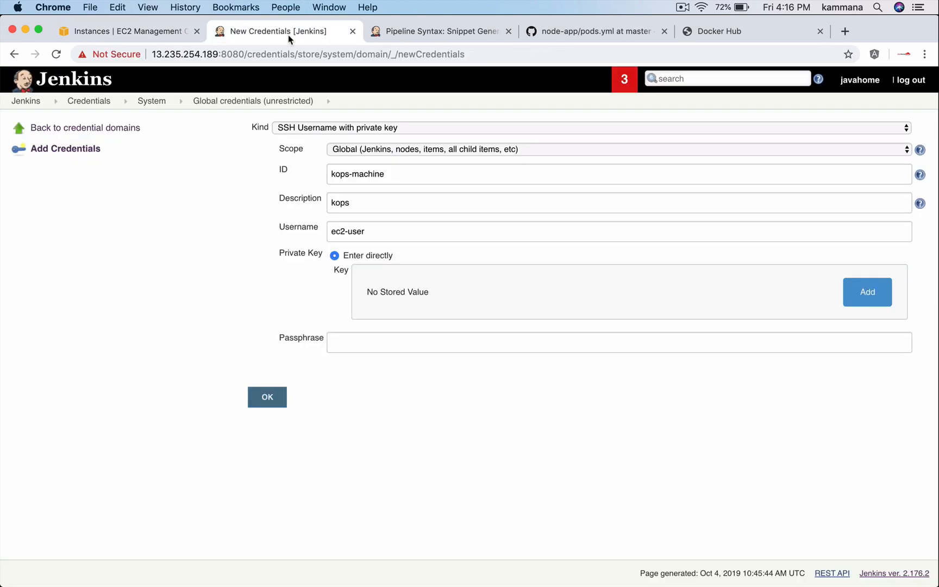
{"action": "mouse_move", "coordinate": [361, 322]}
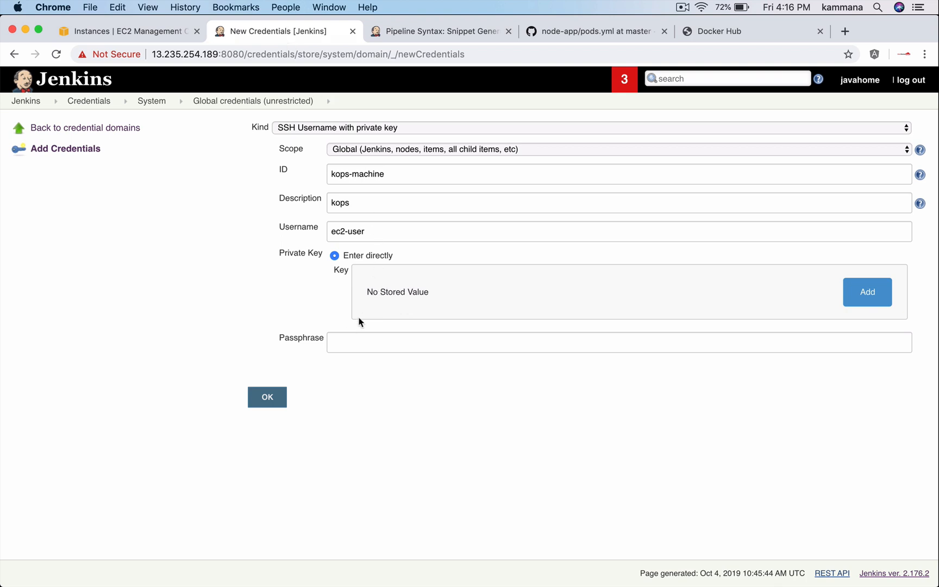
{"action": "mouse_move", "coordinate": [782, 299]}
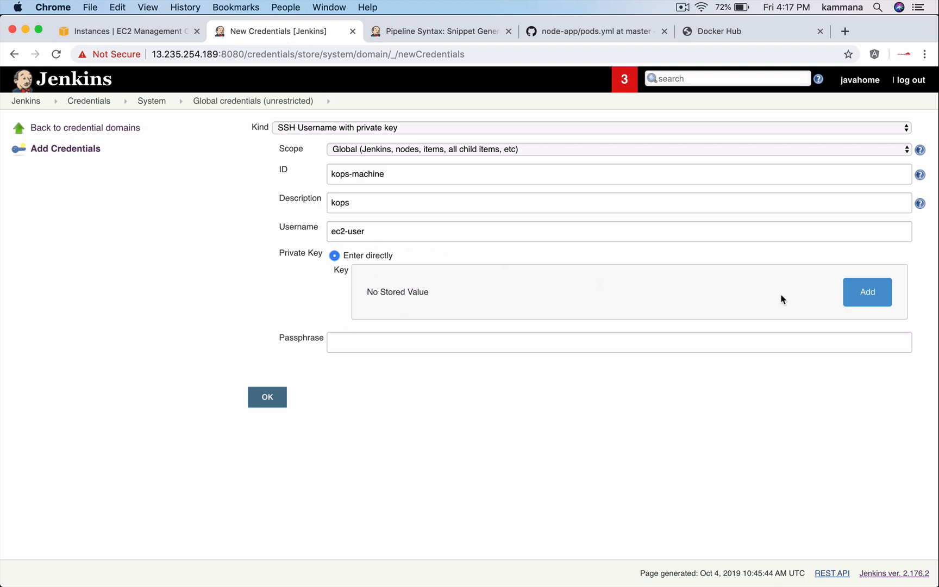
{"action": "left_click", "coordinate": [867, 291]}
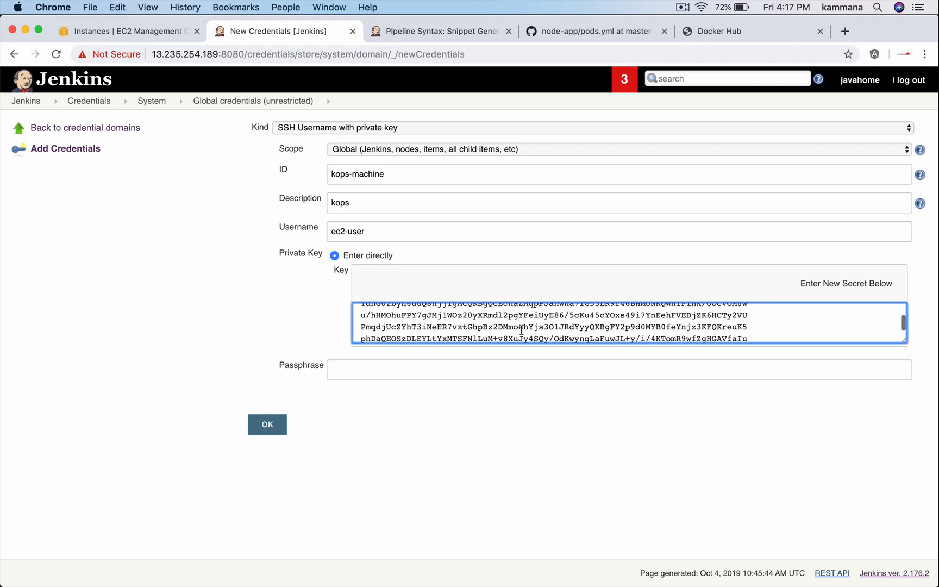
{"action": "left_click", "coordinate": [268, 425]}
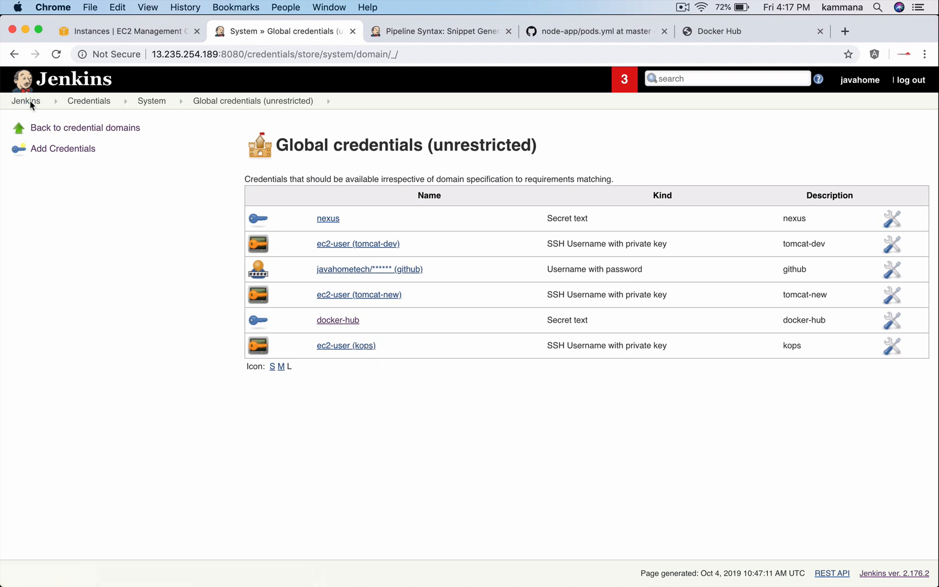
Step: Generate an sshagent: SSH Agent snippet with the ec2-user (kops) credential in the Snippet Generator
{"action": "left_click", "coordinate": [436, 31]}
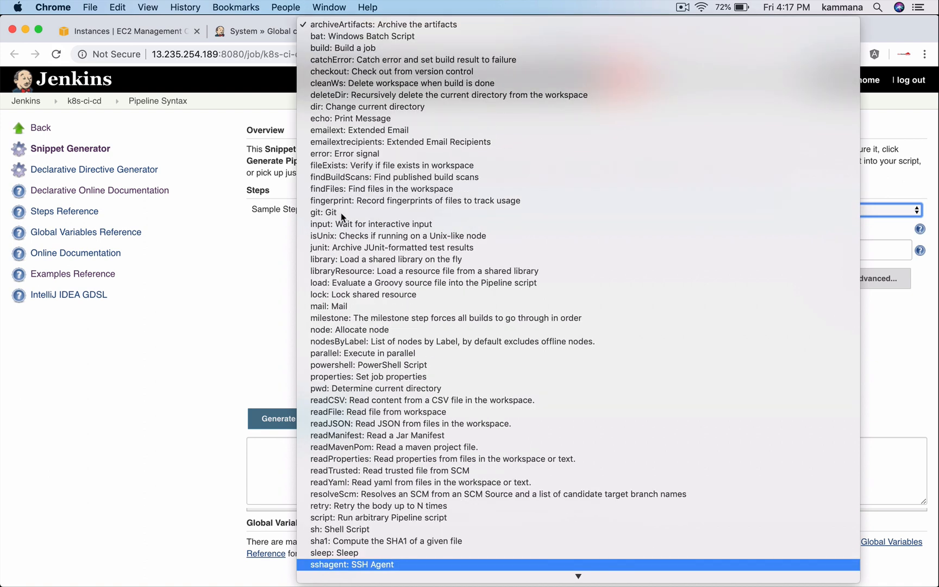
{"action": "left_click", "coordinate": [357, 564]}
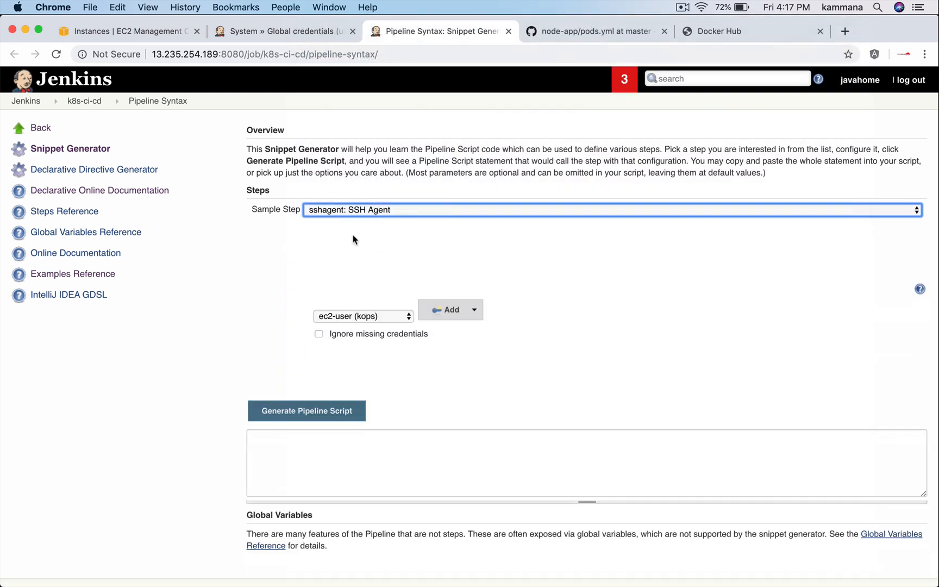
{"action": "left_click", "coordinate": [363, 316]}
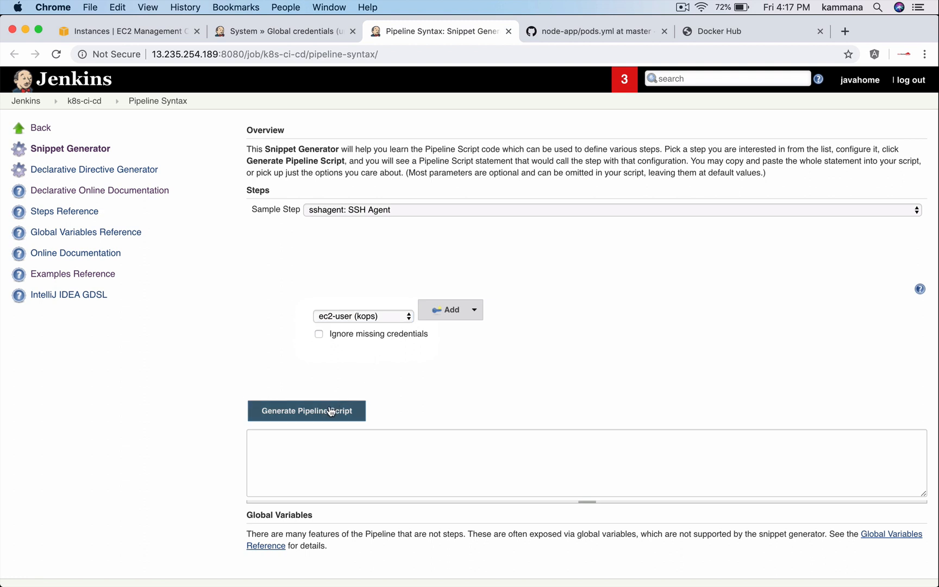
{"action": "left_click", "coordinate": [307, 411]}
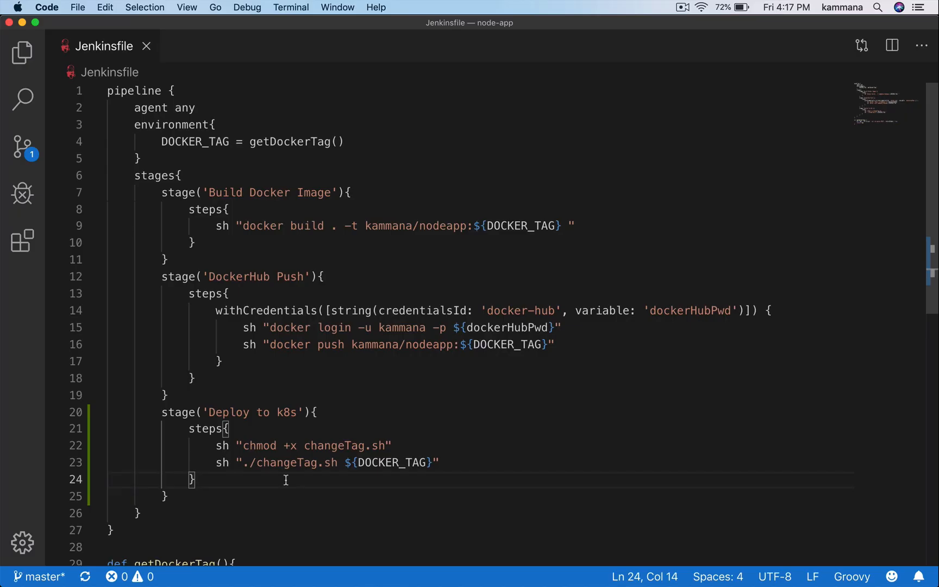
{"action": "left_click", "coordinate": [457, 462]}
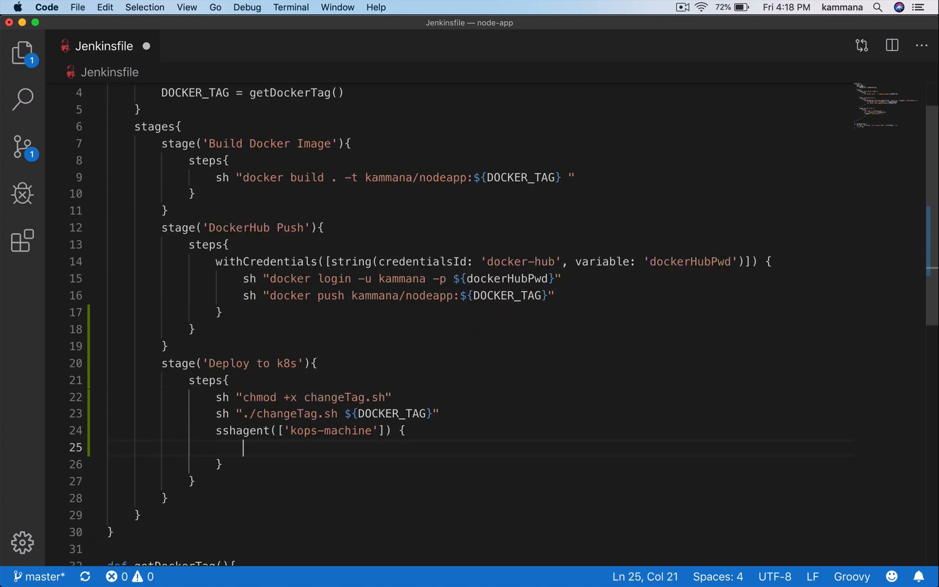
{"action": "type", "text": "sh \""}
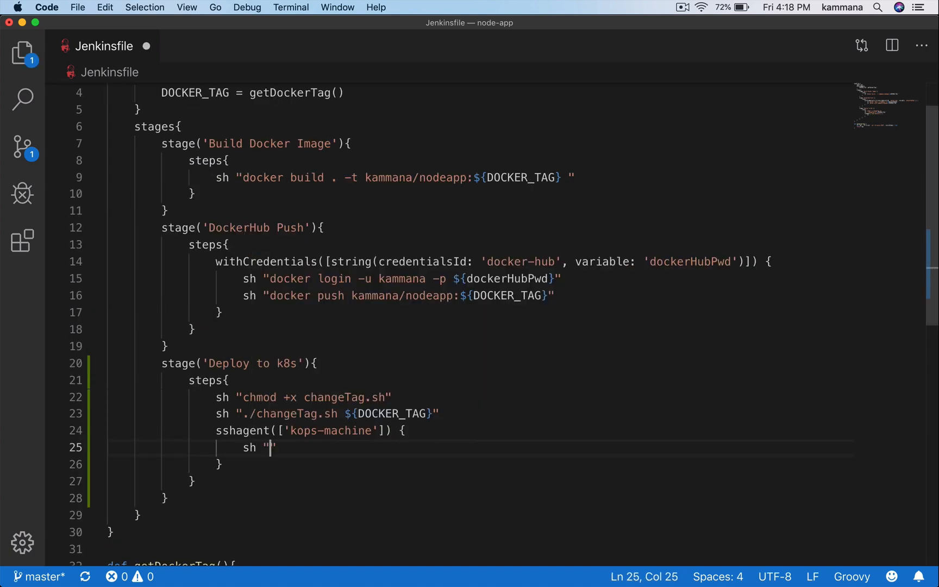
{"action": "type", "text": "scp -o StrictHostKeyChecking=no services.yml node-app-pod.yml ec2-user@52.66.70.61:/home/ec2-user/"}
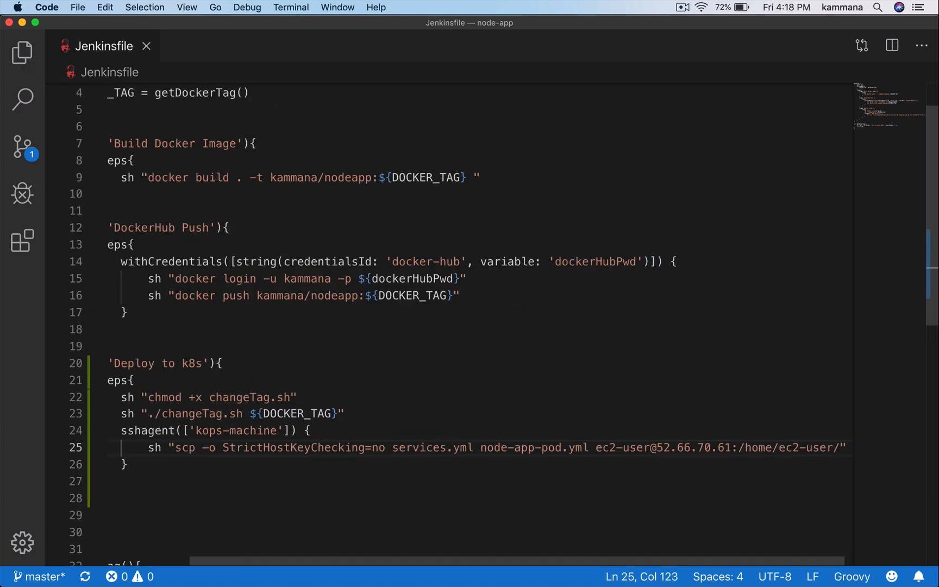
{"action": "double_click", "coordinate": [188, 448]}
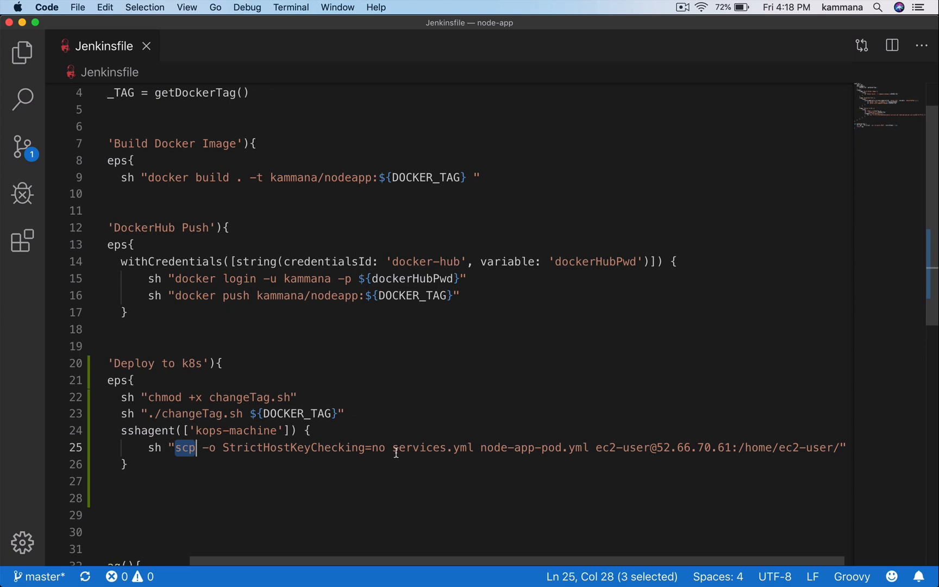
{"action": "mouse_move", "coordinate": [476, 454]}
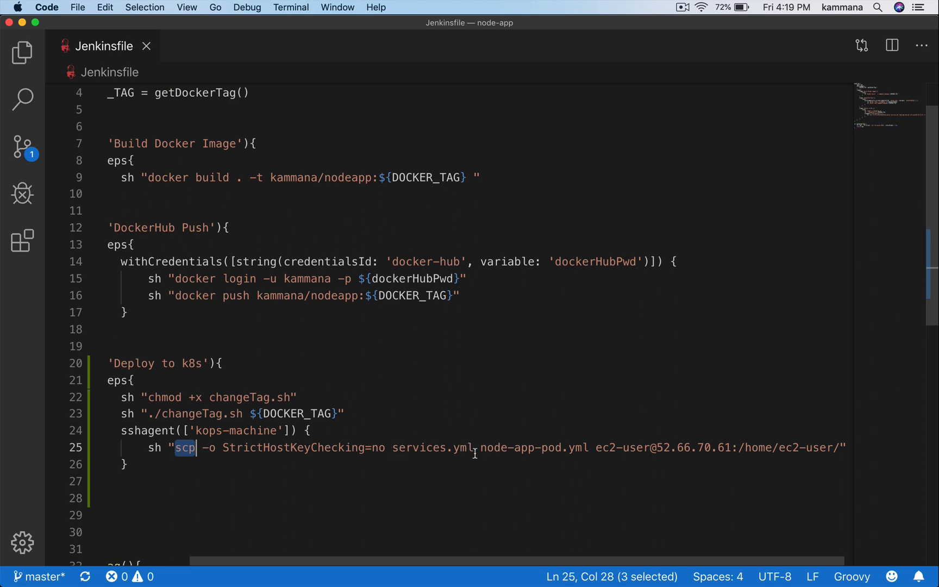
{"action": "mouse_move", "coordinate": [480, 452]}
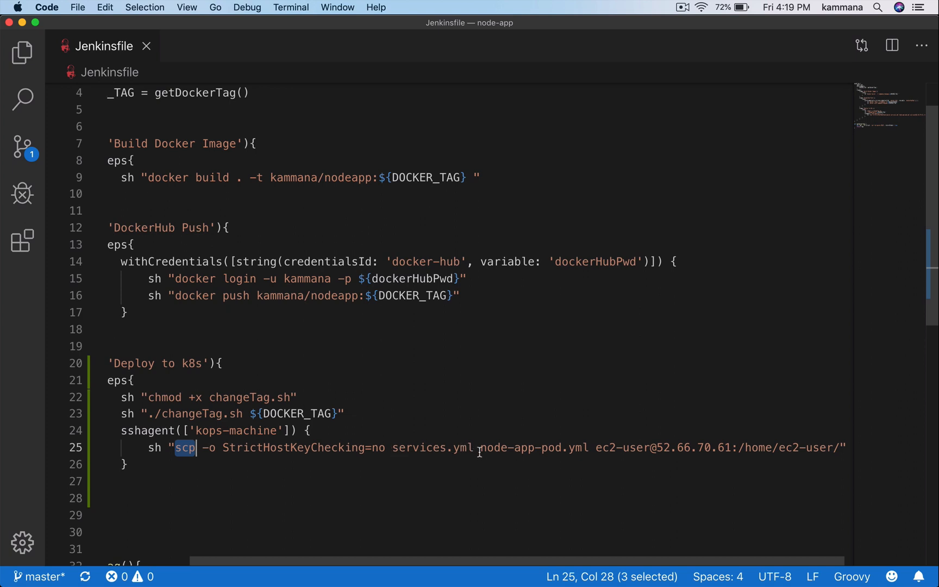
{"action": "double_click", "coordinate": [497, 448]}
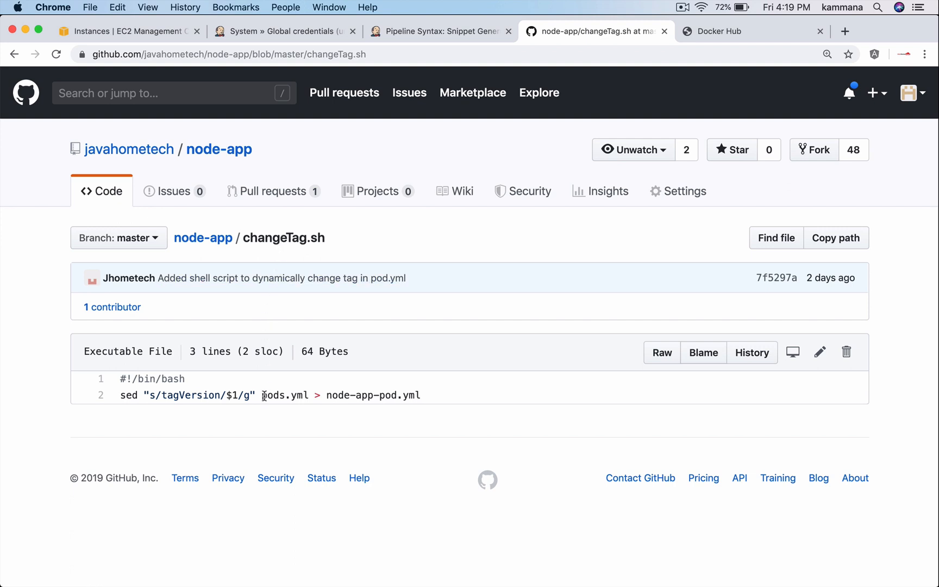
{"action": "double_click", "coordinate": [283, 395]}
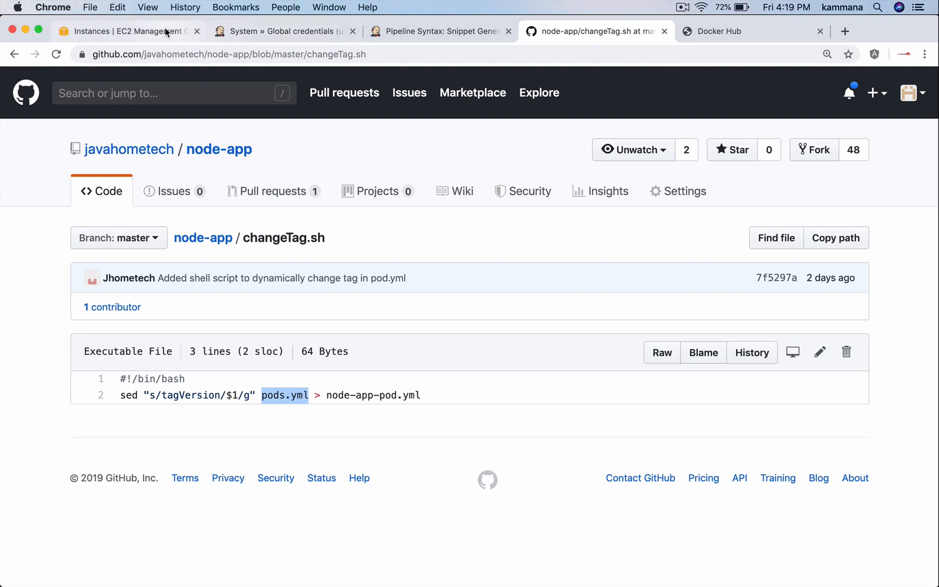
{"action": "left_click", "coordinate": [131, 32]}
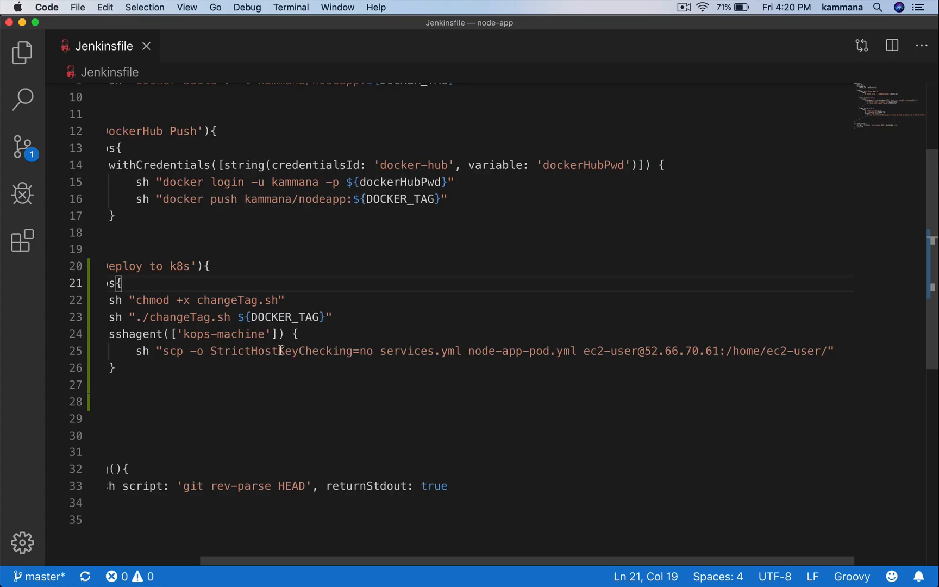
Step: Review the StrictHostKeyChecking option and start a blank line after the scp command in the sshagent block
{"action": "double_click", "coordinate": [281, 351]}
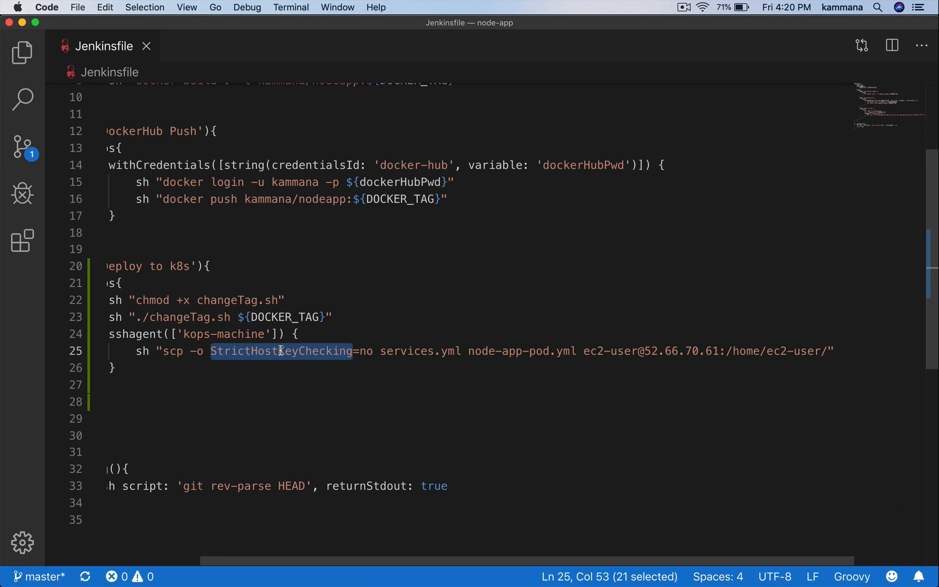
{"action": "scroll", "scroll_direction": "left", "scroll_amount": 3}
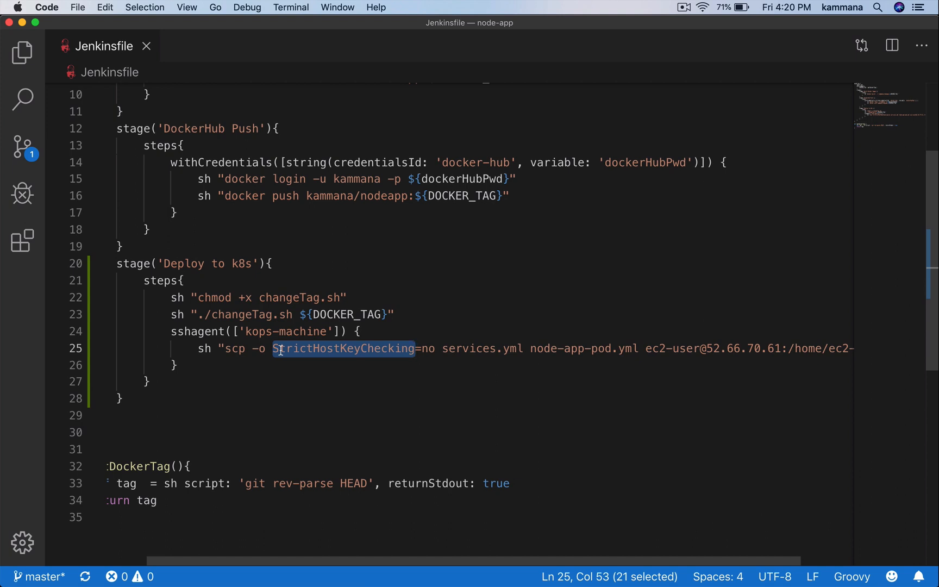
{"action": "left_click", "coordinate": [459, 348]}
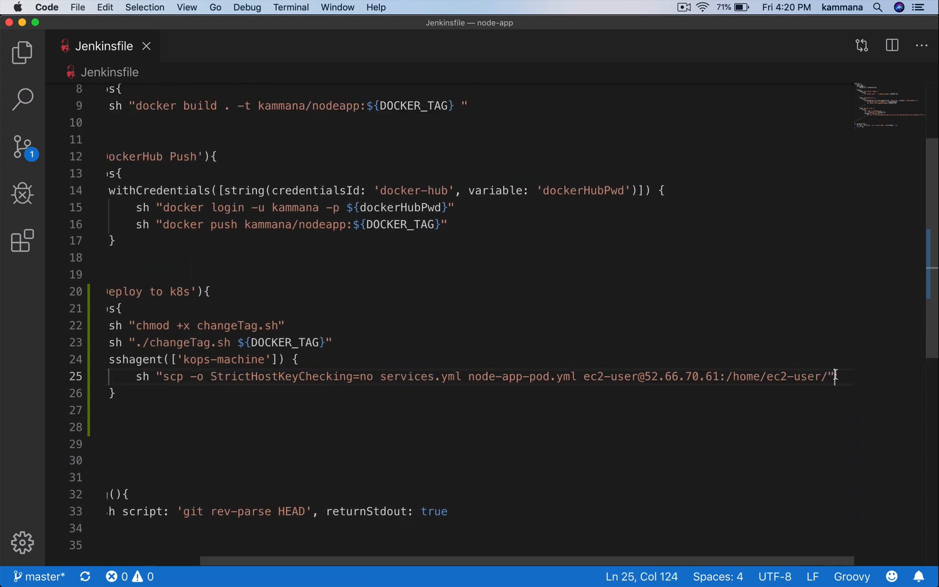
{"action": "key", "text": "Enter"}
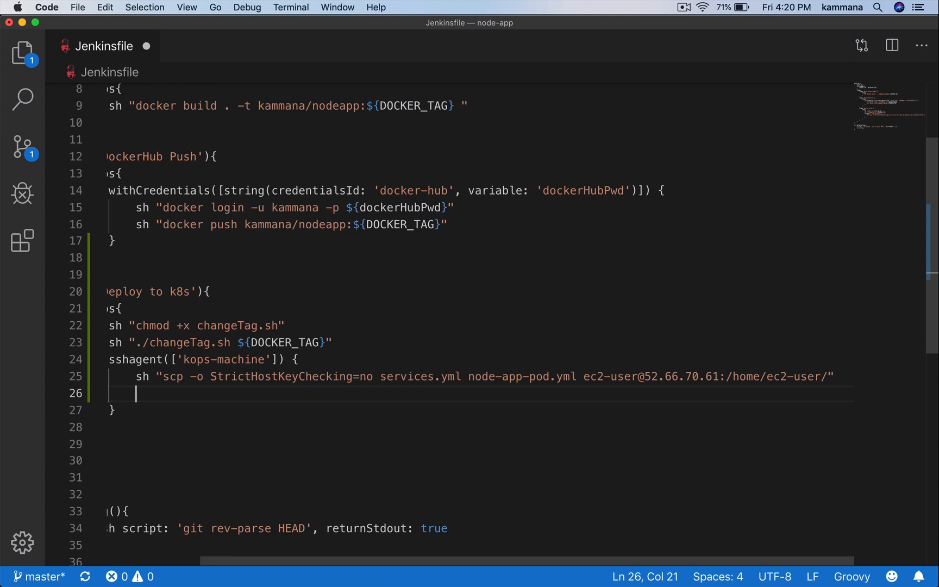
{"action": "mouse_move", "coordinate": [226, 450]}
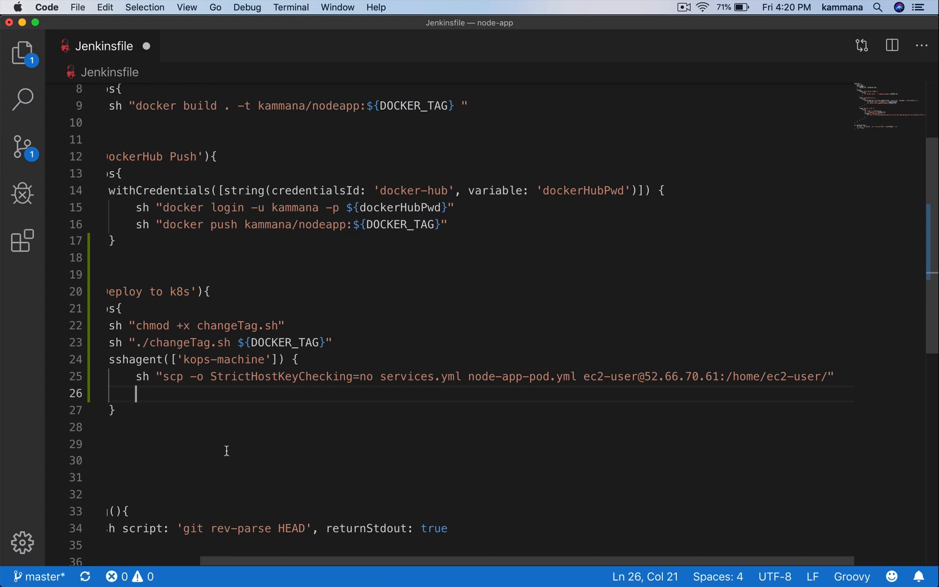
Step: Add a script { try { ... } } block running ssh kubectl apply -f . on the remote machine
{"action": "type", "text": "script{"}
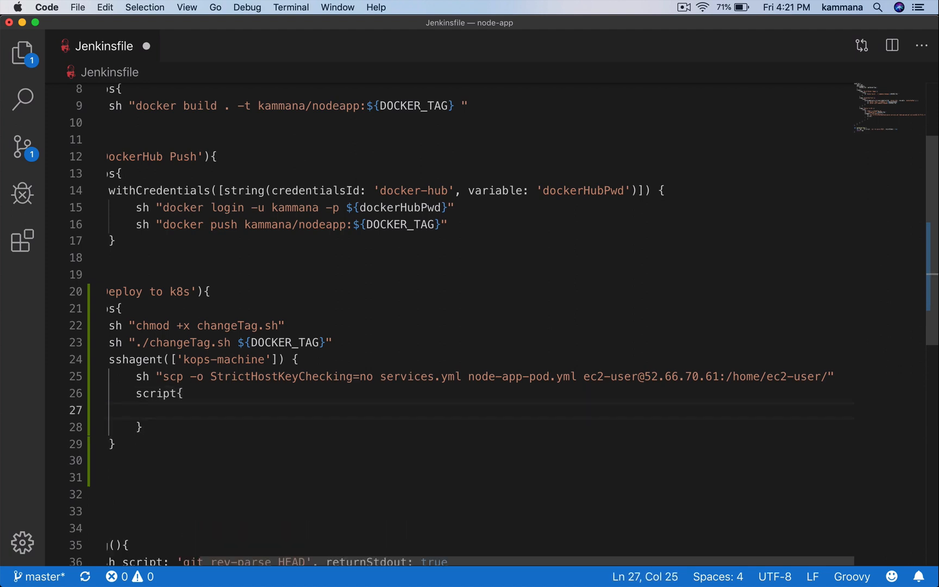
{"action": "type", "text": "try{"}
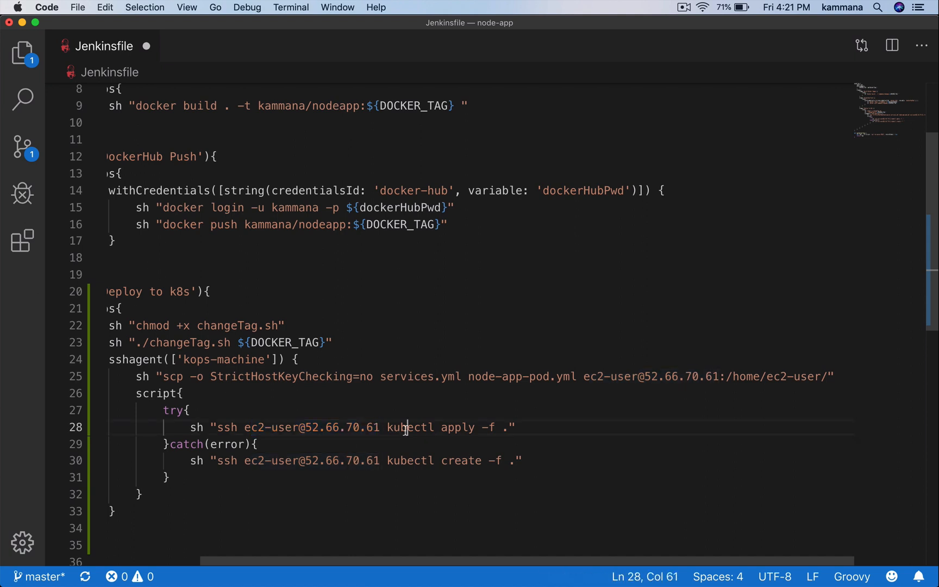
{"action": "double_click", "coordinate": [409, 427]}
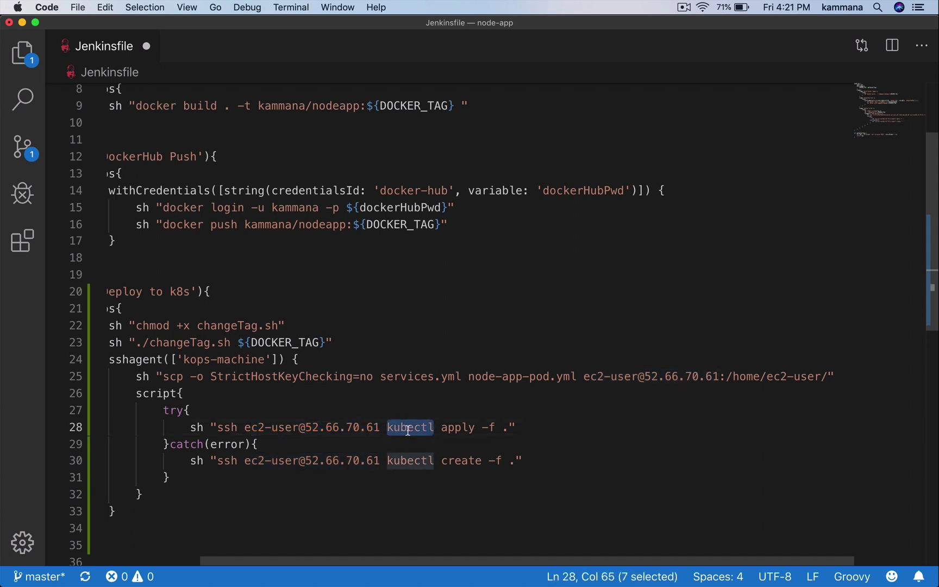
{"action": "double_click", "coordinate": [456, 427]}
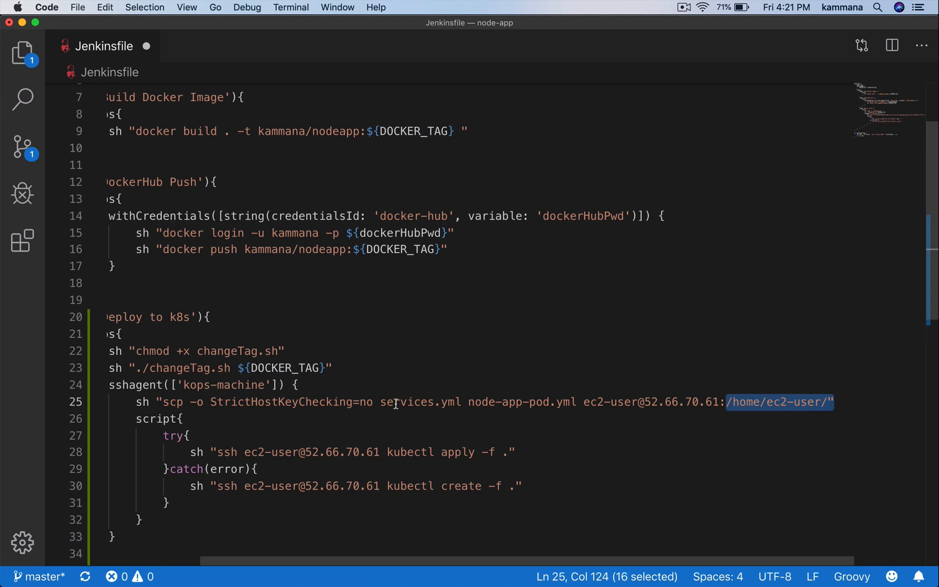
{"action": "mouse_move", "coordinate": [743, 419]}
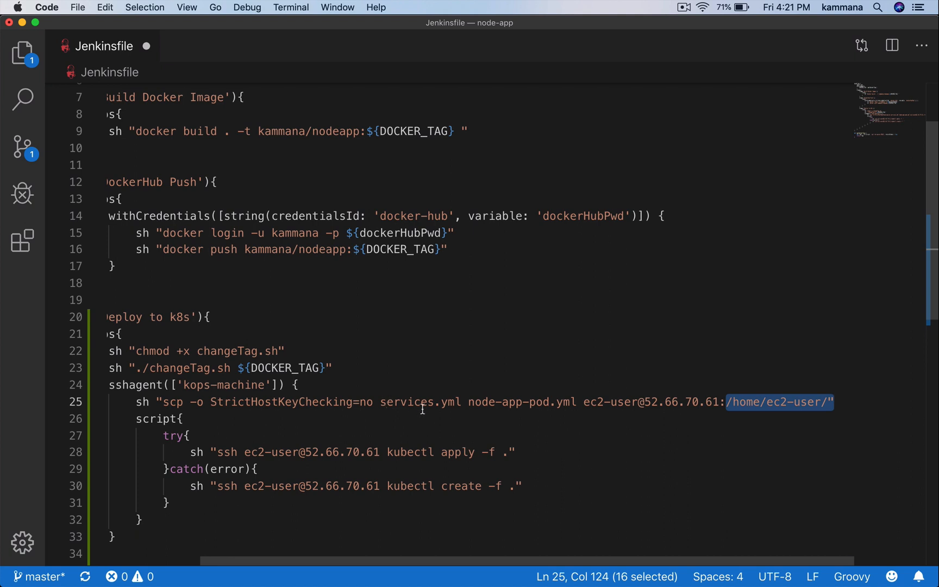
{"action": "mouse_move", "coordinate": [245, 486]}
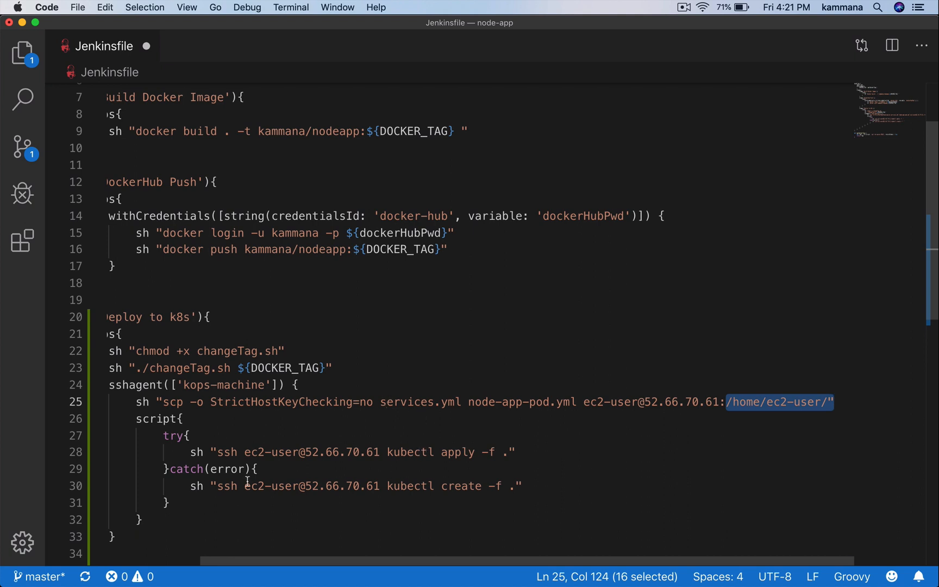
{"action": "mouse_move", "coordinate": [179, 435]}
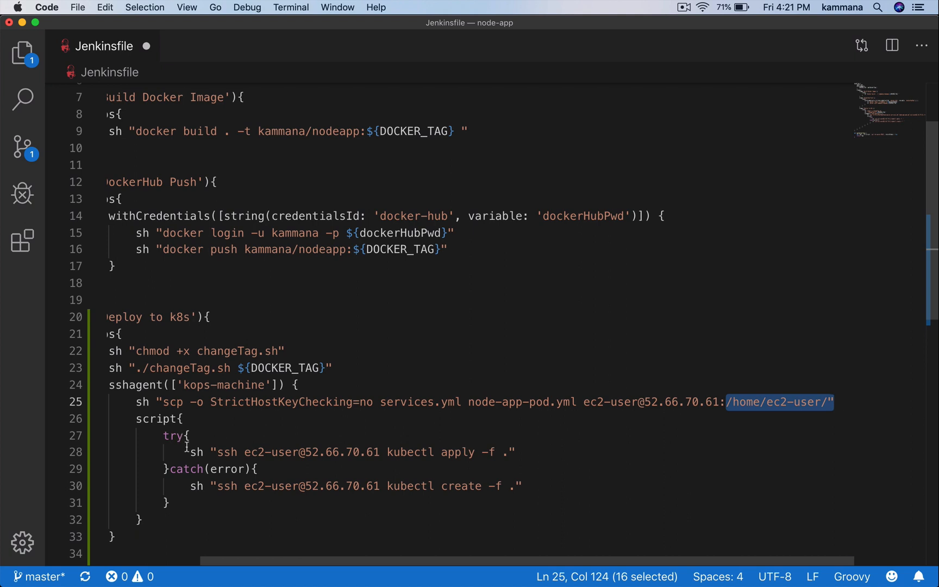
{"action": "mouse_move", "coordinate": [208, 452]}
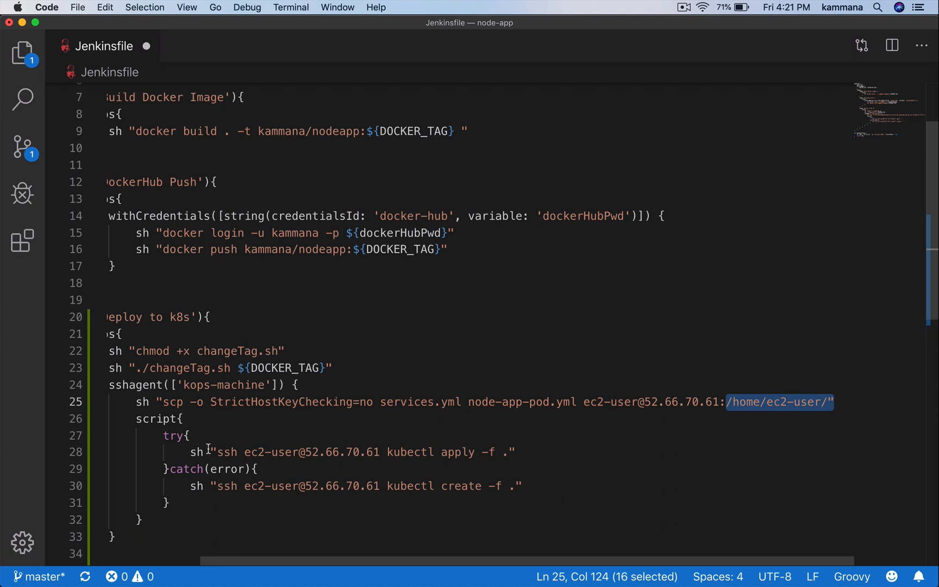
Step: Add the catch(error) fallback running ssh kubectl create -f . and review apply versus create
{"action": "left_click", "coordinate": [455, 452]}
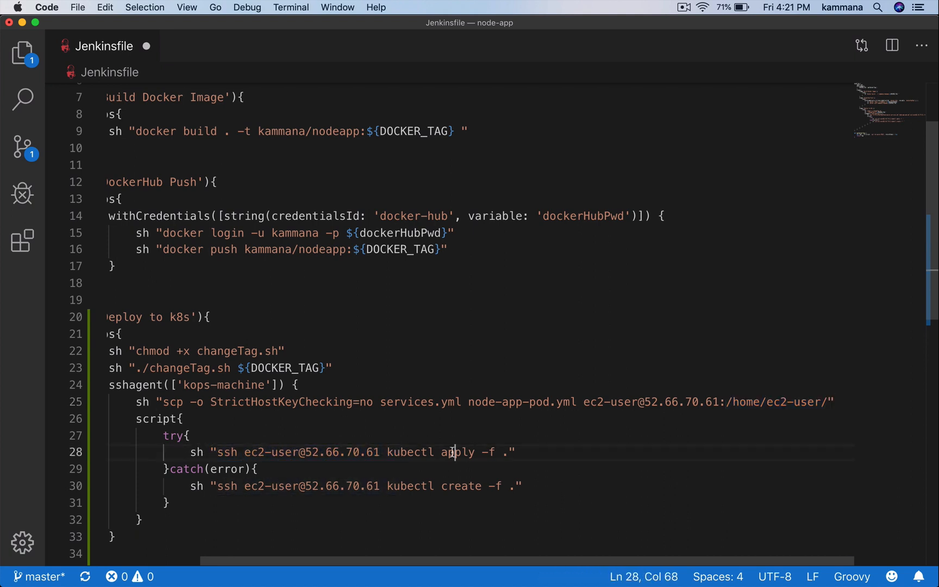
{"action": "double_click", "coordinate": [457, 452]}
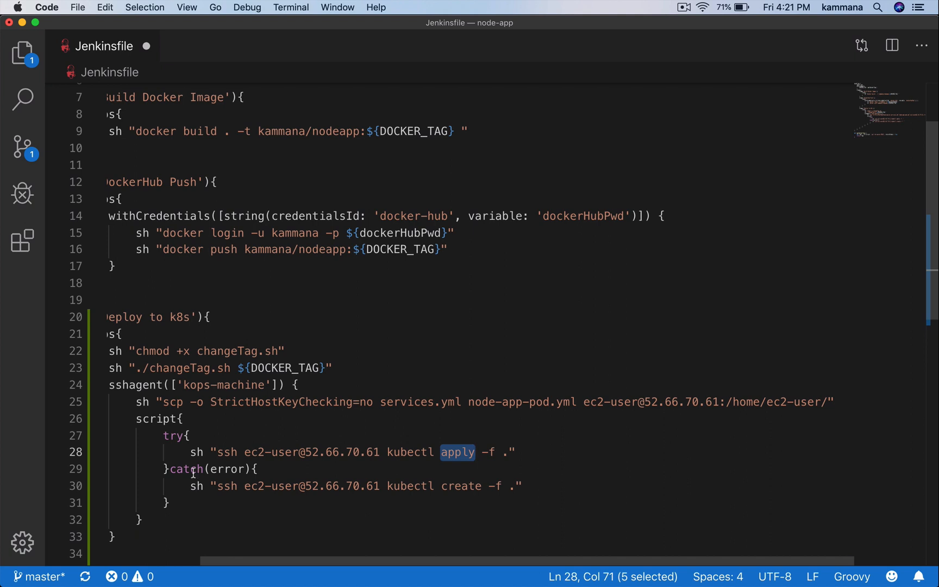
{"action": "double_click", "coordinate": [460, 486]}
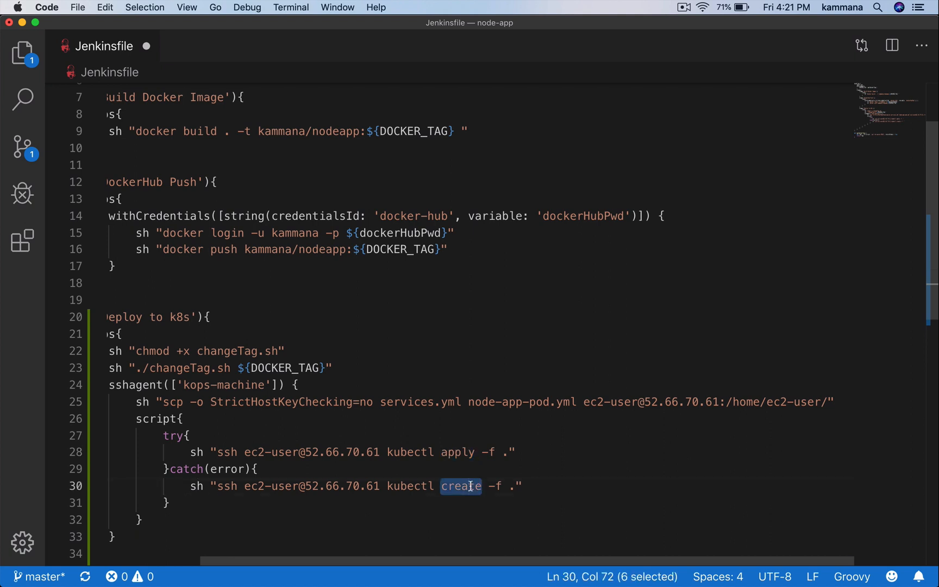
{"action": "left_click", "coordinate": [469, 486]}
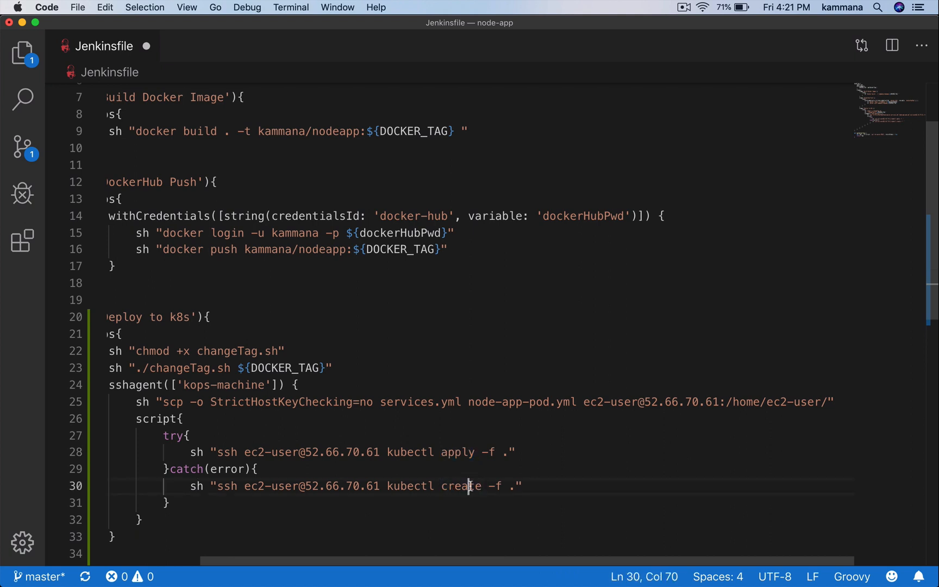
{"action": "mouse_move", "coordinate": [423, 490]}
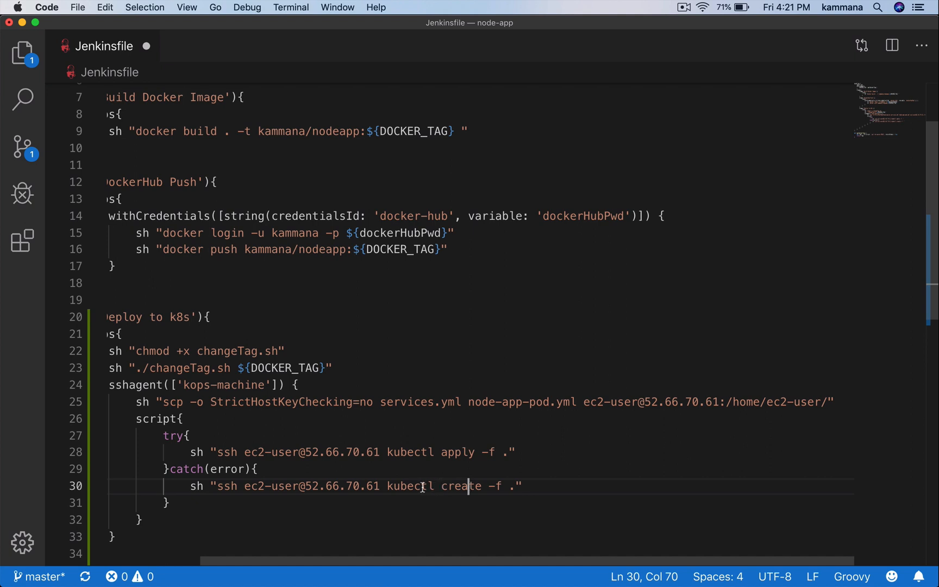
{"action": "double_click", "coordinate": [461, 486]}
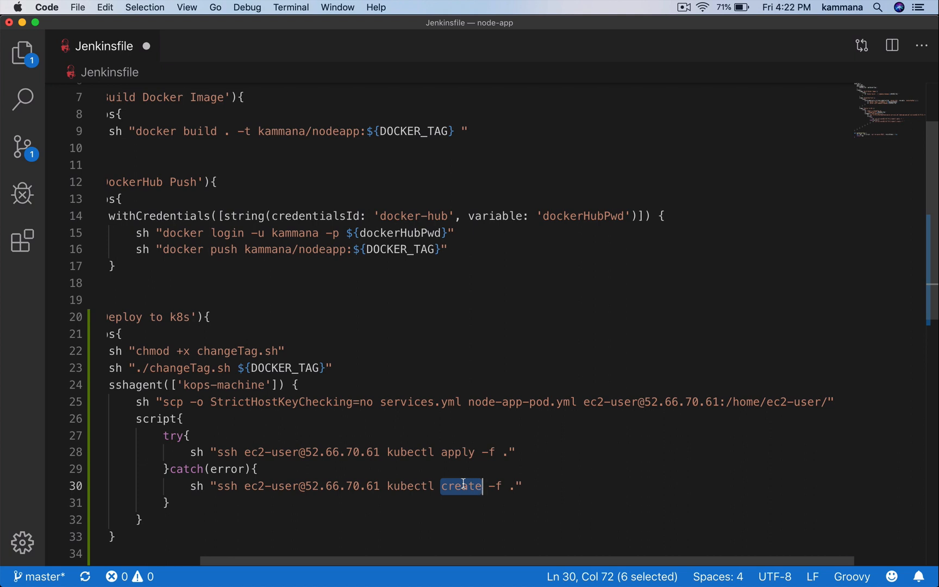
{"action": "mouse_move", "coordinate": [460, 449]}
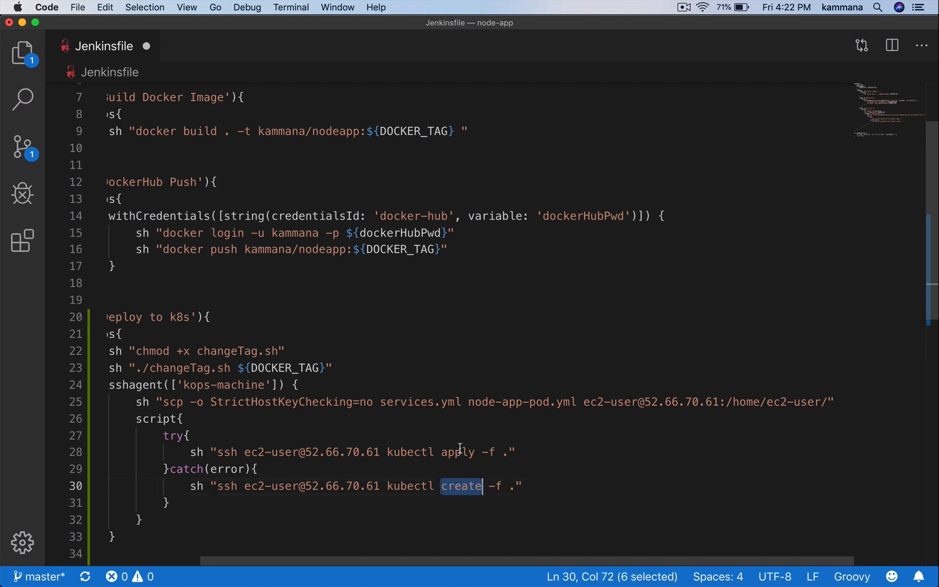
{"action": "double_click", "coordinate": [458, 452]}
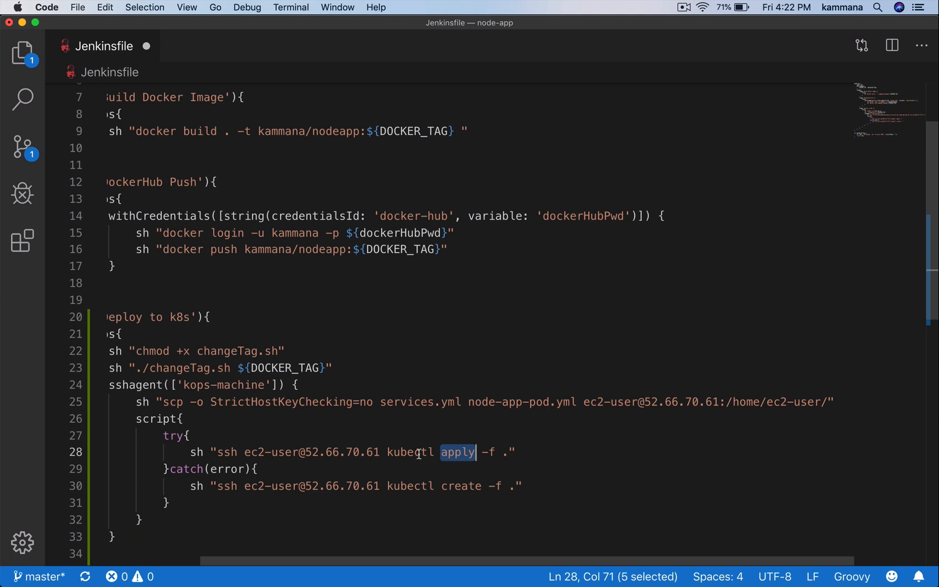
{"action": "double_click", "coordinate": [187, 470]}
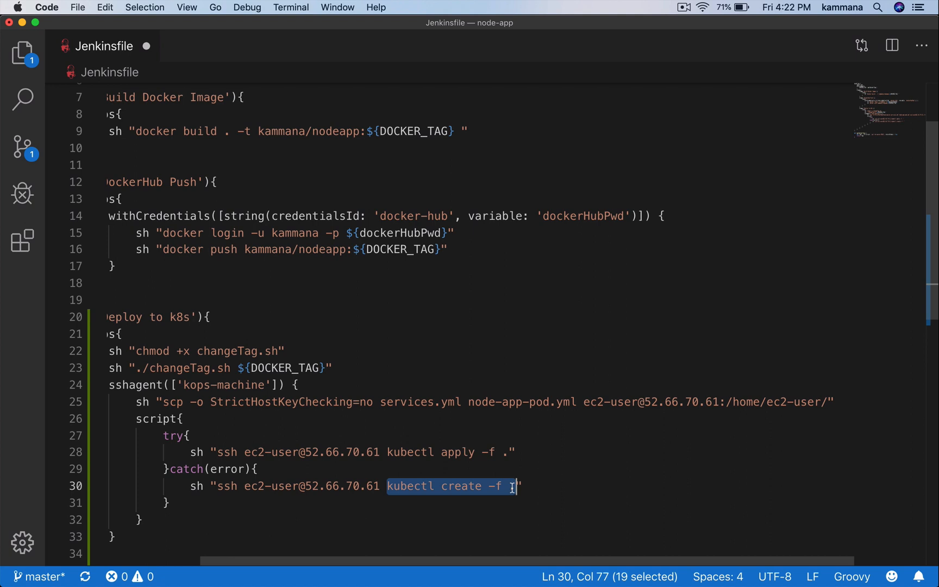
{"action": "double_click", "coordinate": [457, 452]}
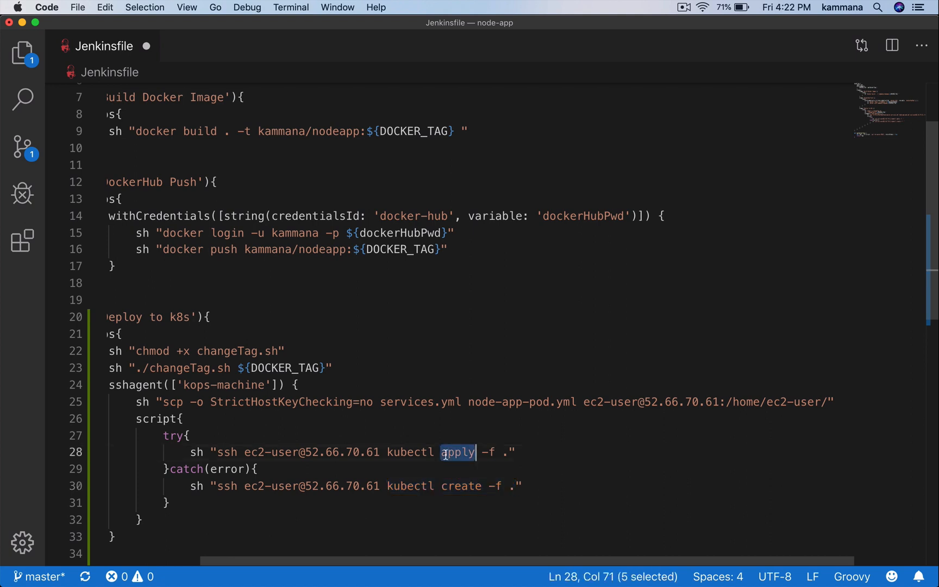
{"action": "left_click", "coordinate": [303, 486]}
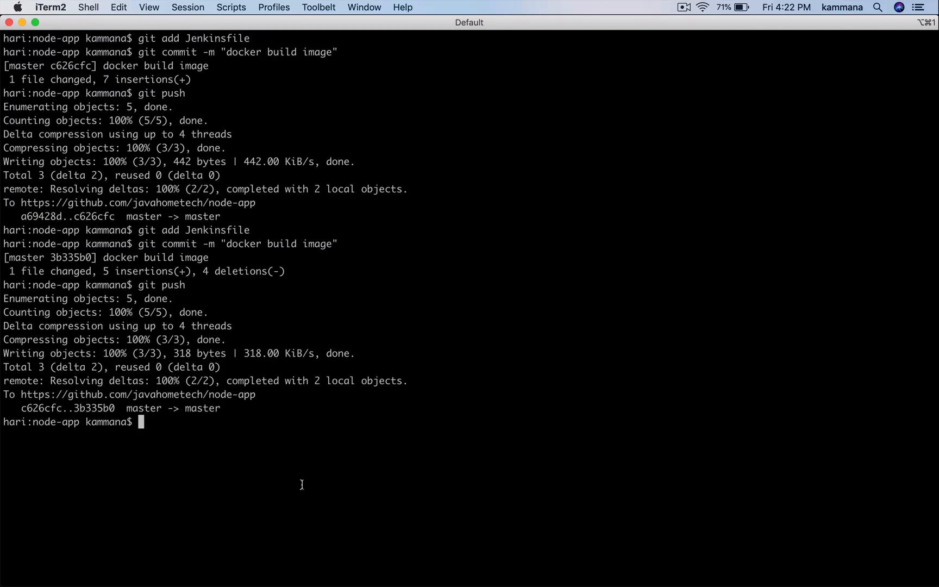
Step: Stage and commit the updated Jenkinsfile in the node-app repository with git
{"action": "type", "text": "git add Jenkinsfile"}
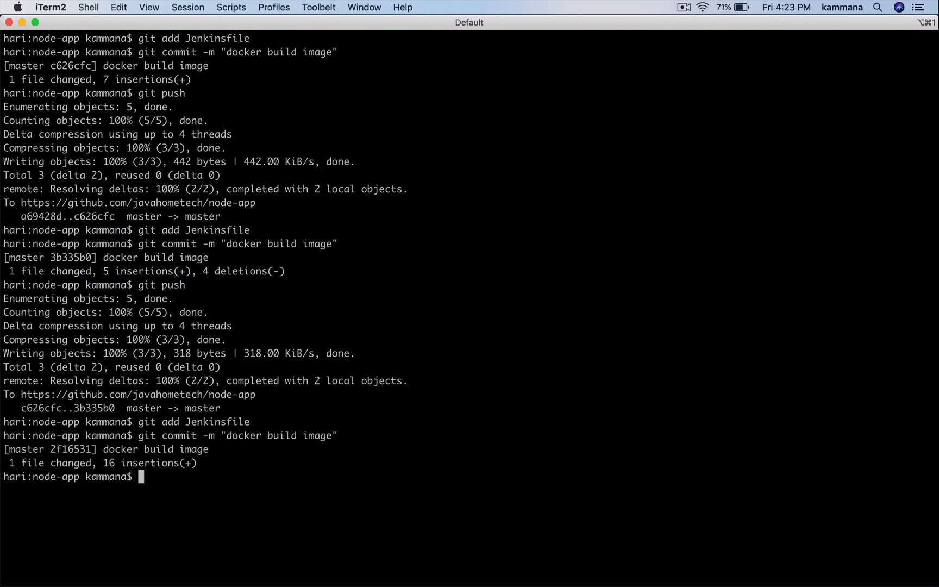
{"action": "type", "text": "git add Jenkinsfile"}
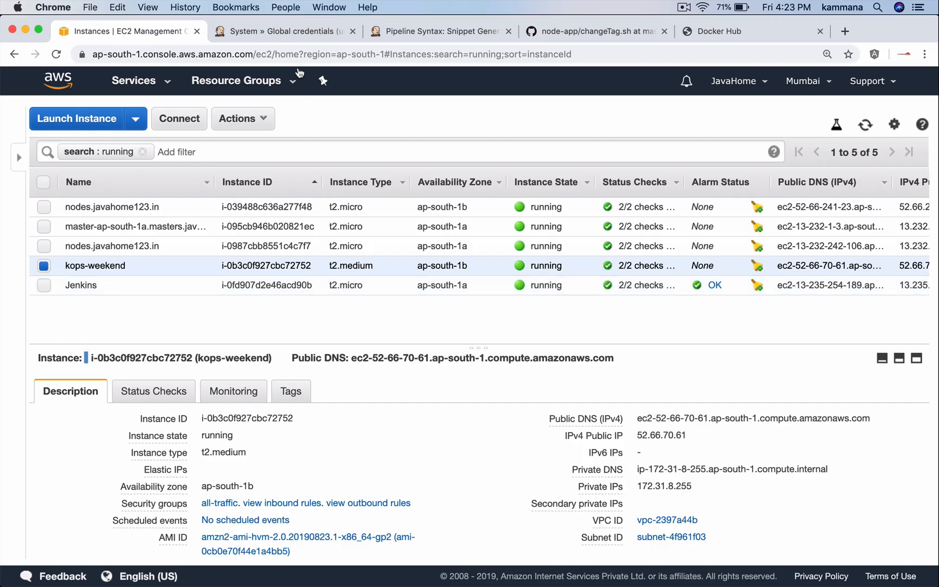
Step: From the Jenkins dashboard, build k8s-ci-cd now and view the new build's console output
{"action": "left_click", "coordinate": [285, 32]}
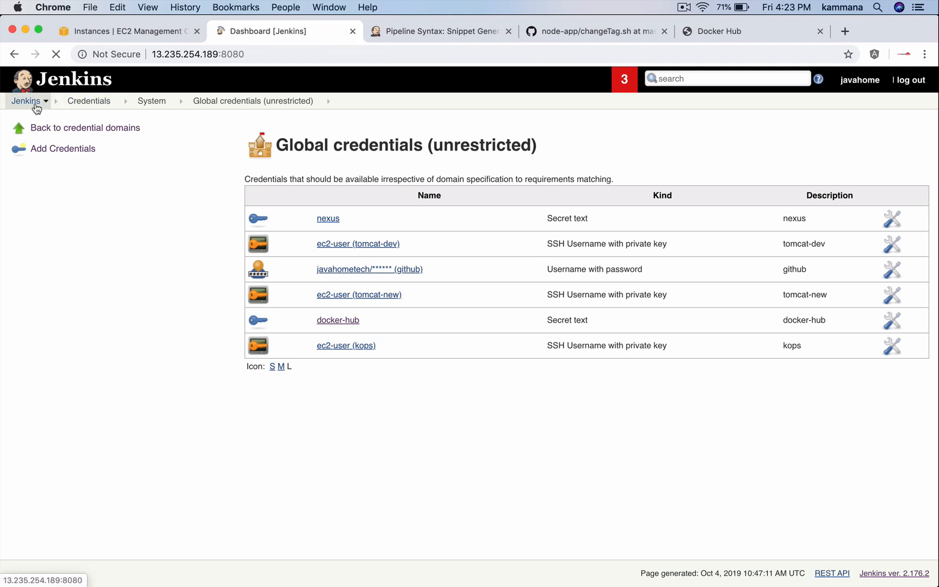
{"action": "left_click", "coordinate": [25, 100]}
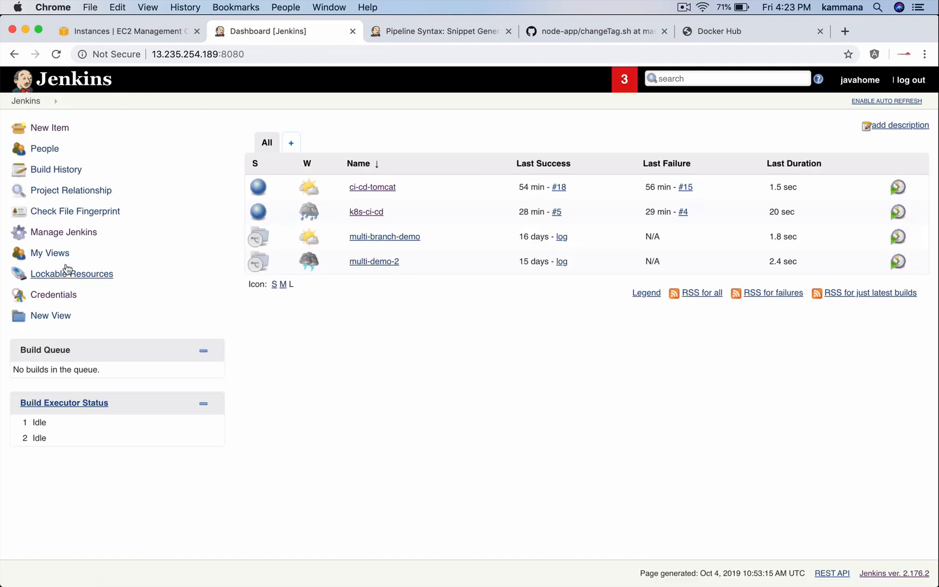
{"action": "left_click", "coordinate": [366, 212]}
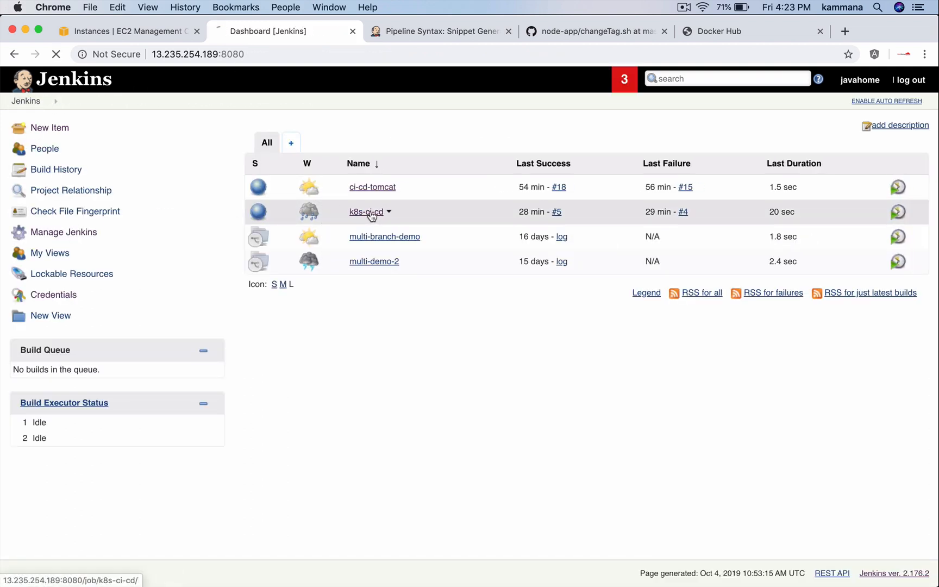
{"action": "left_click", "coordinate": [365, 212]}
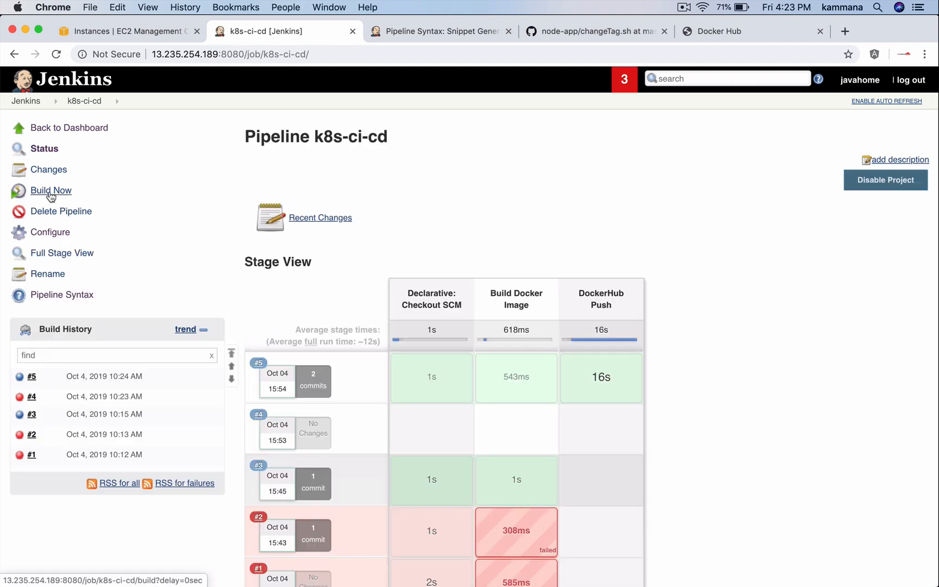
{"action": "left_click", "coordinate": [51, 191]}
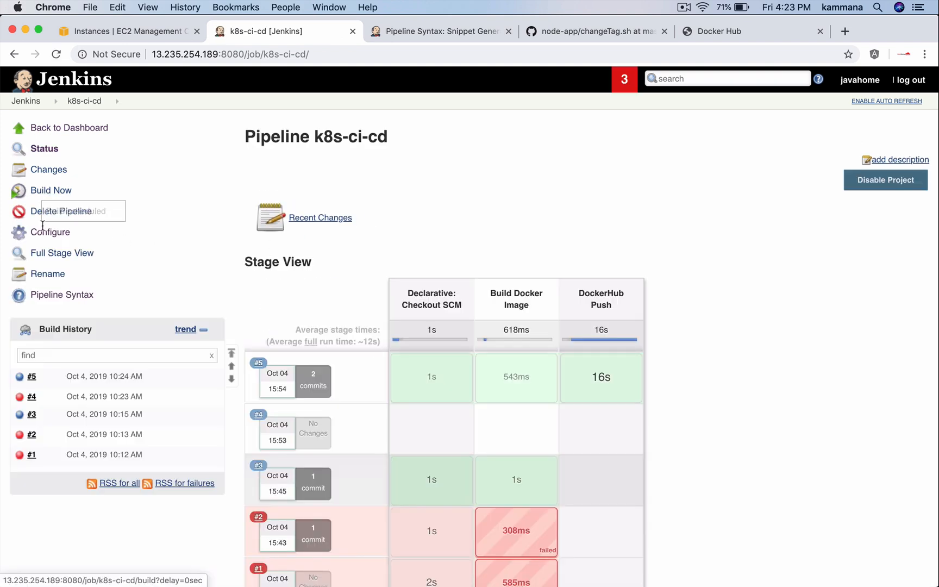
{"action": "left_click", "coordinate": [51, 190]}
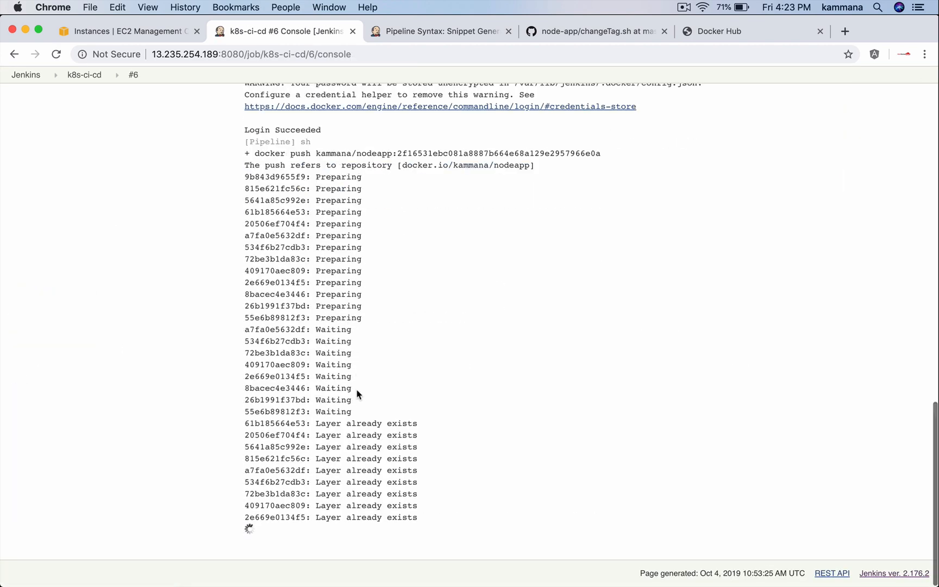
Step: Scroll build #6's console to Finished: SUCCESS, then copy kops-weekend's IPv4 public IP from EC2
{"action": "scroll", "scroll_direction": "down", "scroll_amount": 3}
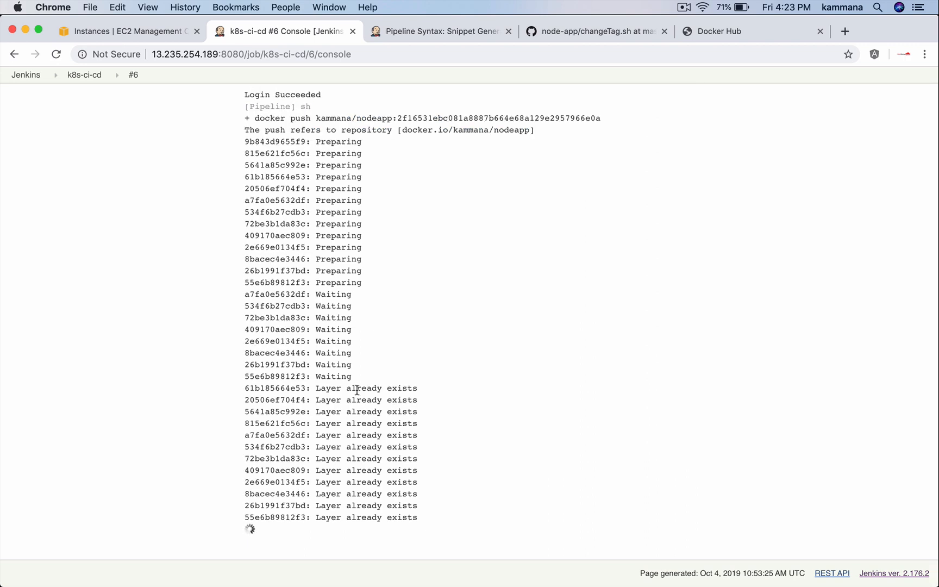
{"action": "scroll", "scroll_direction": "down", "scroll_amount": 3}
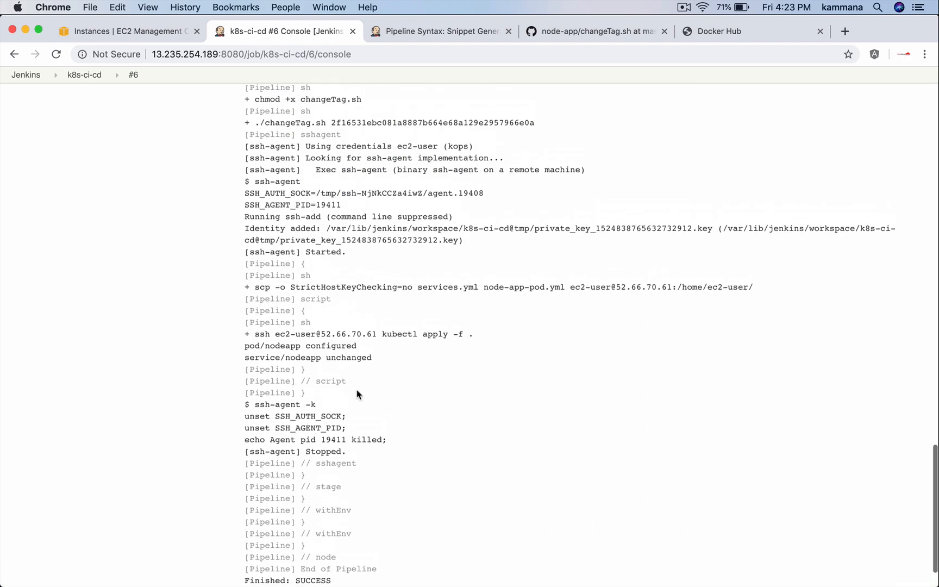
{"action": "scroll", "scroll_direction": "down", "scroll_amount": 3}
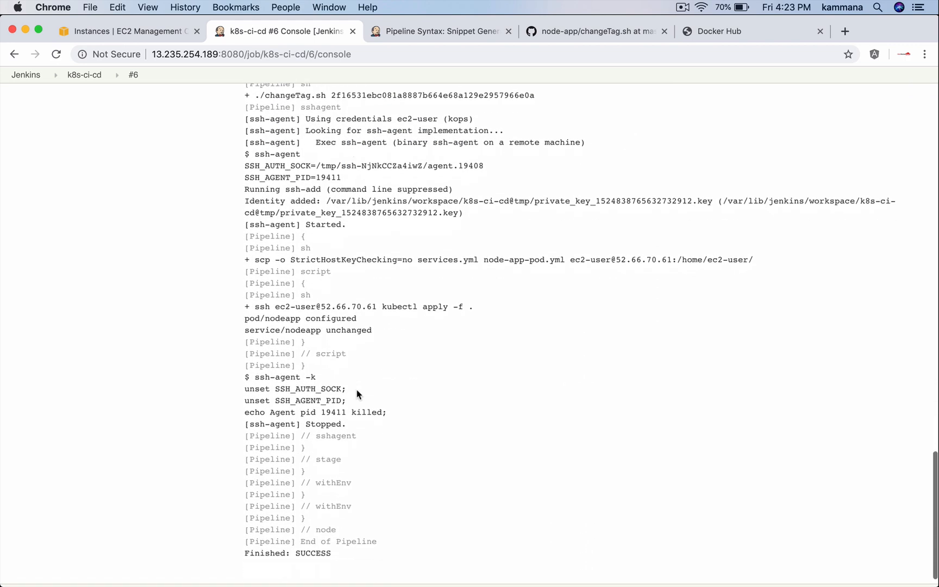
{"action": "scroll", "scroll_direction": "down", "scroll_amount": 3}
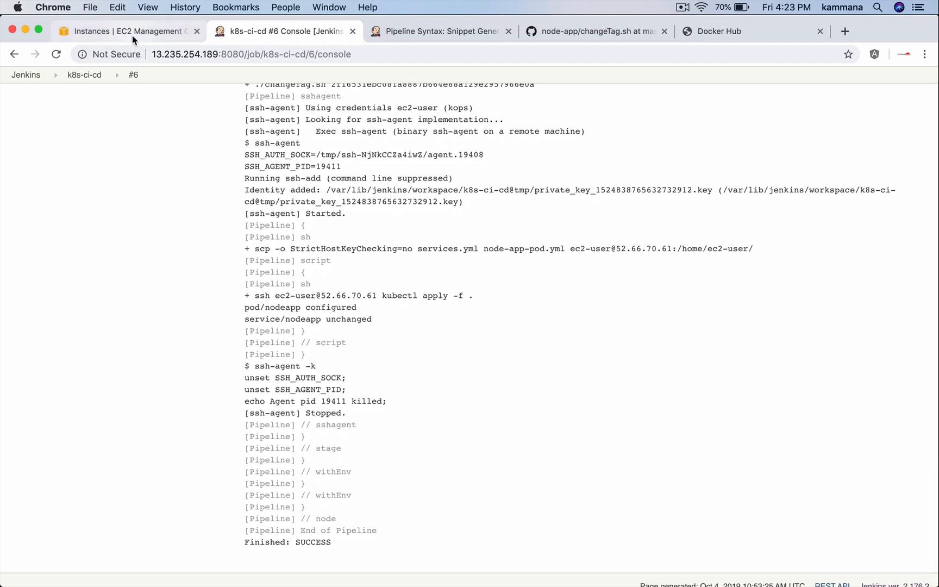
{"action": "left_click", "coordinate": [125, 32]}
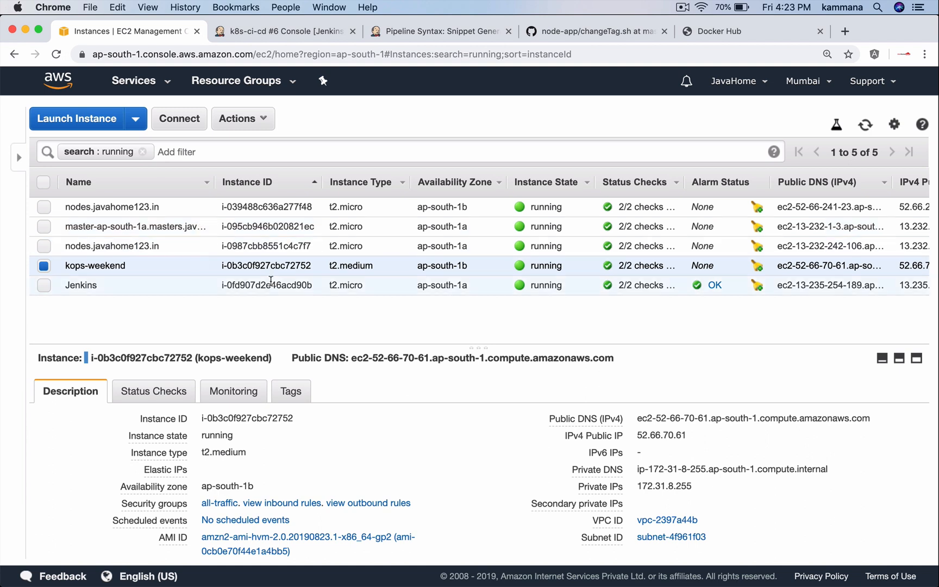
{"action": "mouse_move", "coordinate": [698, 438]}
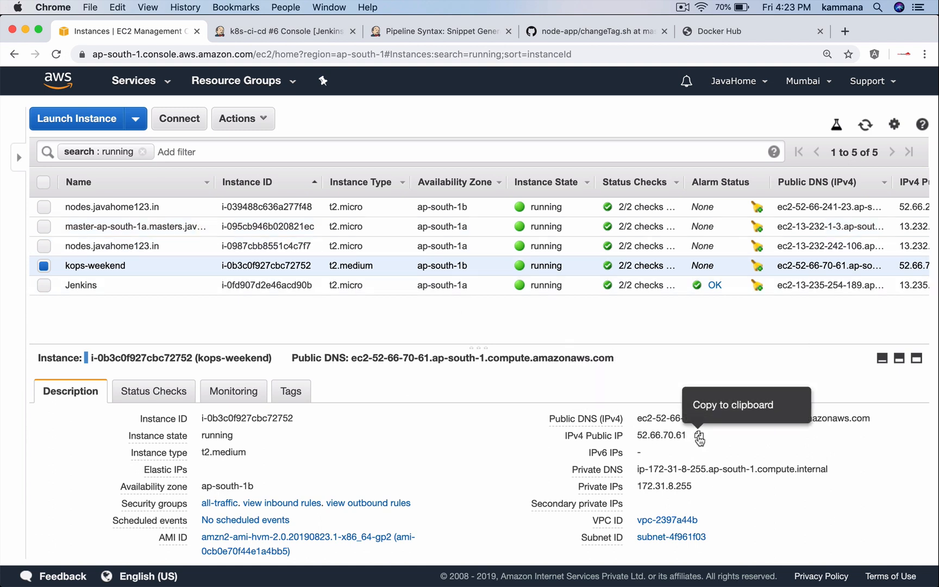
{"action": "left_click", "coordinate": [699, 437]}
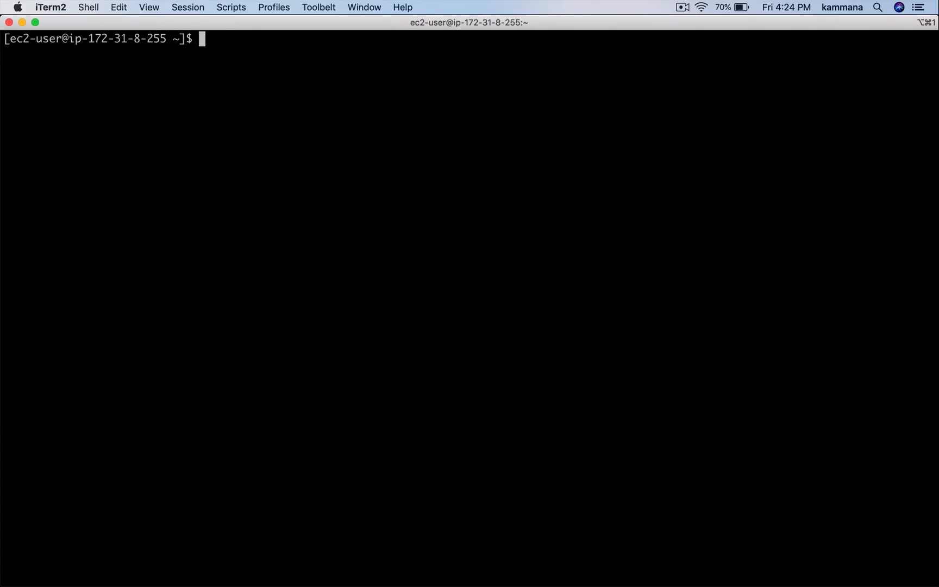
Step: Run kubectl get pods and kubectl get svc, then copy the nodeapp LoadBalancer's external hostname
{"action": "type", "text": "kubectl get pods"}
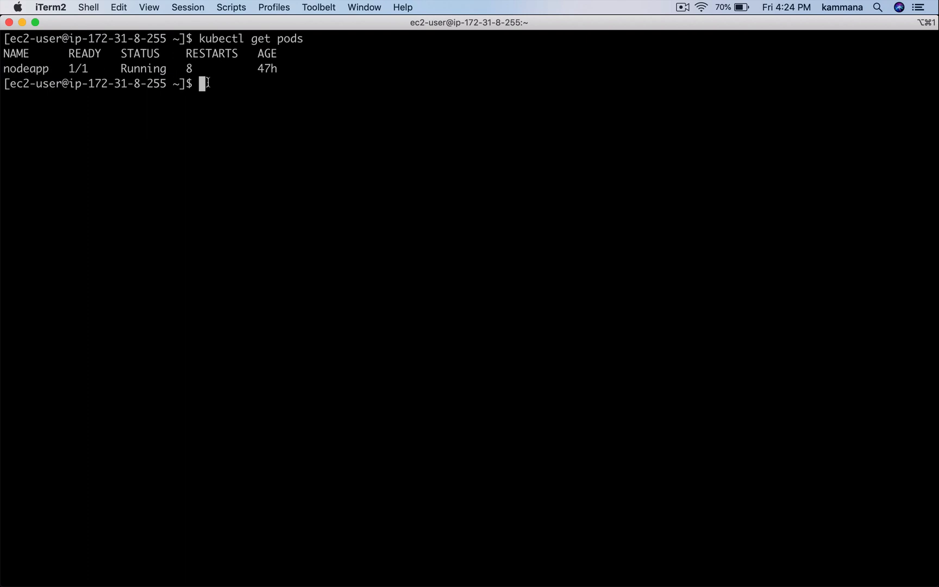
{"action": "type", "text": "kube"}
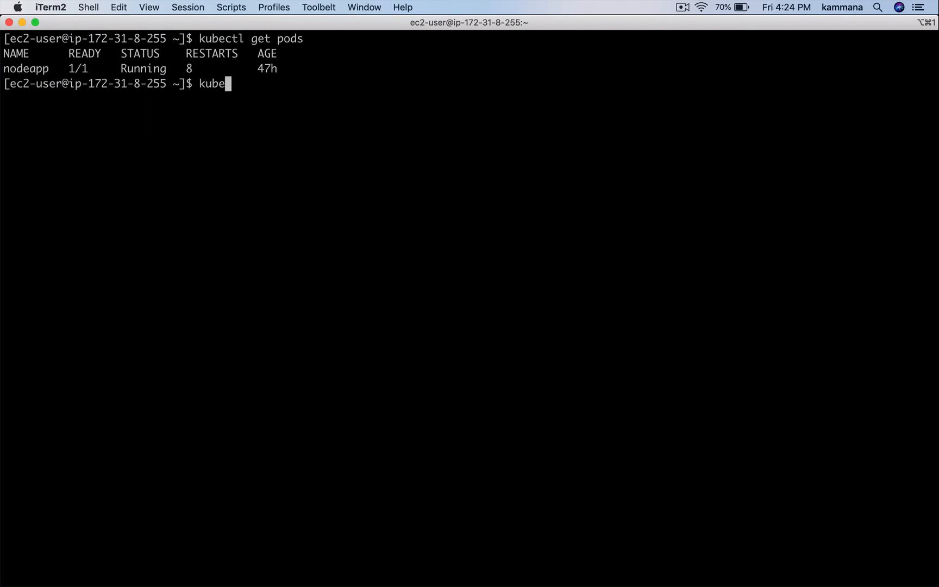
{"action": "type", "text": "ctl get svc"}
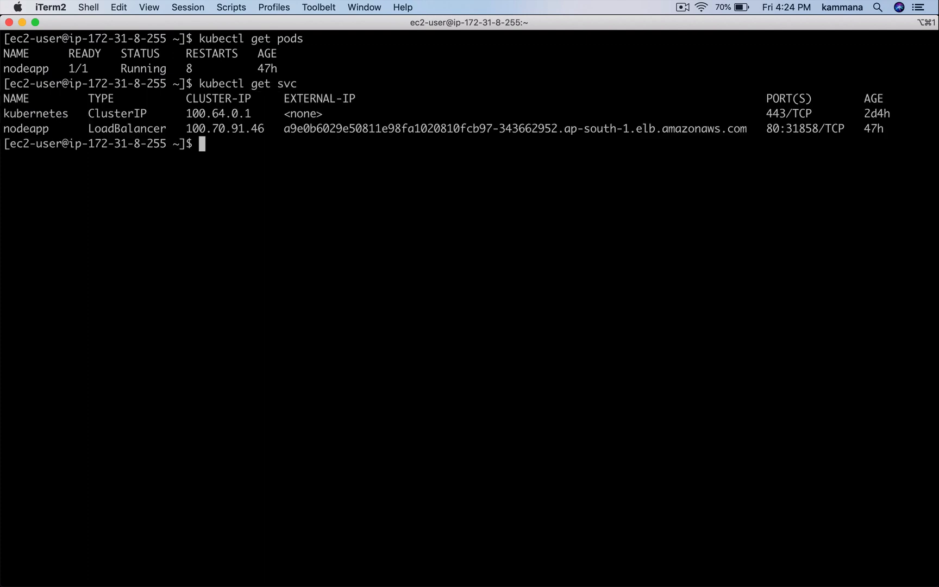
{"action": "double_click", "coordinate": [26, 128]}
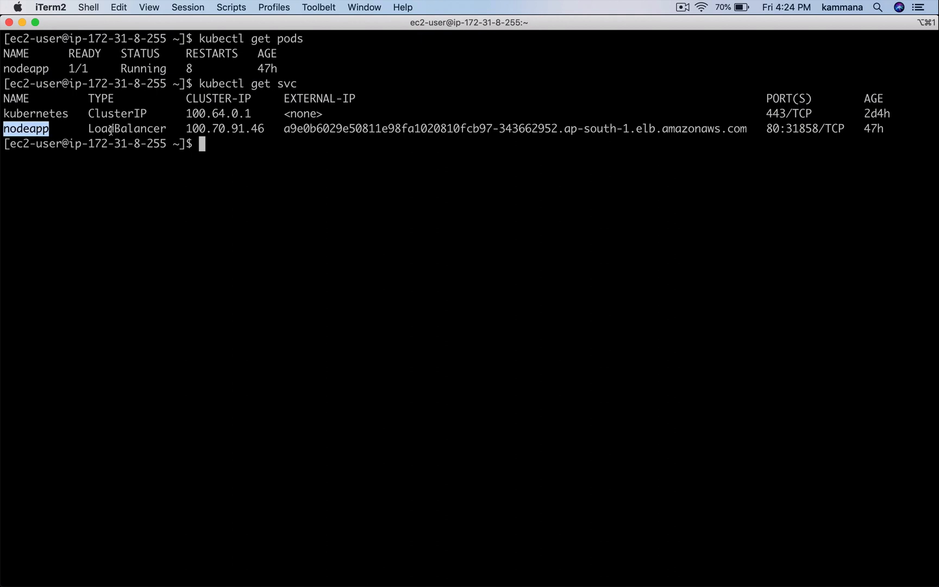
{"action": "double_click", "coordinate": [126, 129]}
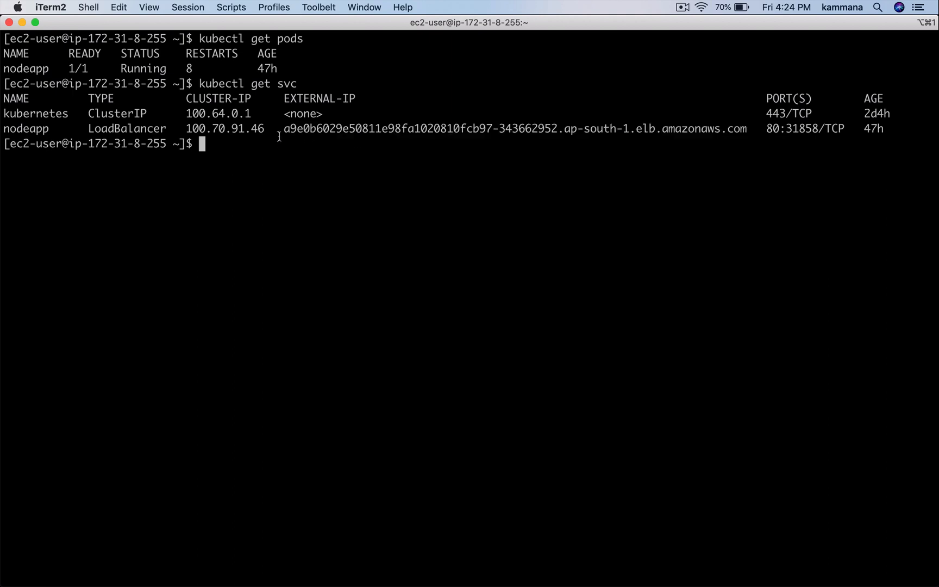
{"action": "left_click_drag", "start_coordinate": [285, 129], "coordinate": [747, 128]}
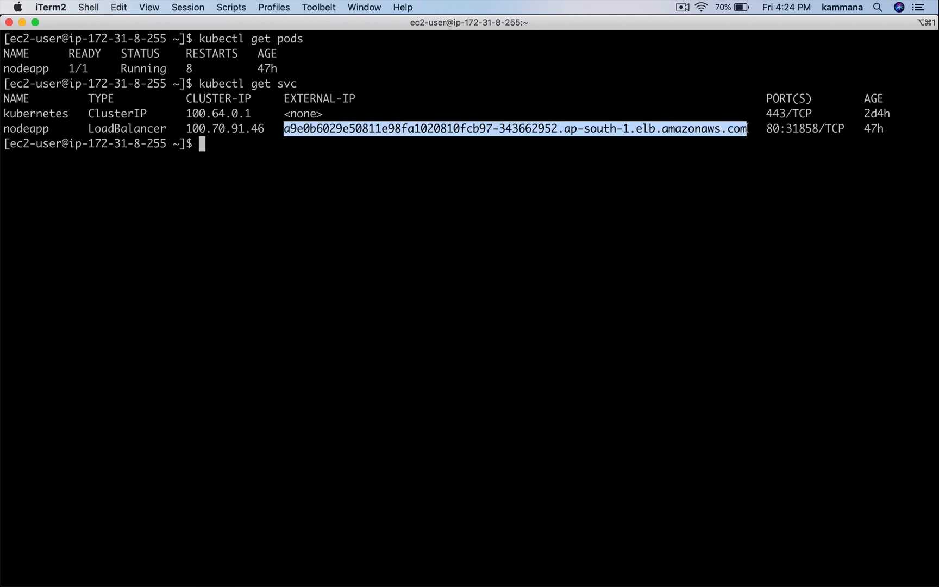
{"action": "mouse_move", "coordinate": [79, 121]}
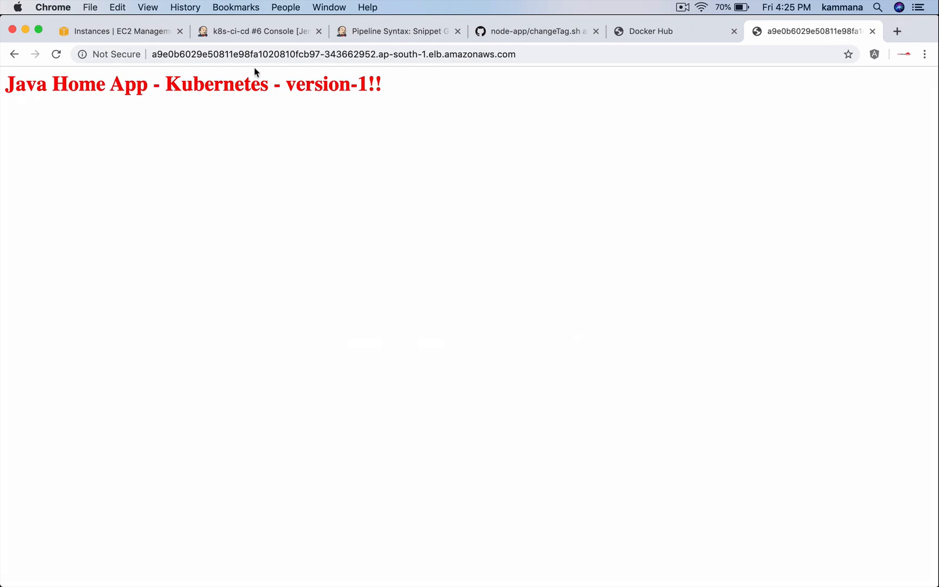
Step: Select the 'Java Home App - Kubernetes - version-1!!' heading on the loaded ELB page
{"action": "triple_click", "coordinate": [87, 85]}
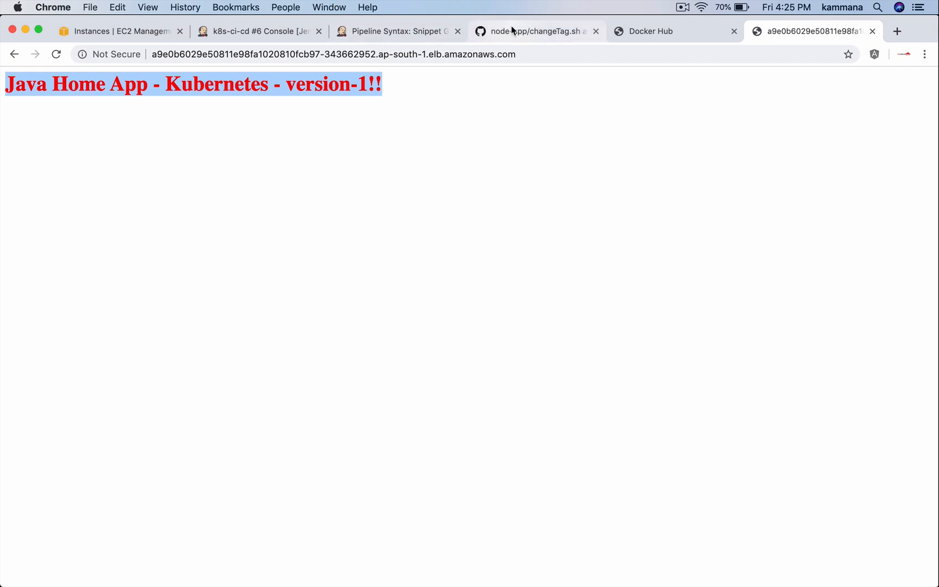
Step: Navigate to server.js in the node-app GitHub repository and start editing it
{"action": "left_click", "coordinate": [534, 32]}
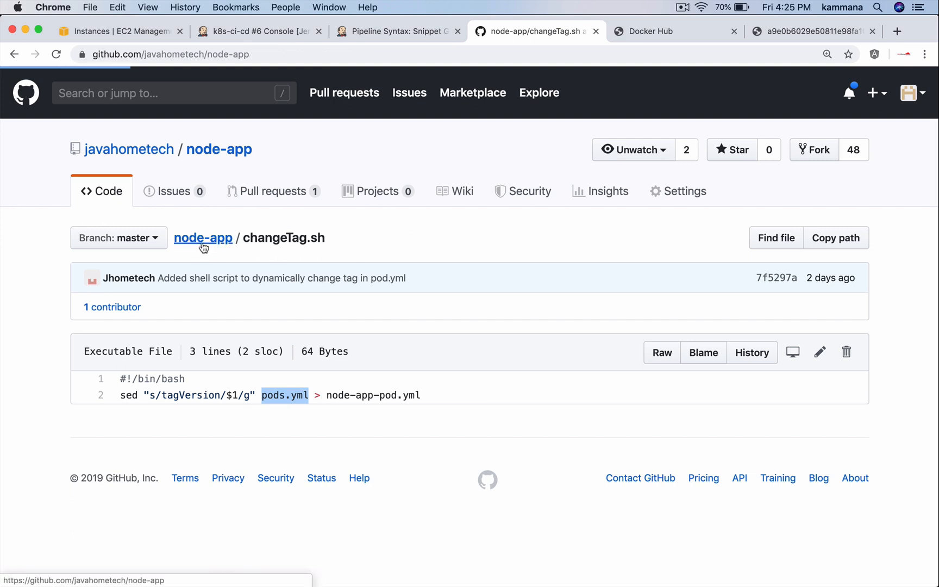
{"action": "left_click", "coordinate": [204, 238]}
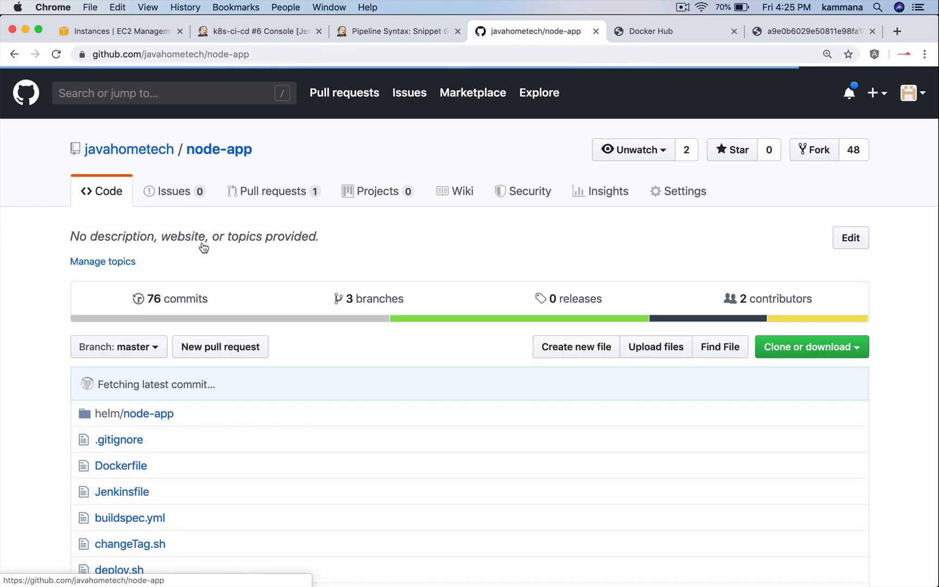
{"action": "scroll", "scroll_direction": "down", "scroll_amount": 3}
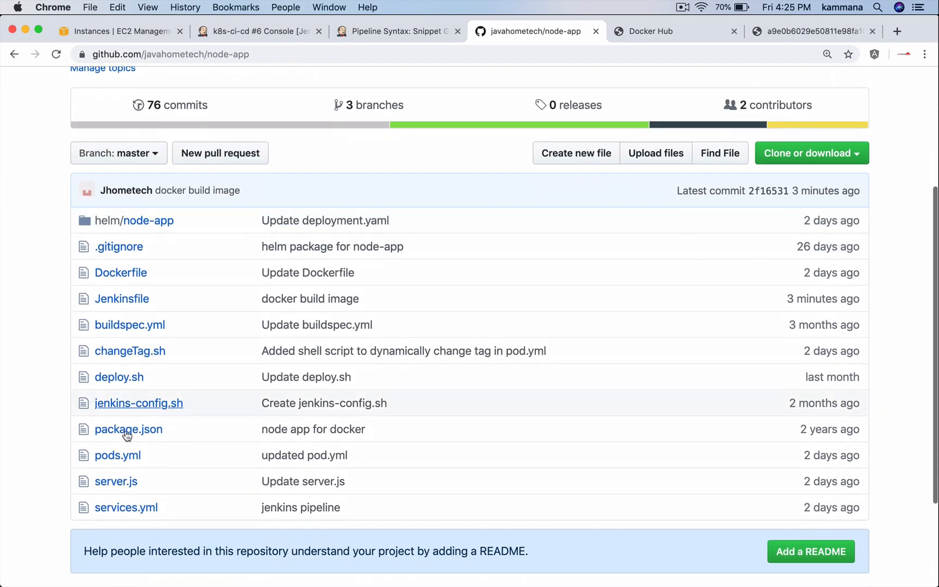
{"action": "left_click", "coordinate": [116, 481]}
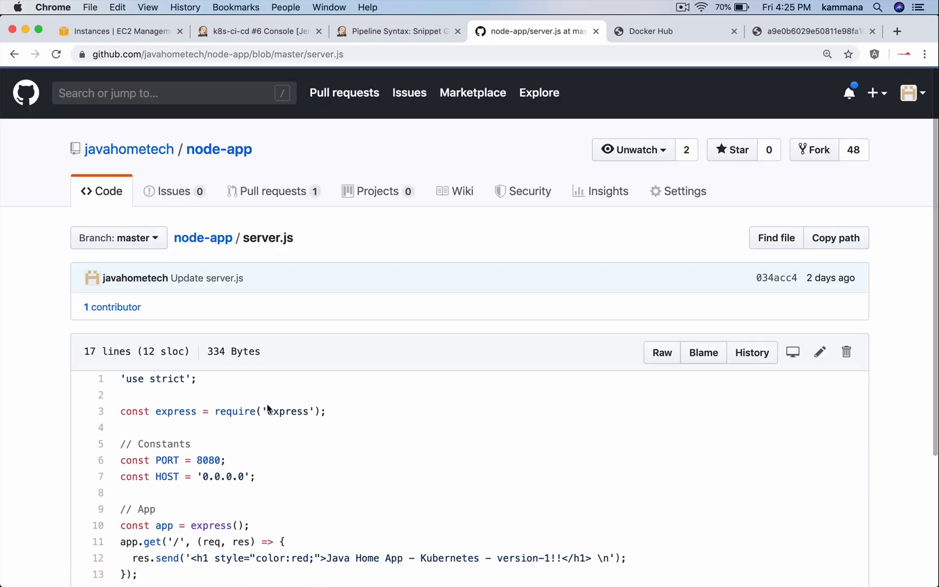
{"action": "left_click", "coordinate": [818, 352]}
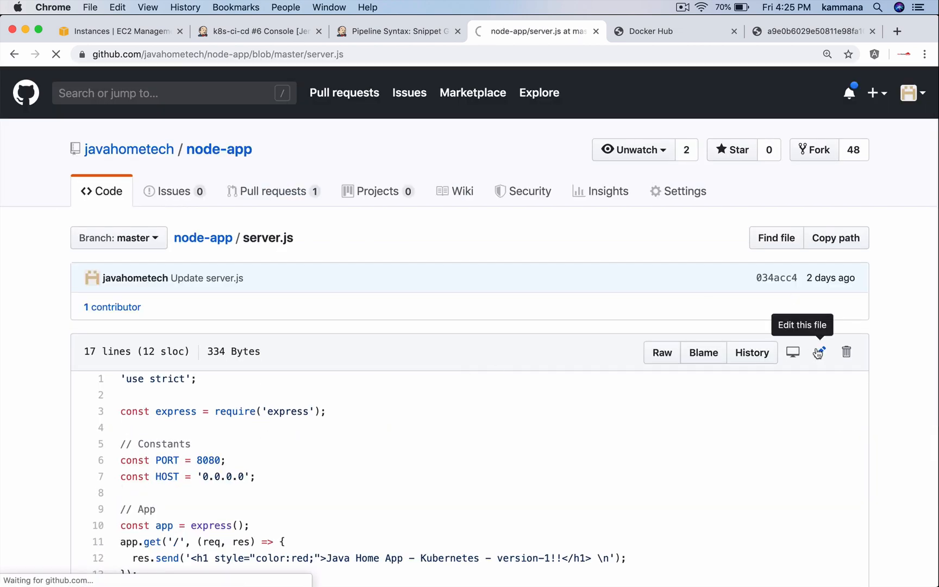
Step: Change the heading to version-2 with color black instead of red and commit to master
{"action": "left_click", "coordinate": [818, 353]}
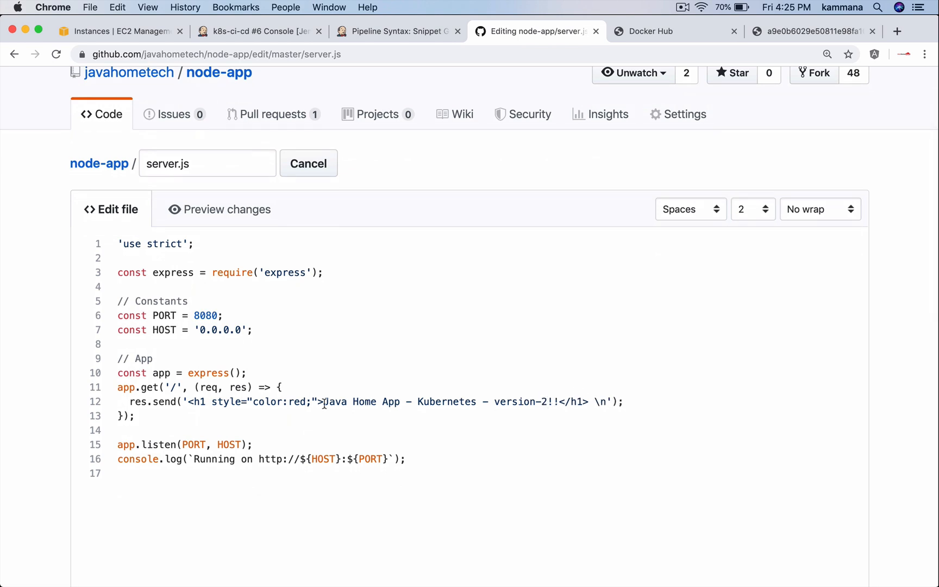
{"action": "type", "text": "b"}
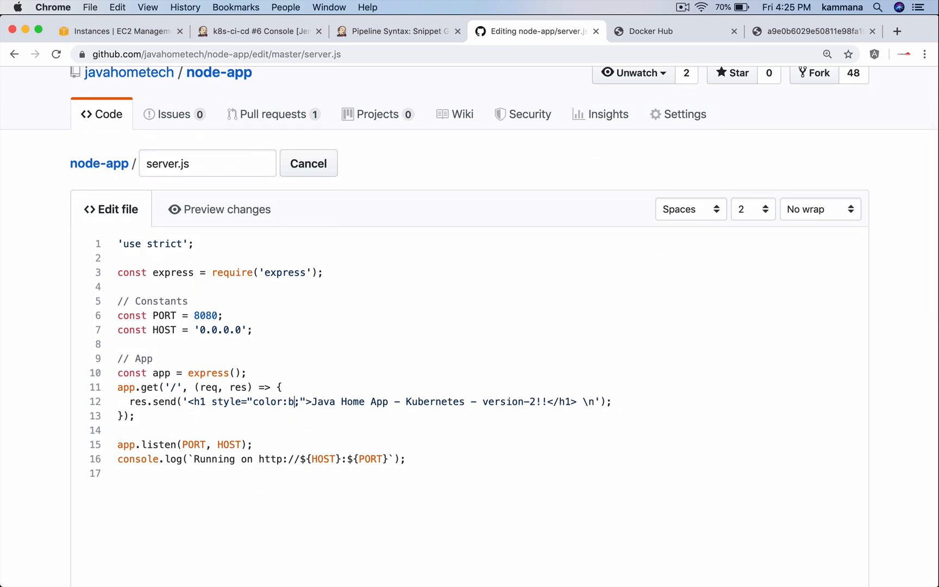
{"action": "type", "text": "lack"}
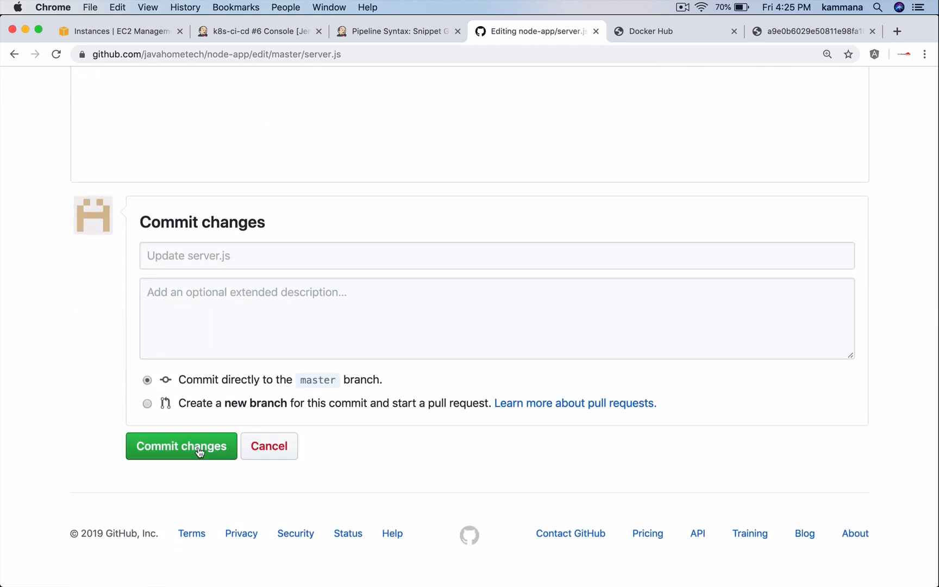
{"action": "left_click", "coordinate": [181, 446]}
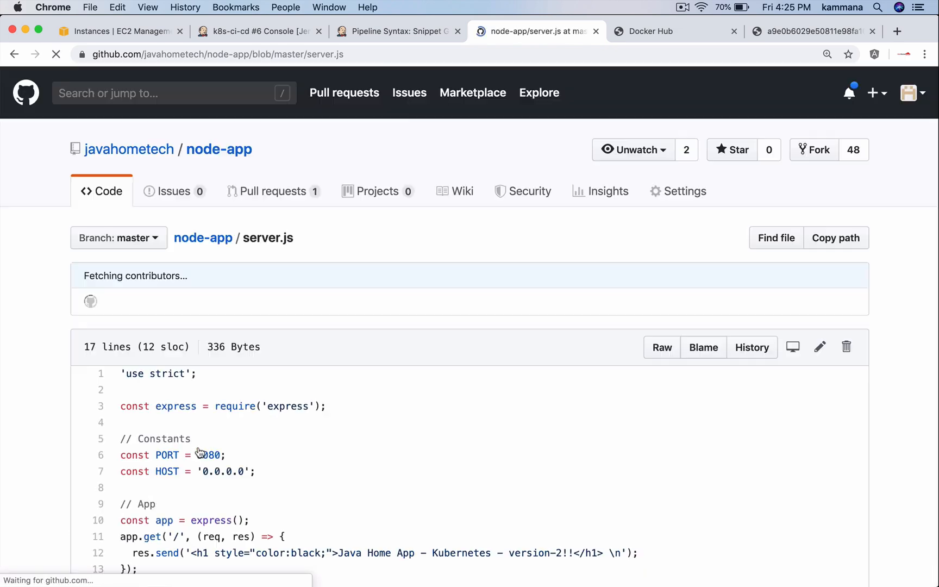
Step: From the k8s-ci-cd pipeline overview, open the console output of the running build #7
{"action": "left_click", "coordinate": [397, 31]}
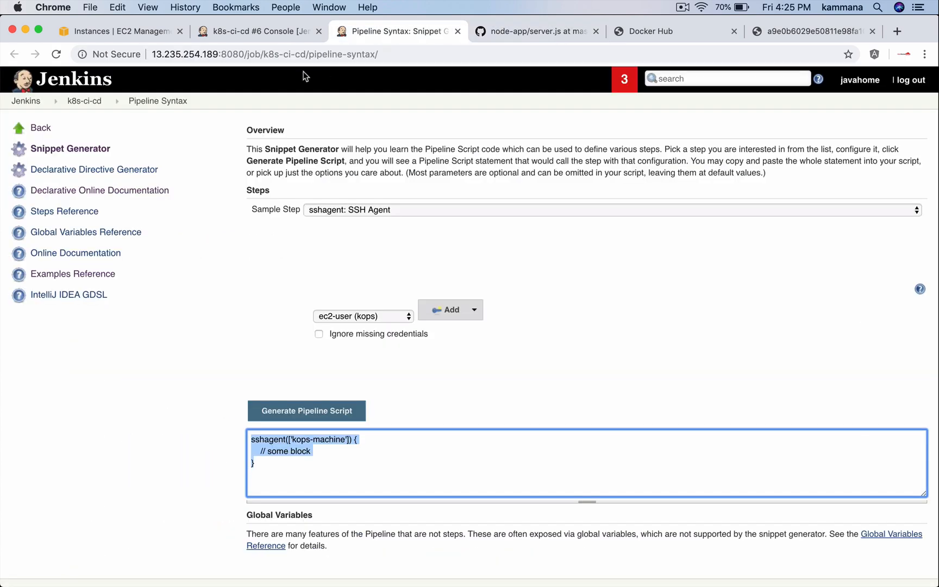
{"action": "left_click", "coordinate": [259, 31]}
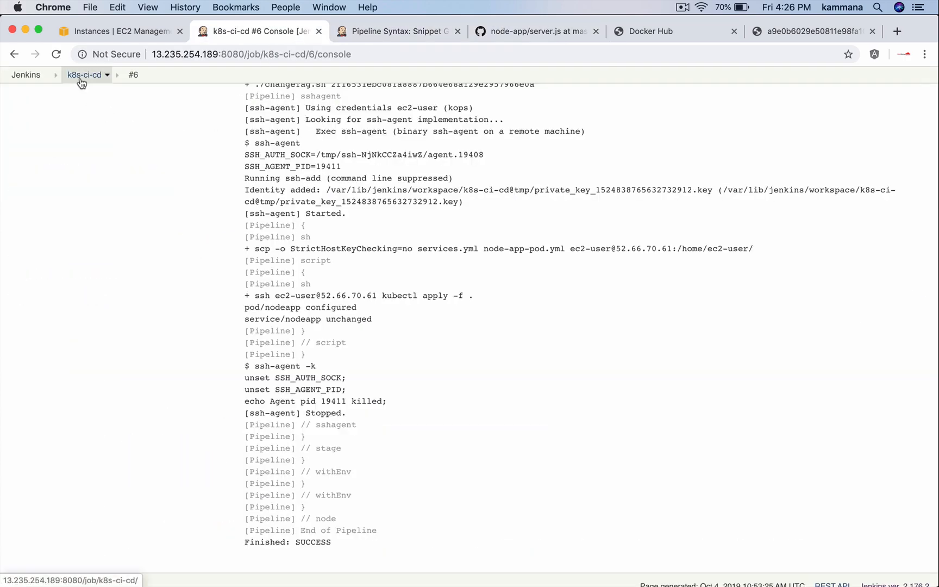
{"action": "left_click", "coordinate": [51, 191]}
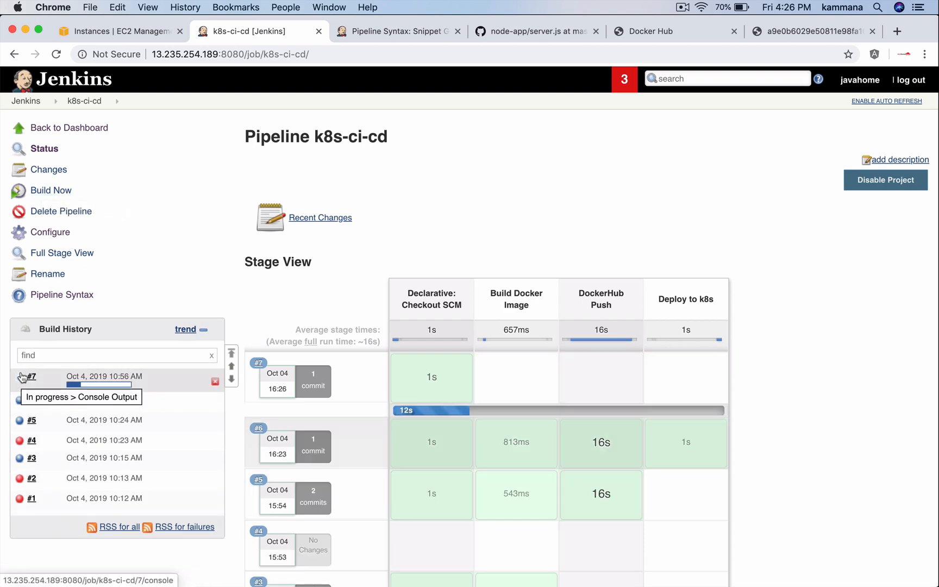
{"action": "left_click", "coordinate": [31, 376]}
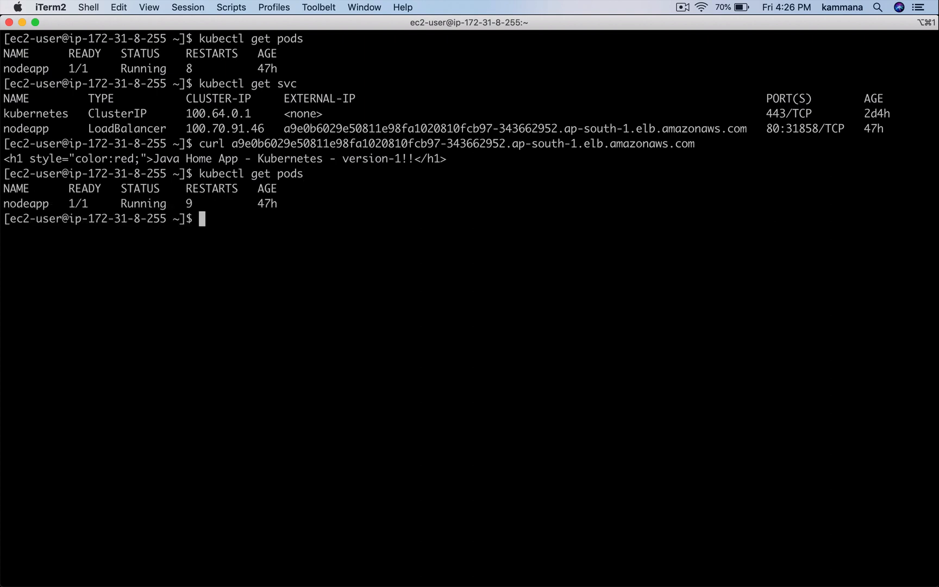
{"action": "mouse_move", "coordinate": [168, 263]}
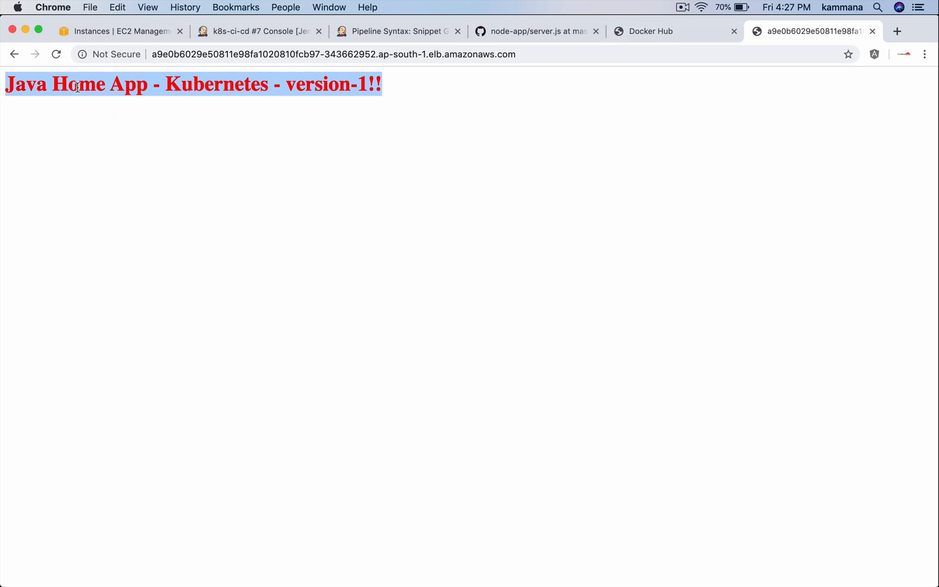
Step: Reload the app page so the black 'version-2!!' heading appears
{"action": "left_click", "coordinate": [58, 54]}
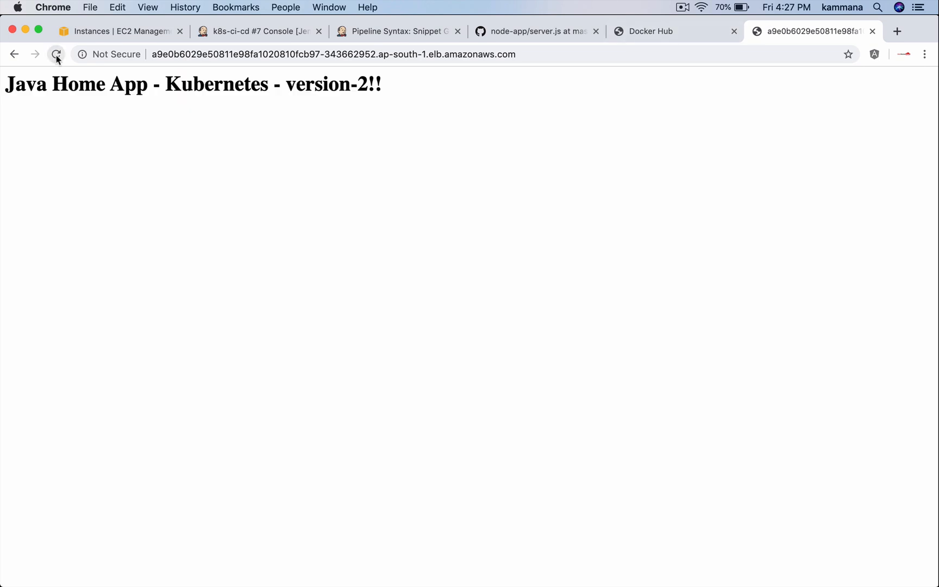